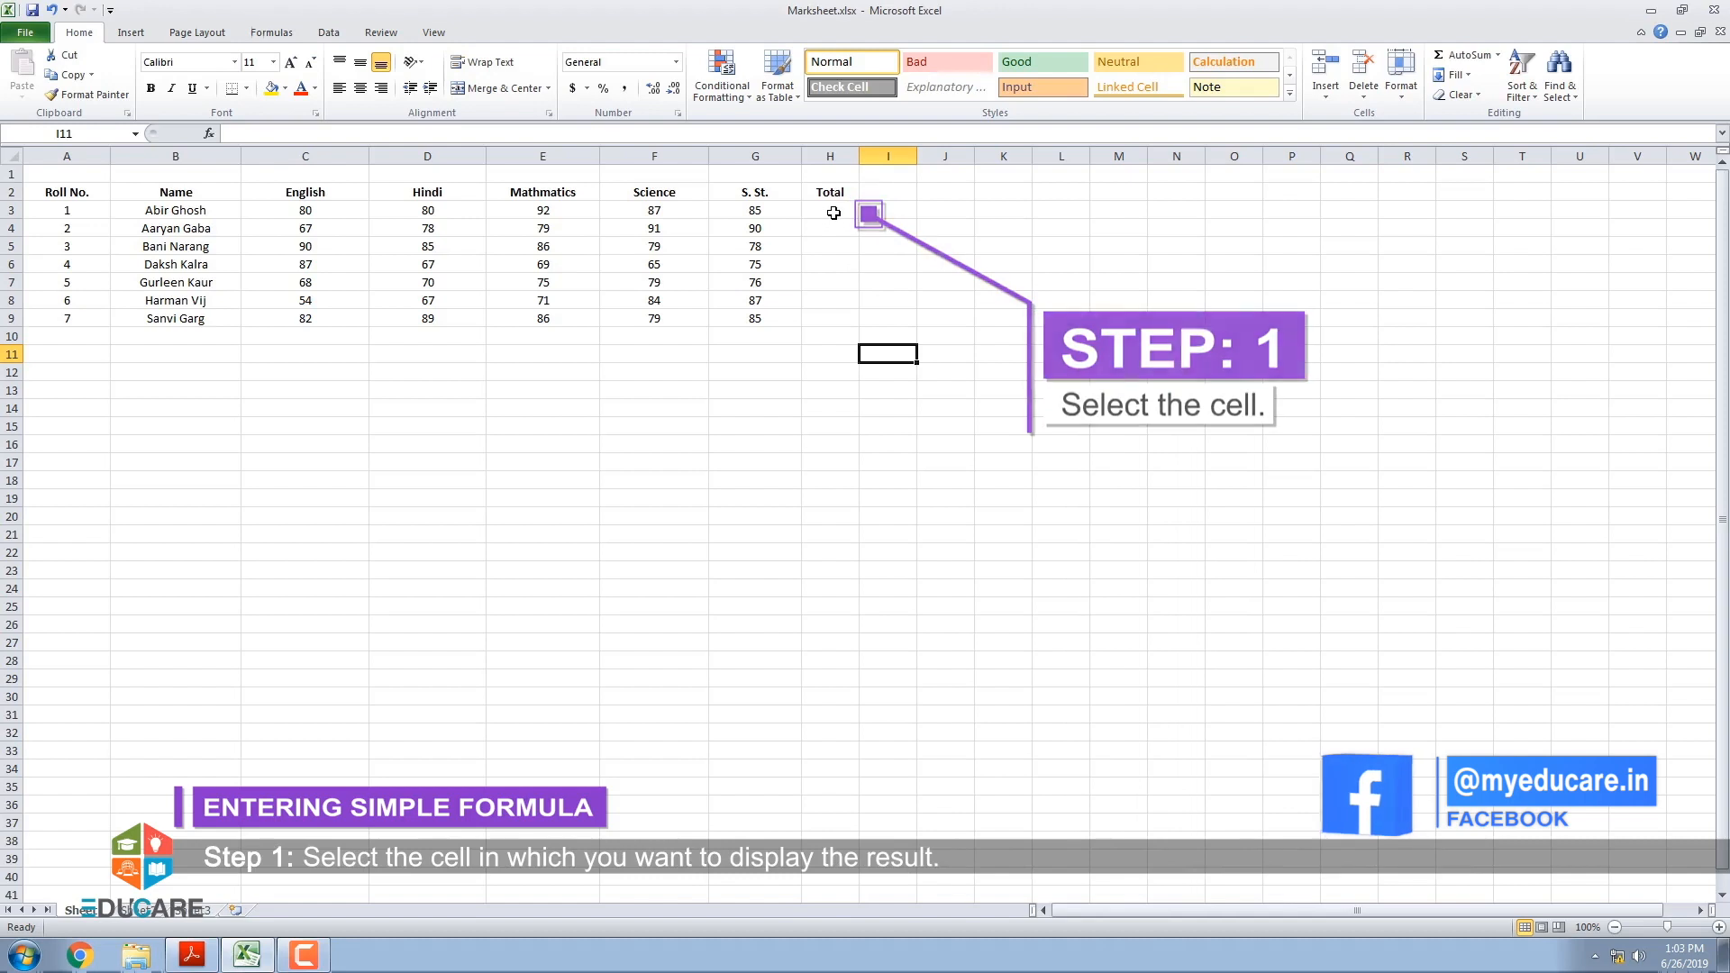
left_click(830, 210)
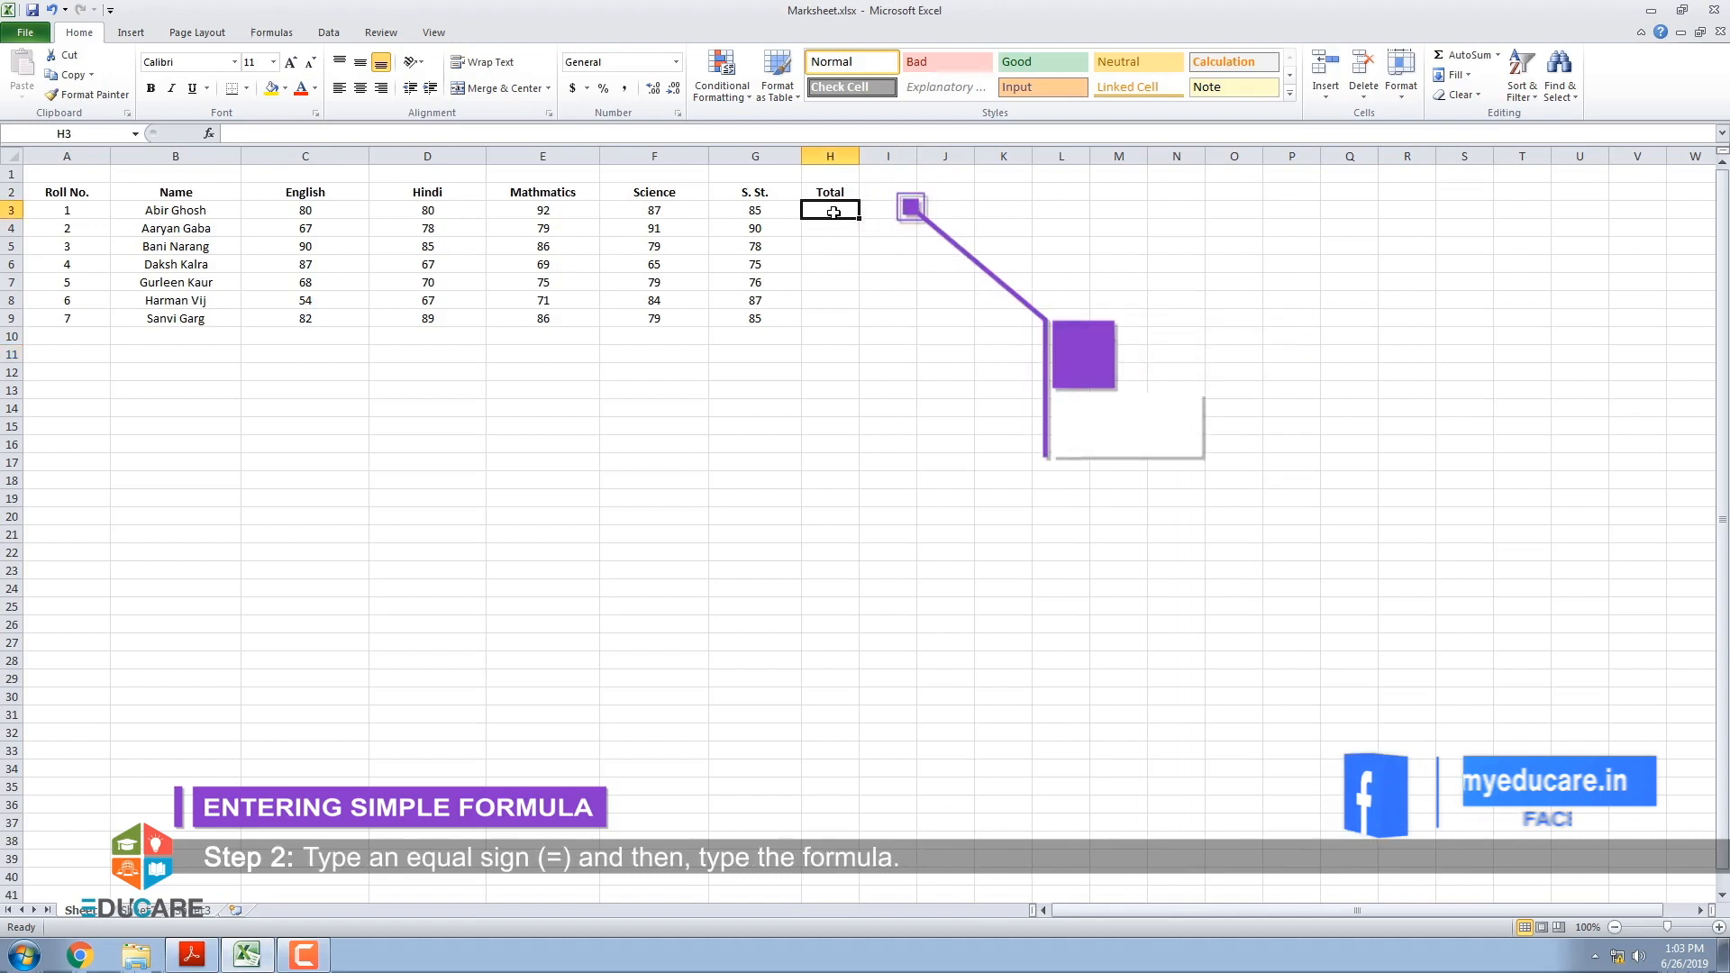
type("=C3+")
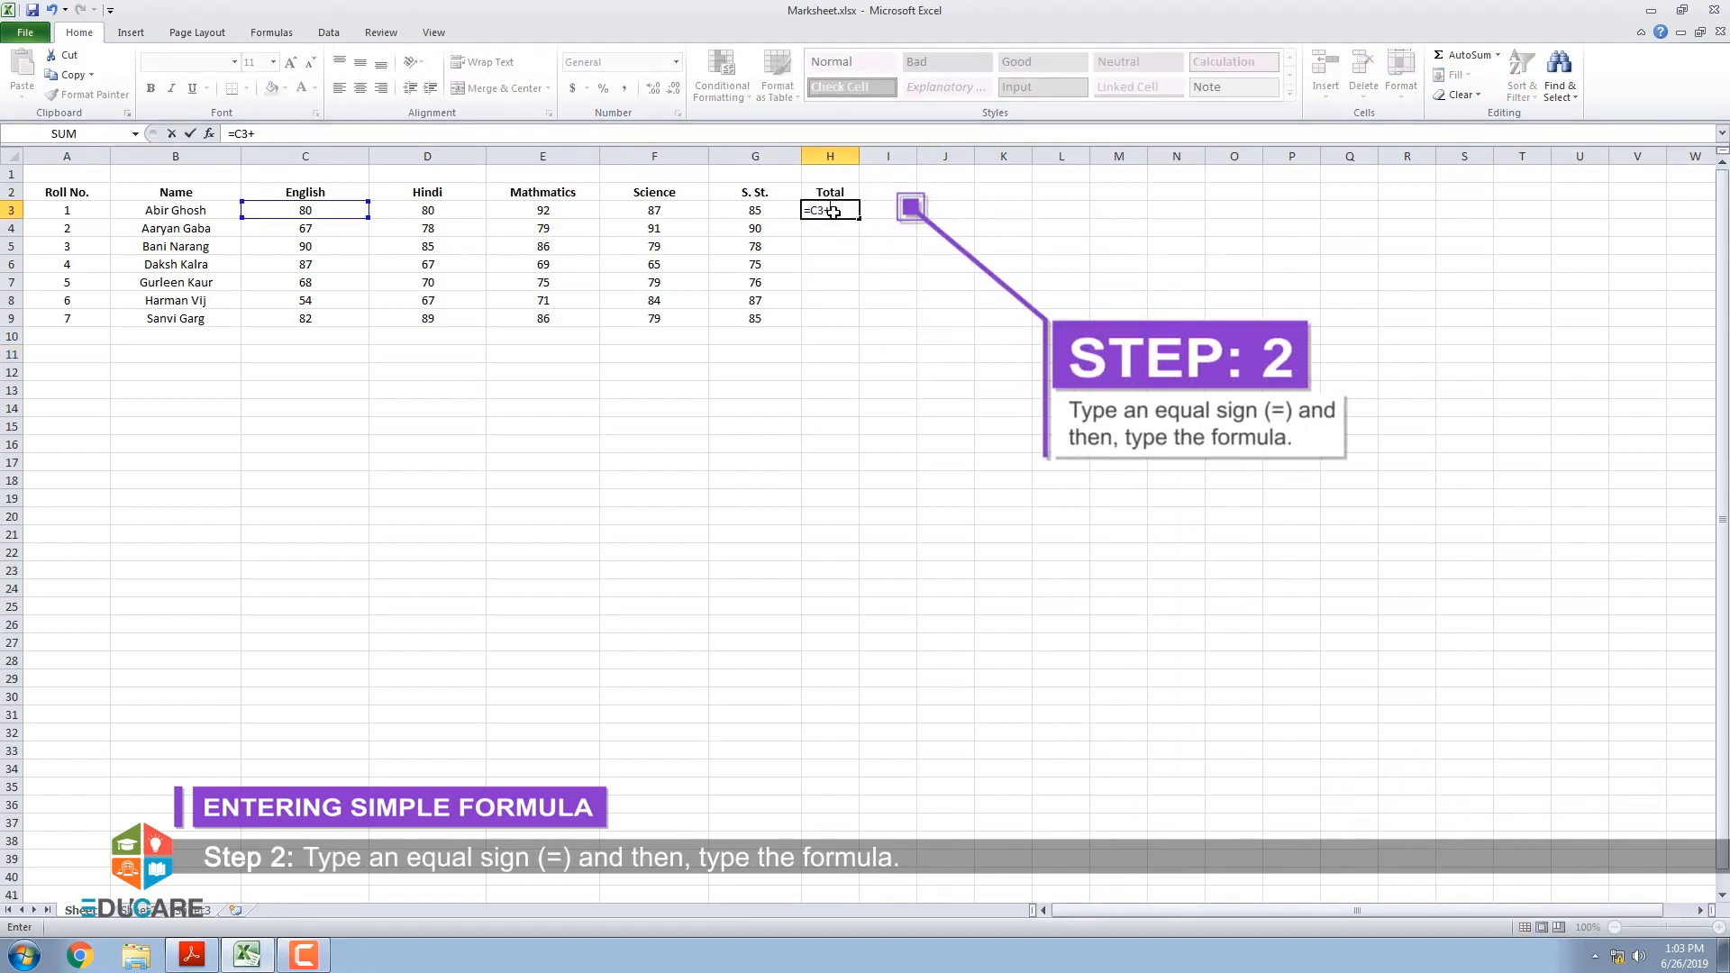
type("D3+E3+F")
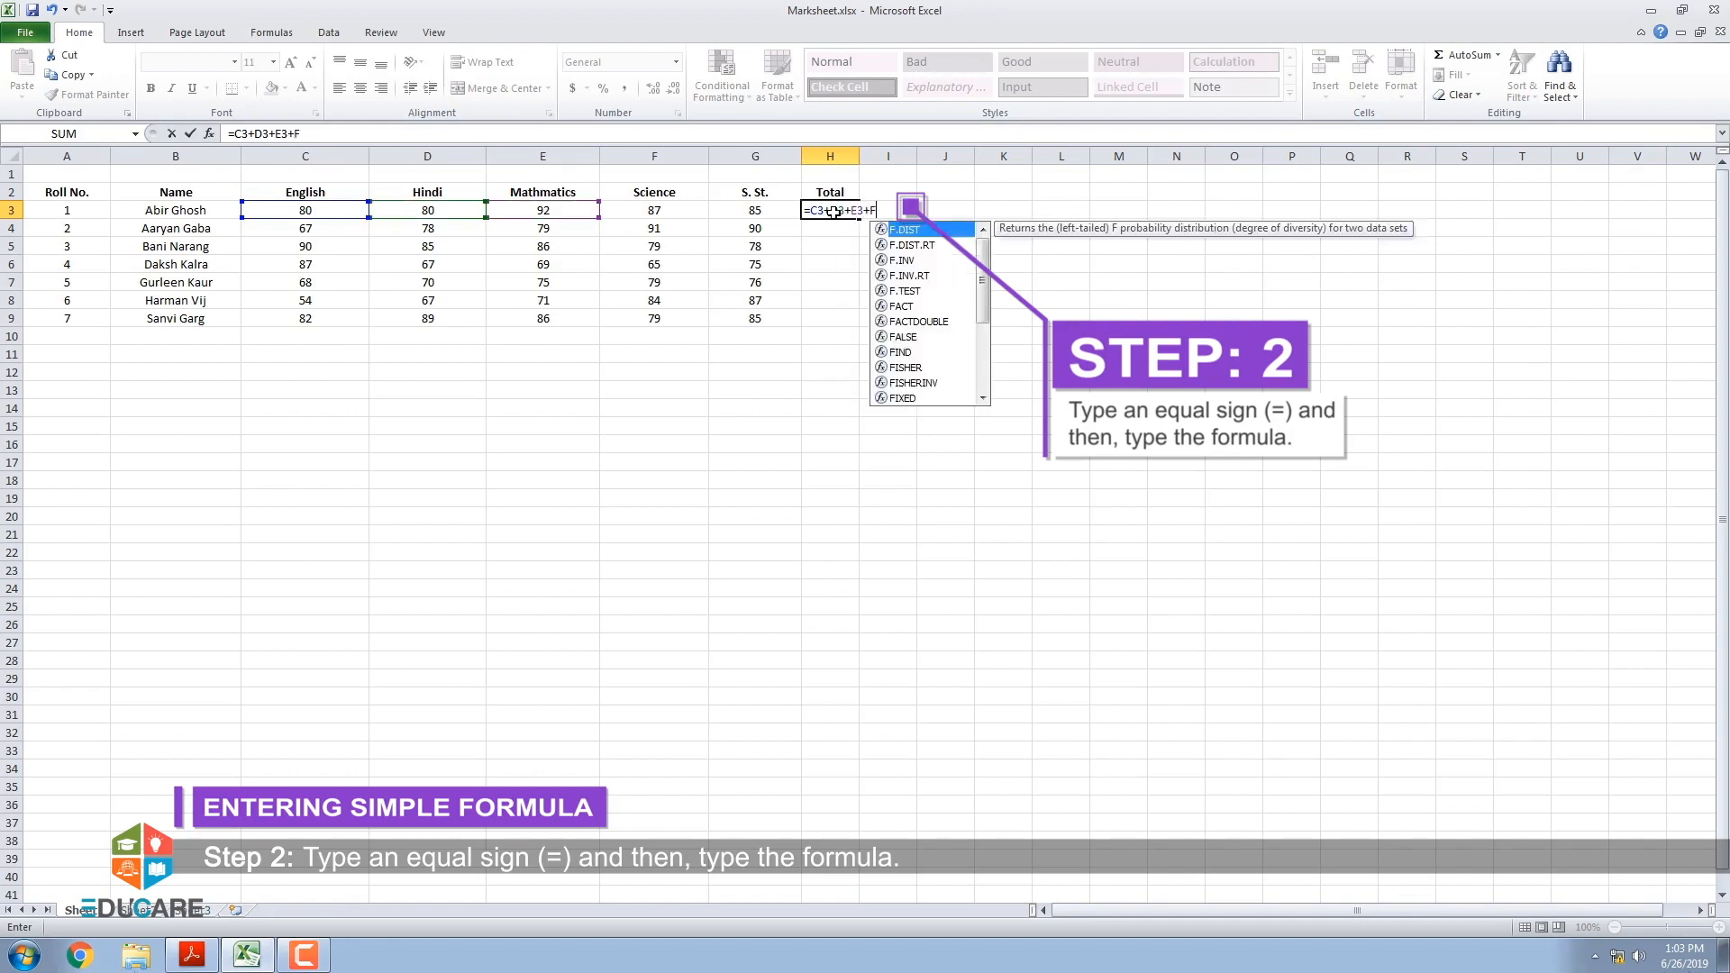
type("3+G3")
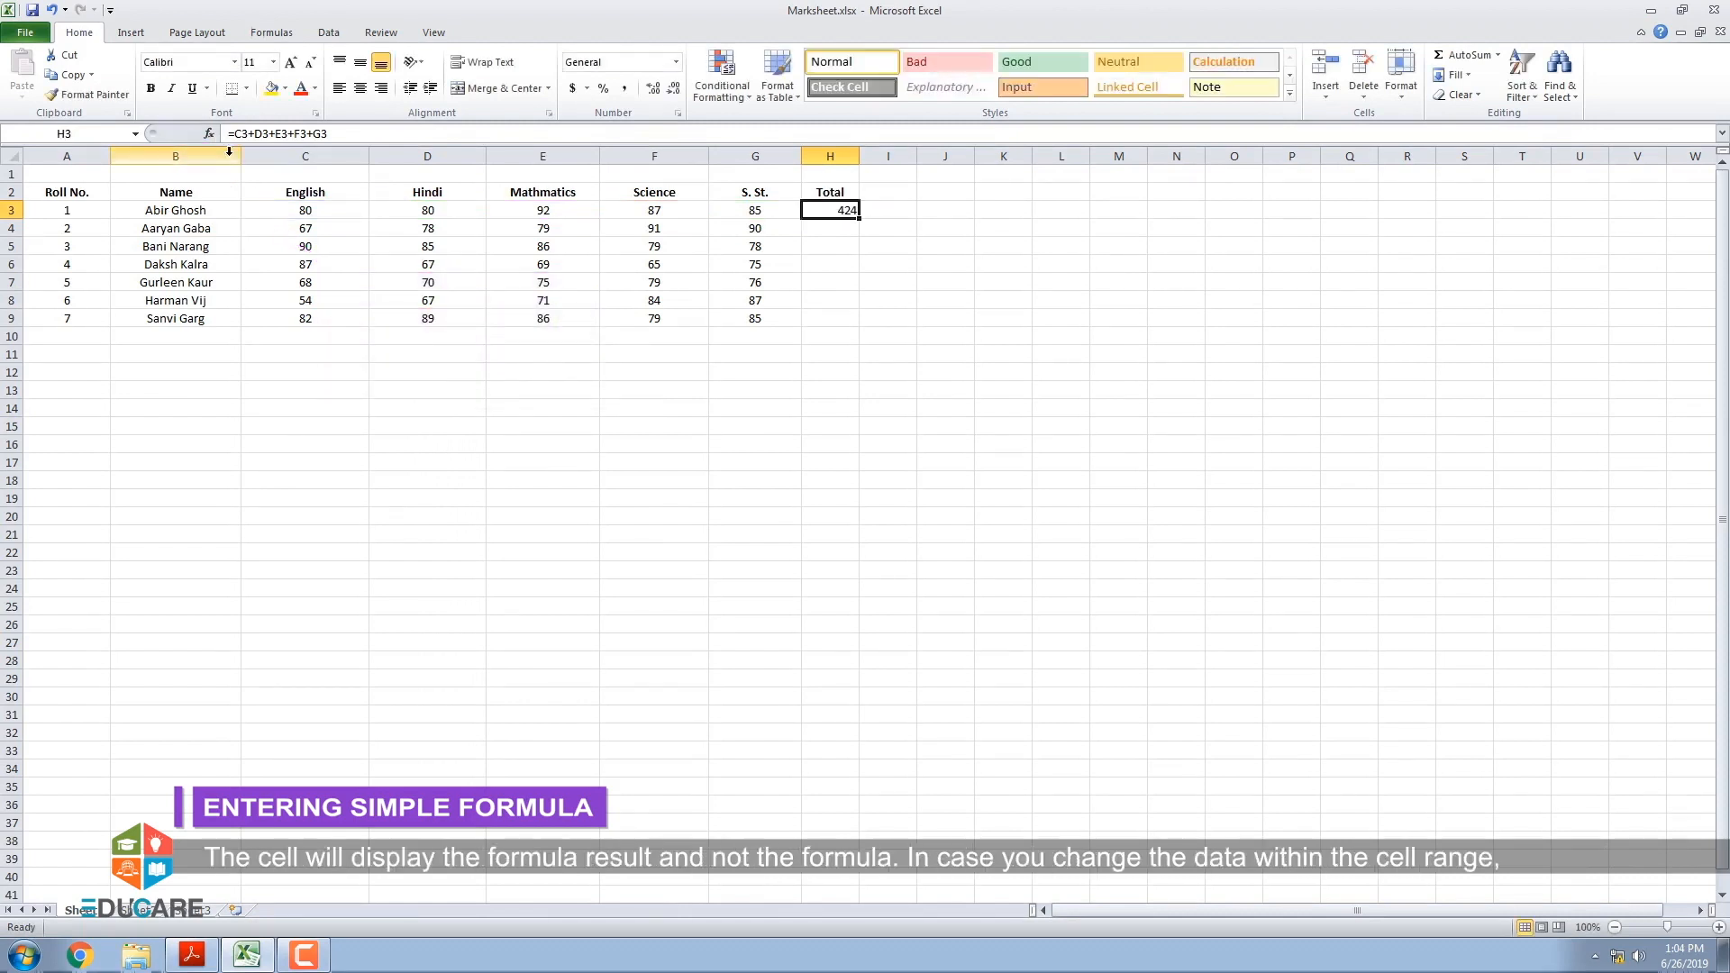
mouse_move(859, 217)
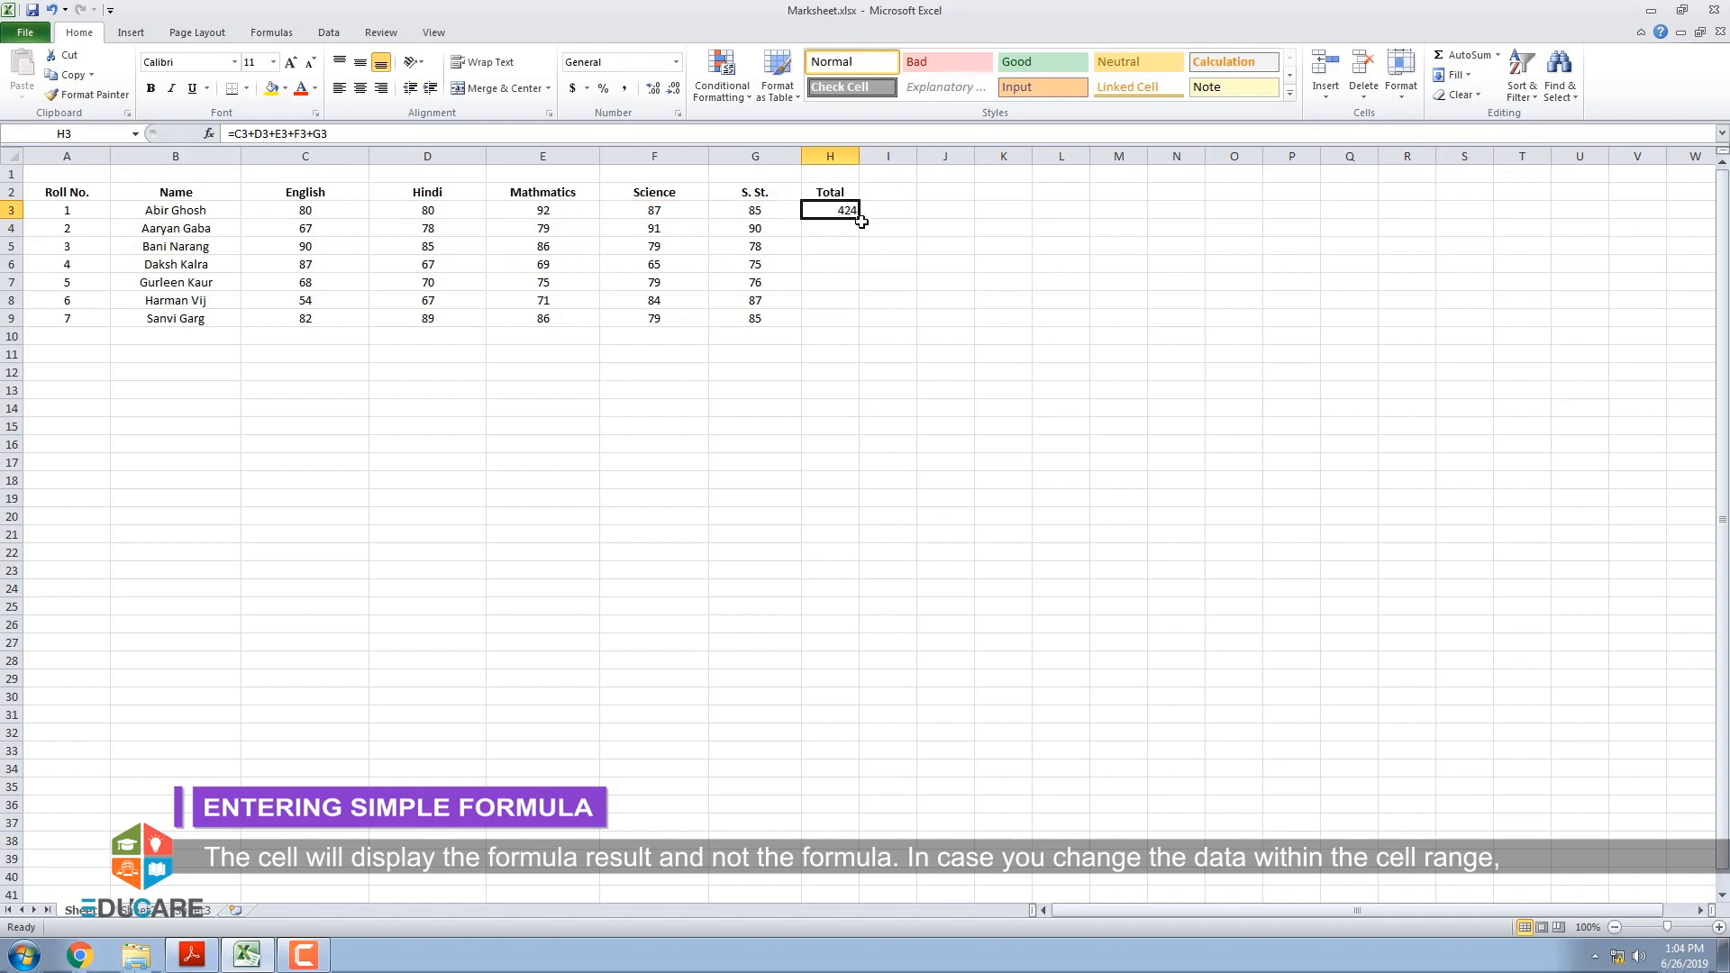
mouse_move(849, 224)
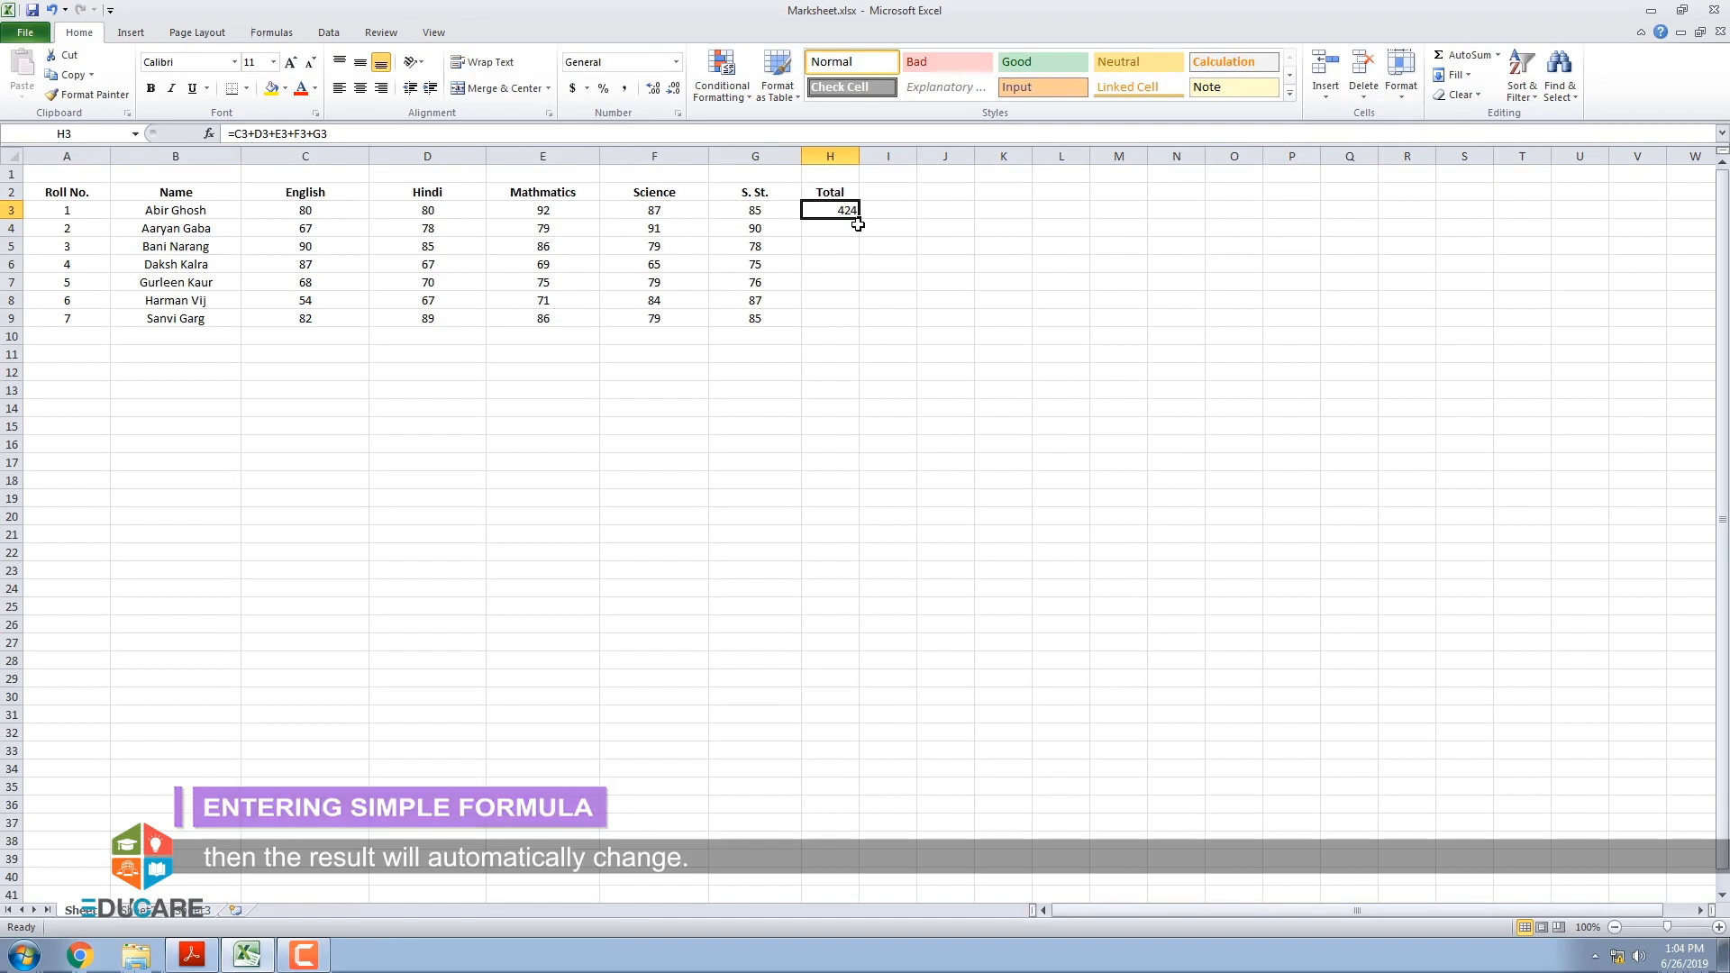
Rename the H2 header from Total to Percentage and clear H3's total.
left_click(958, 335)
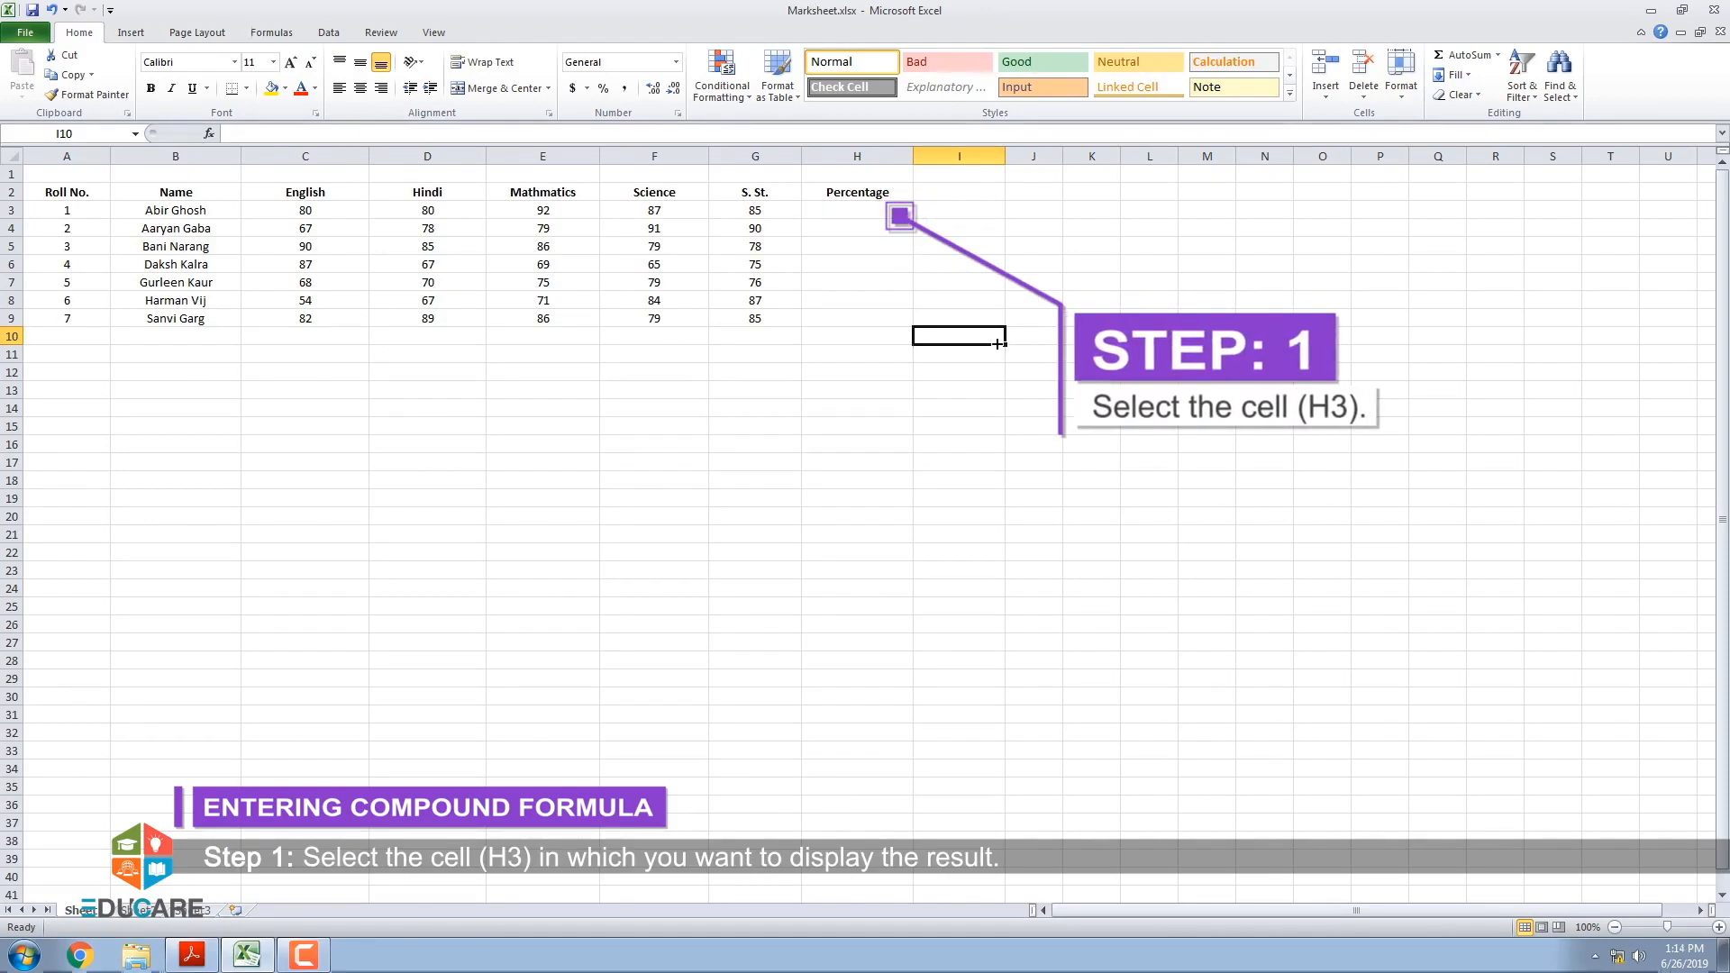
left_click(855, 211)
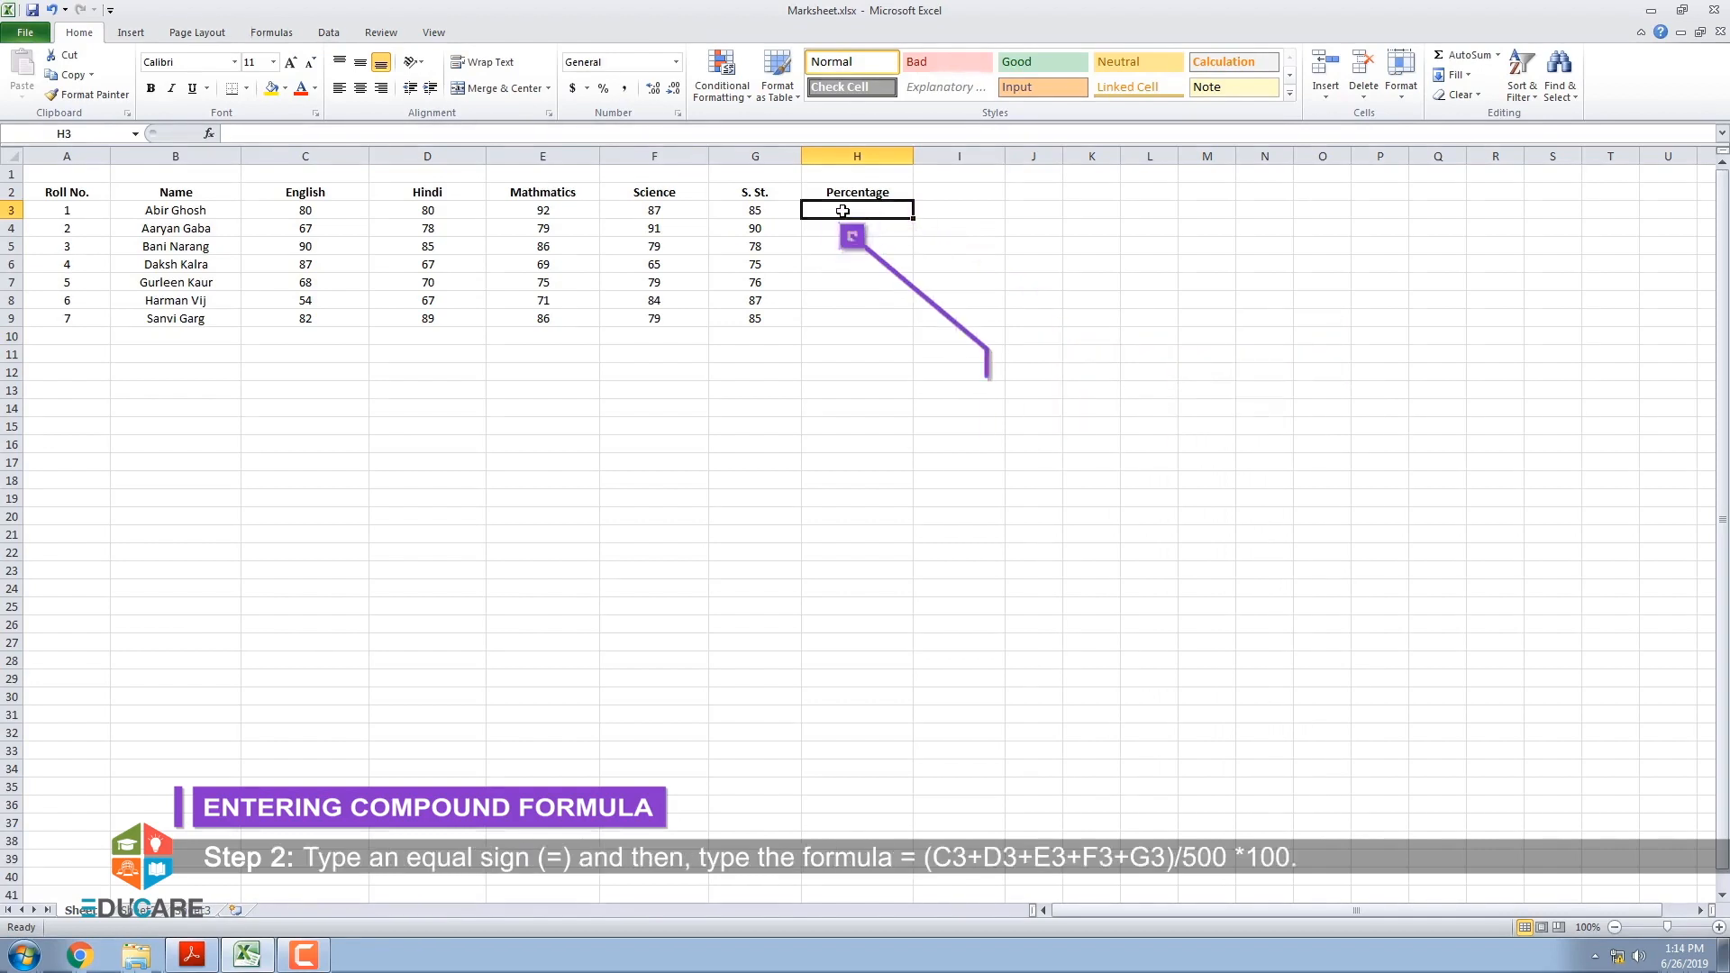
type("=(")
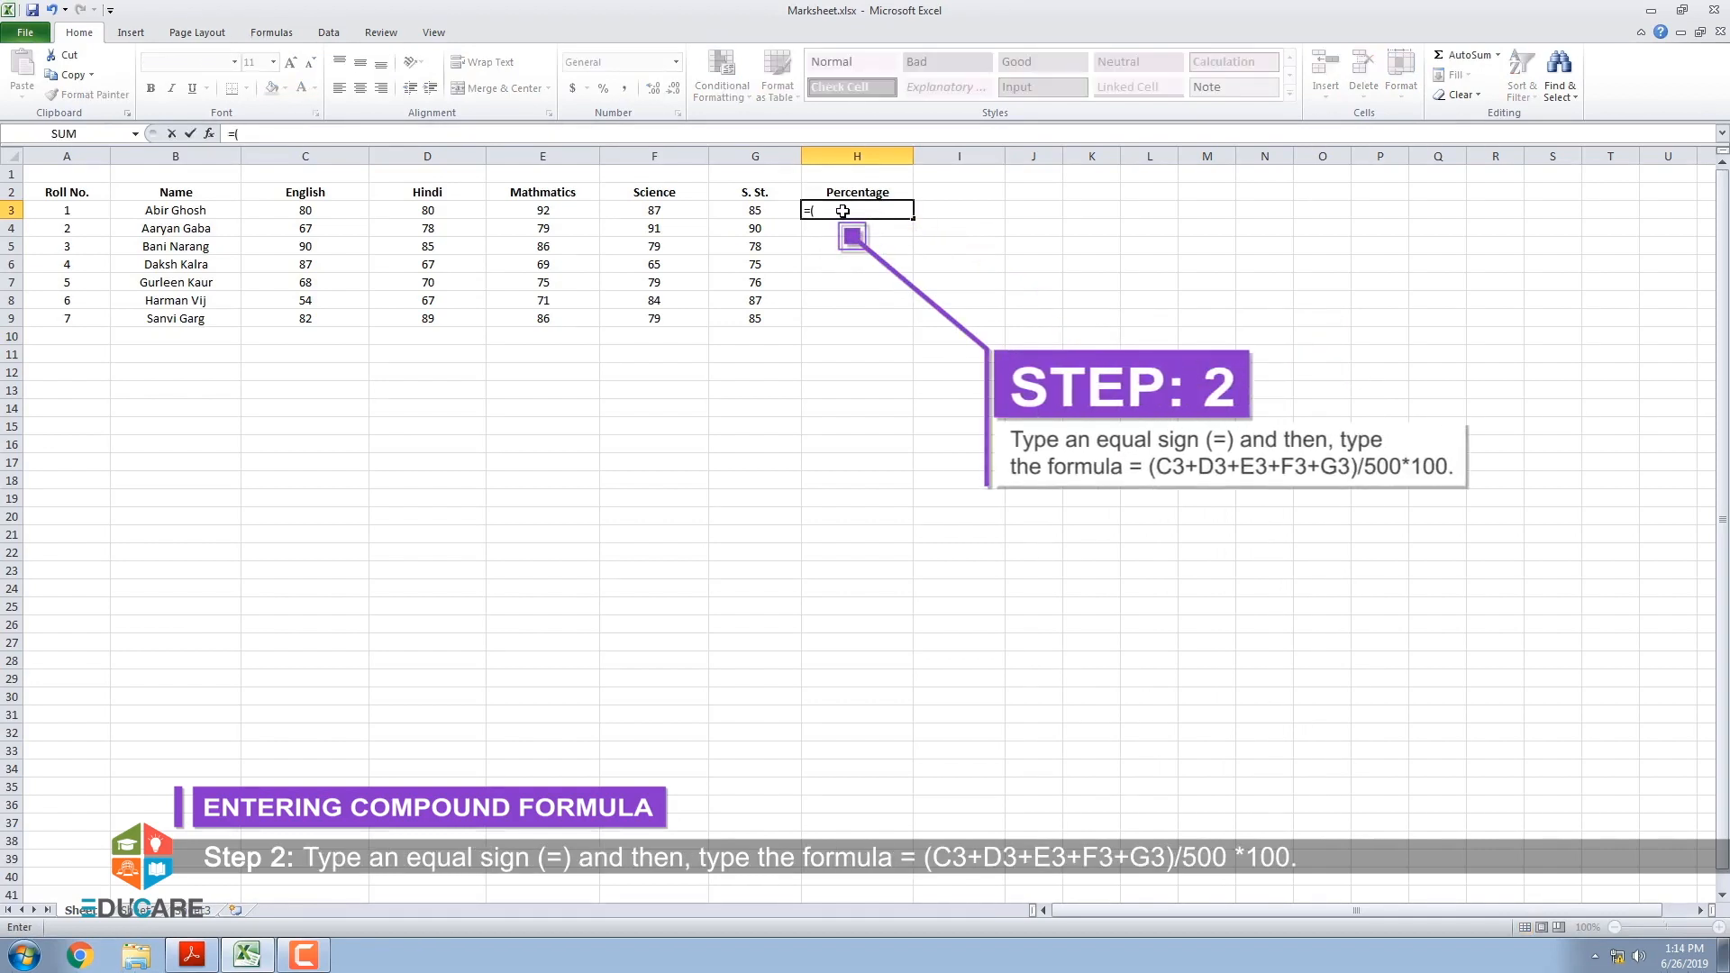
type("C3+D3")
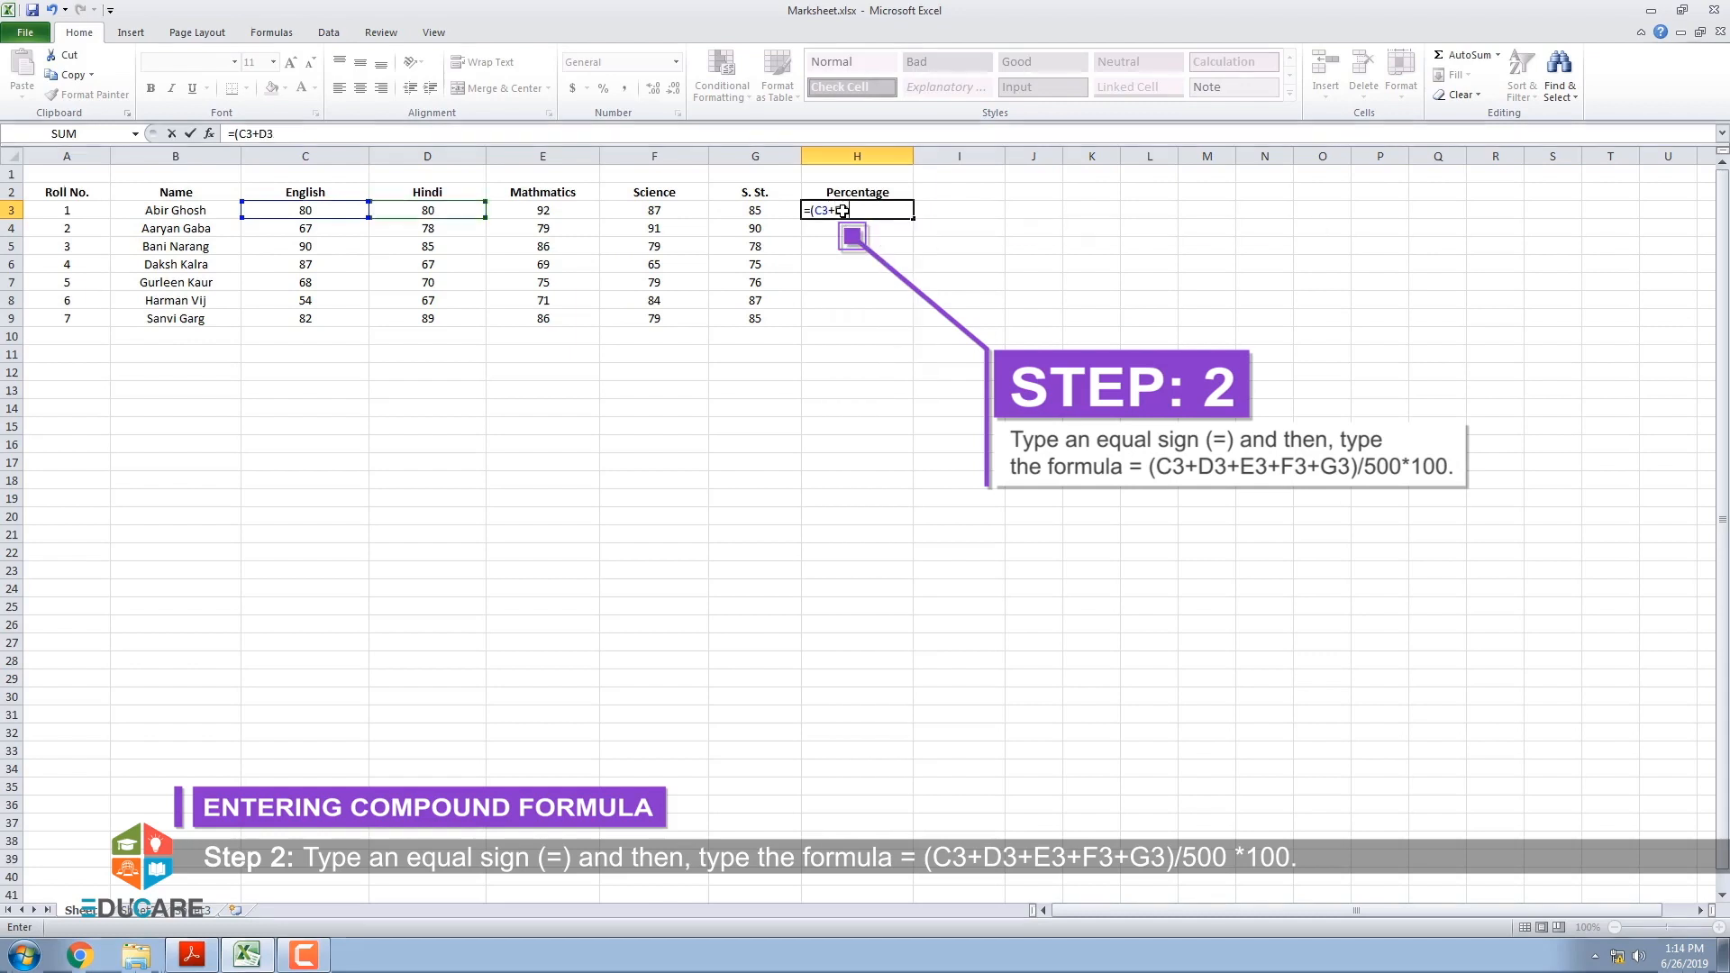
type("+E3+")
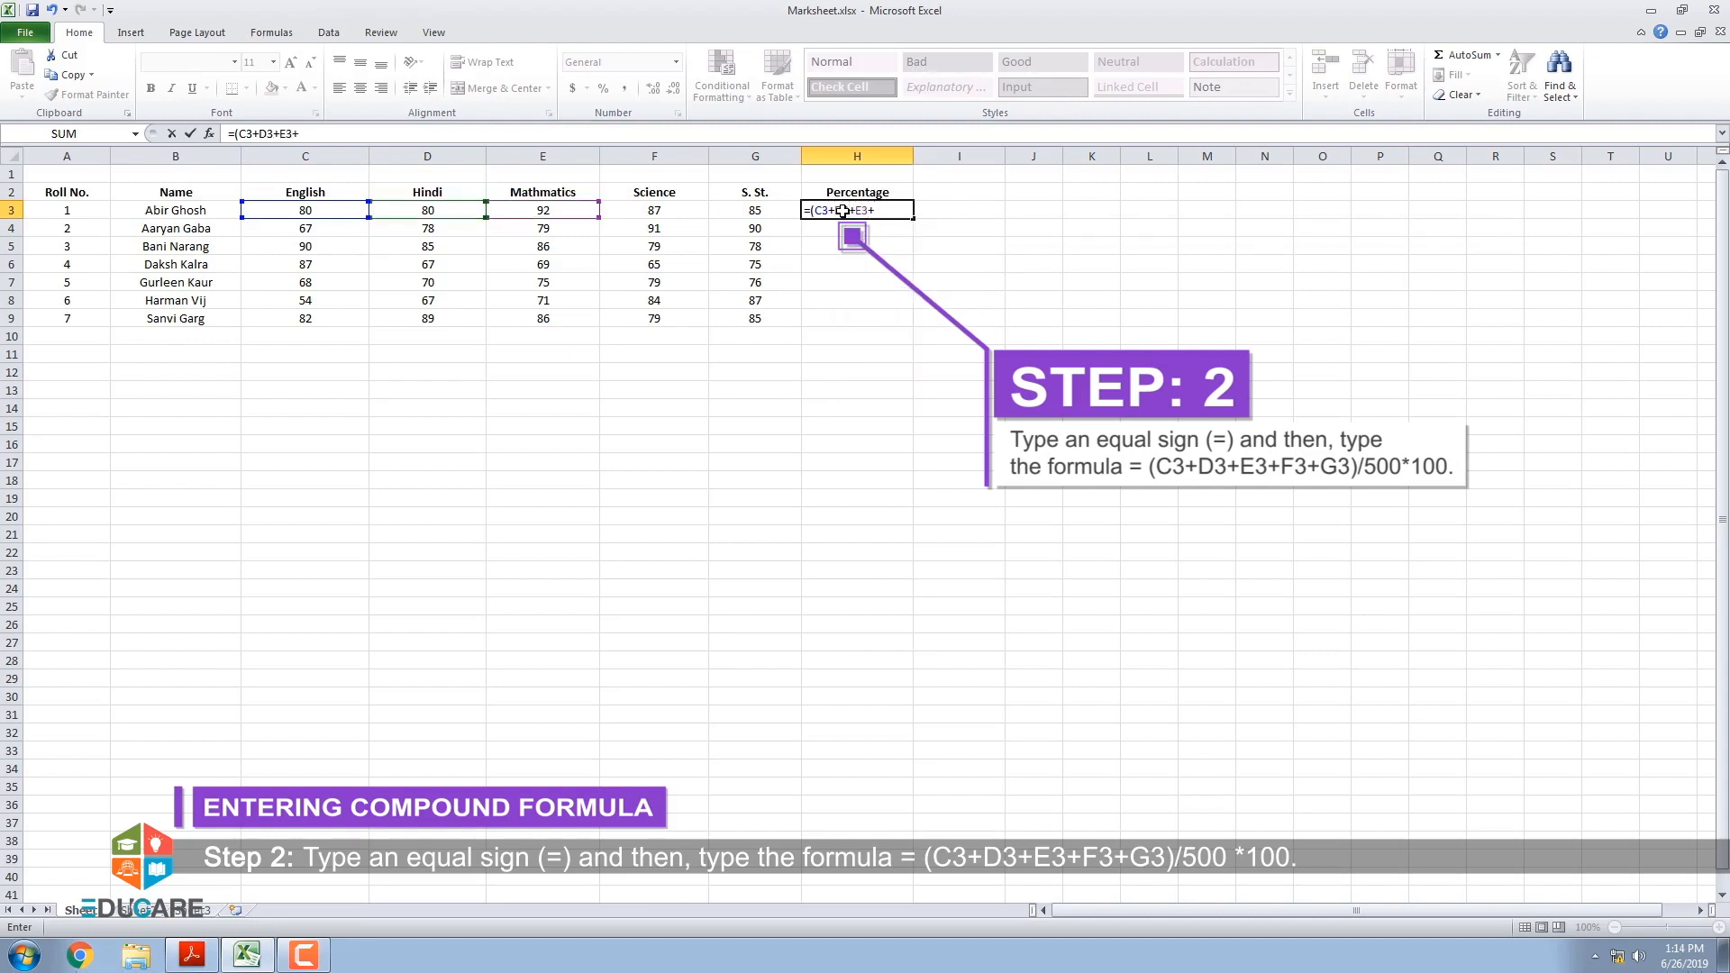
type("F+")
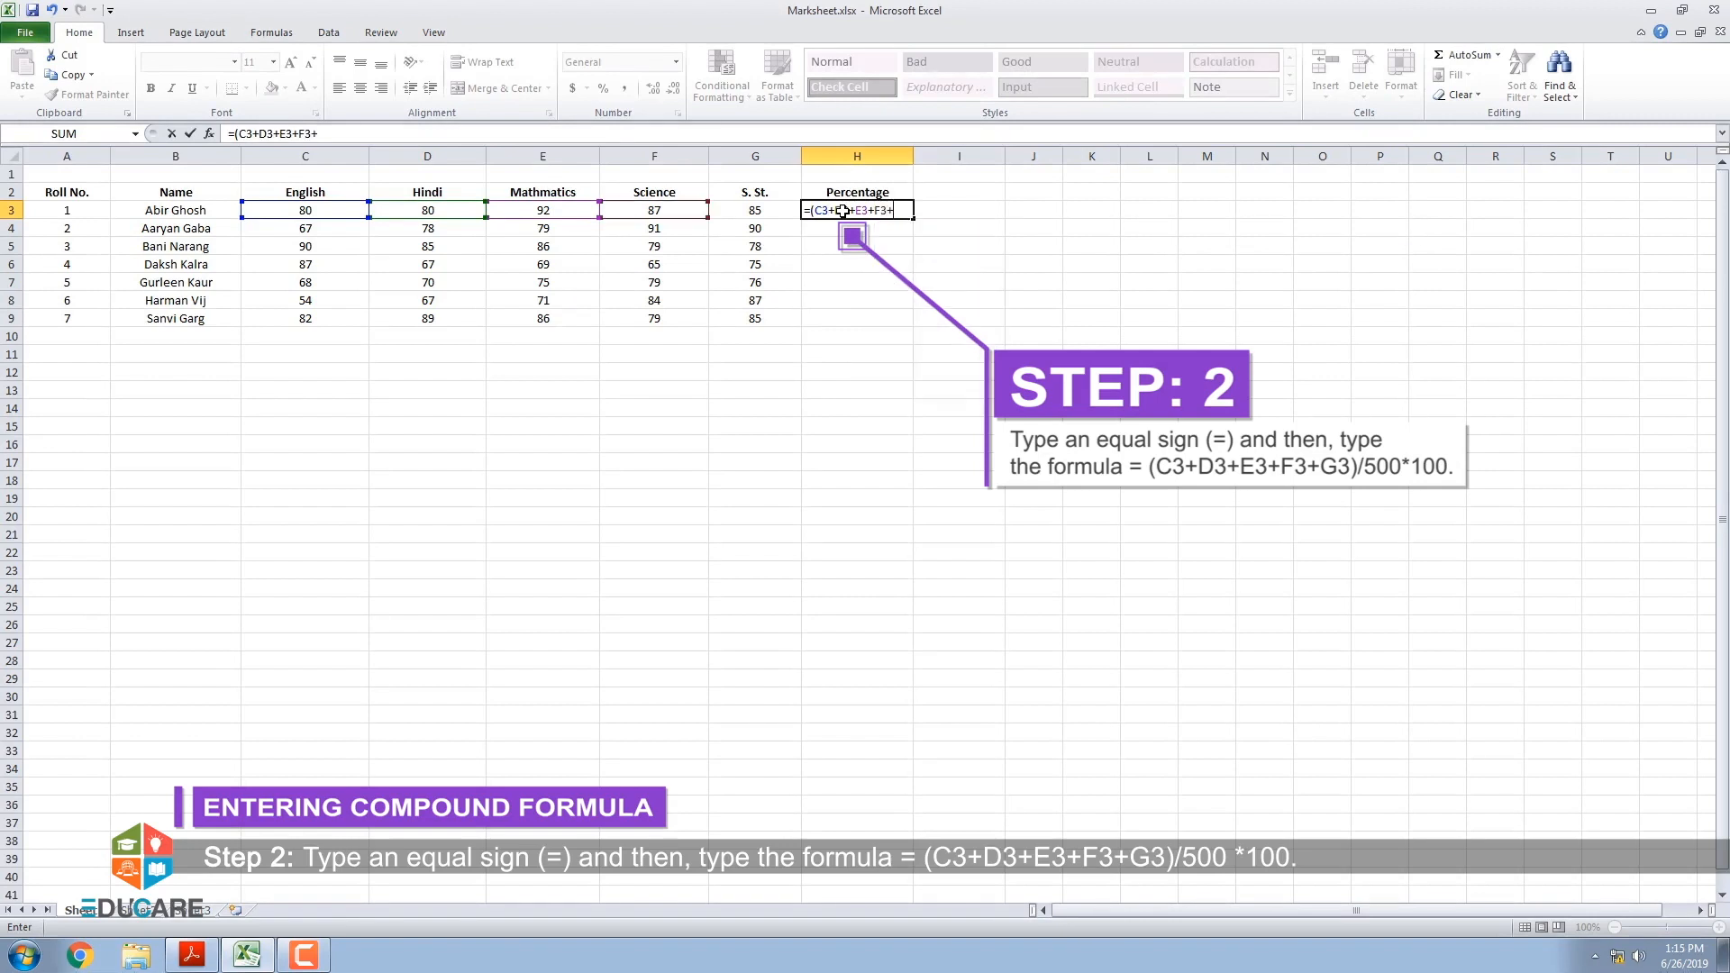
type("G3")
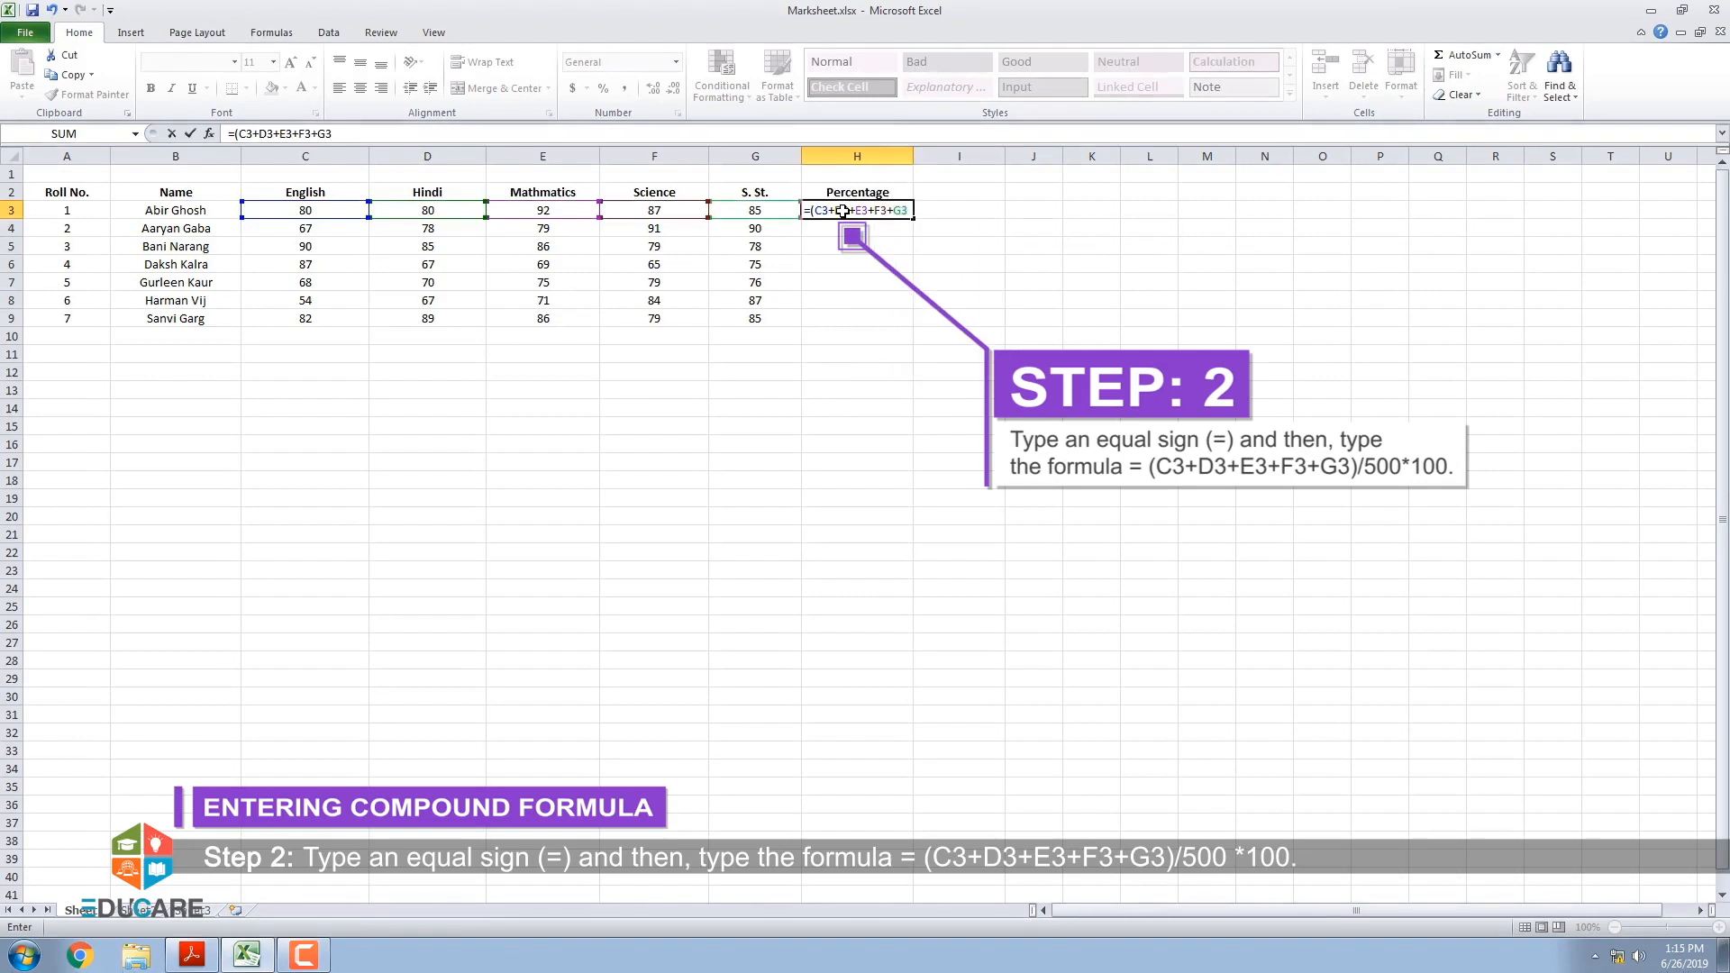
type(")")
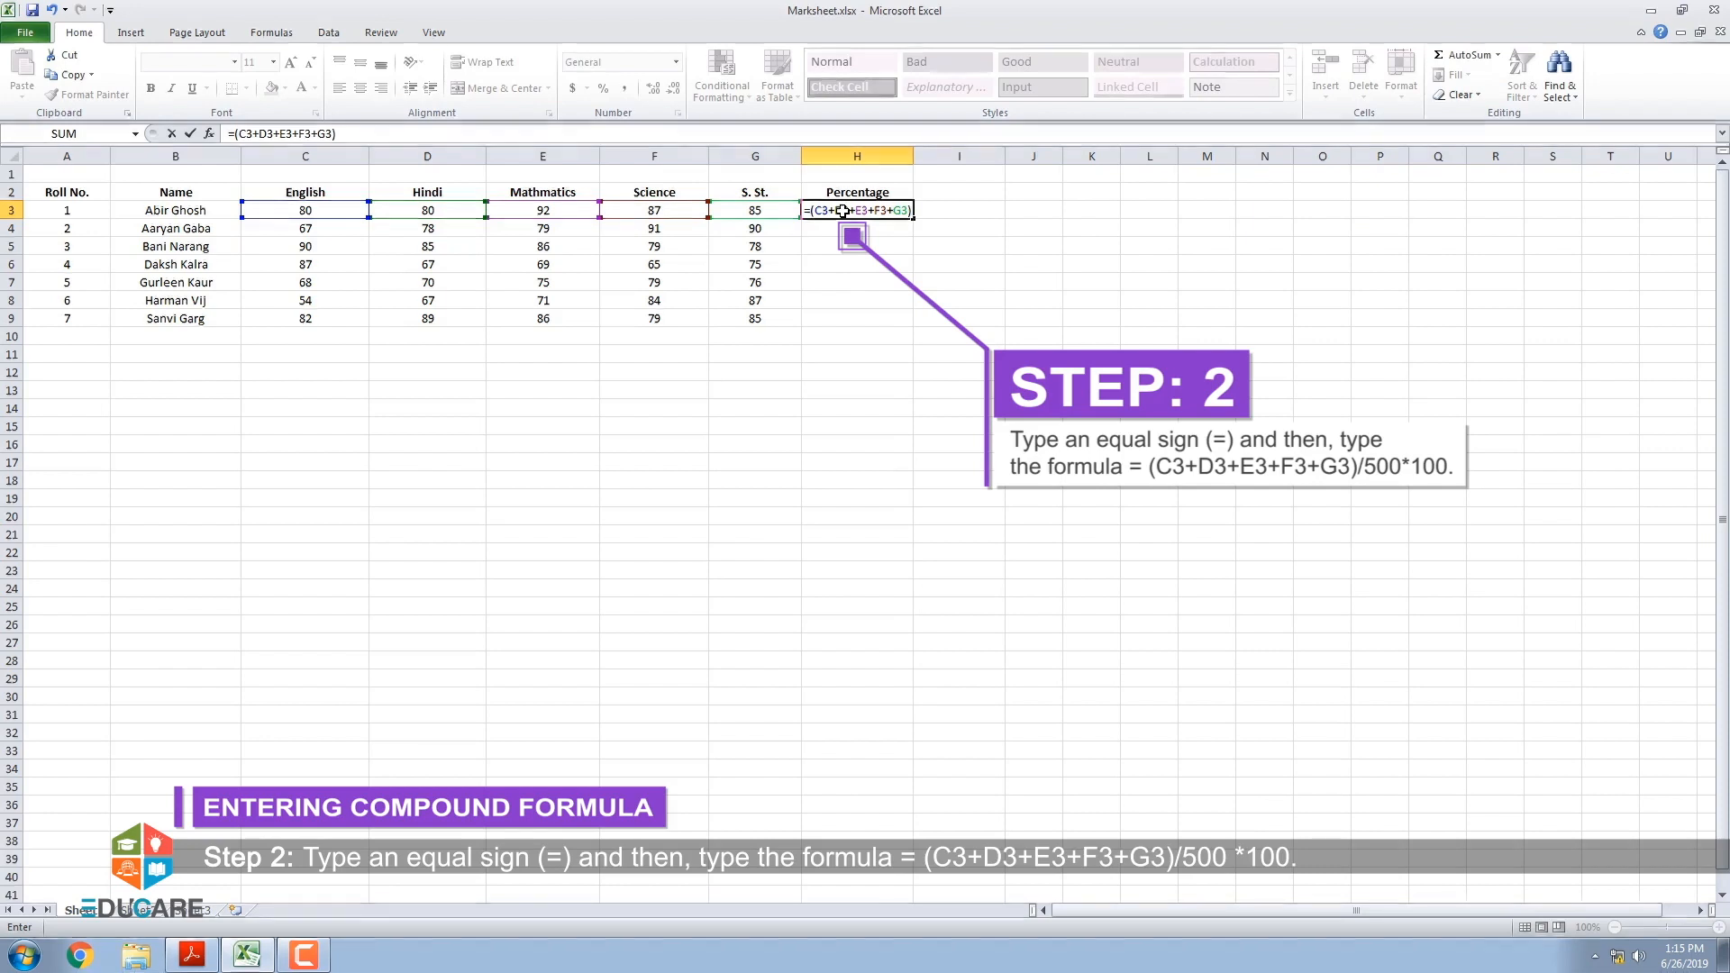
type("/500")
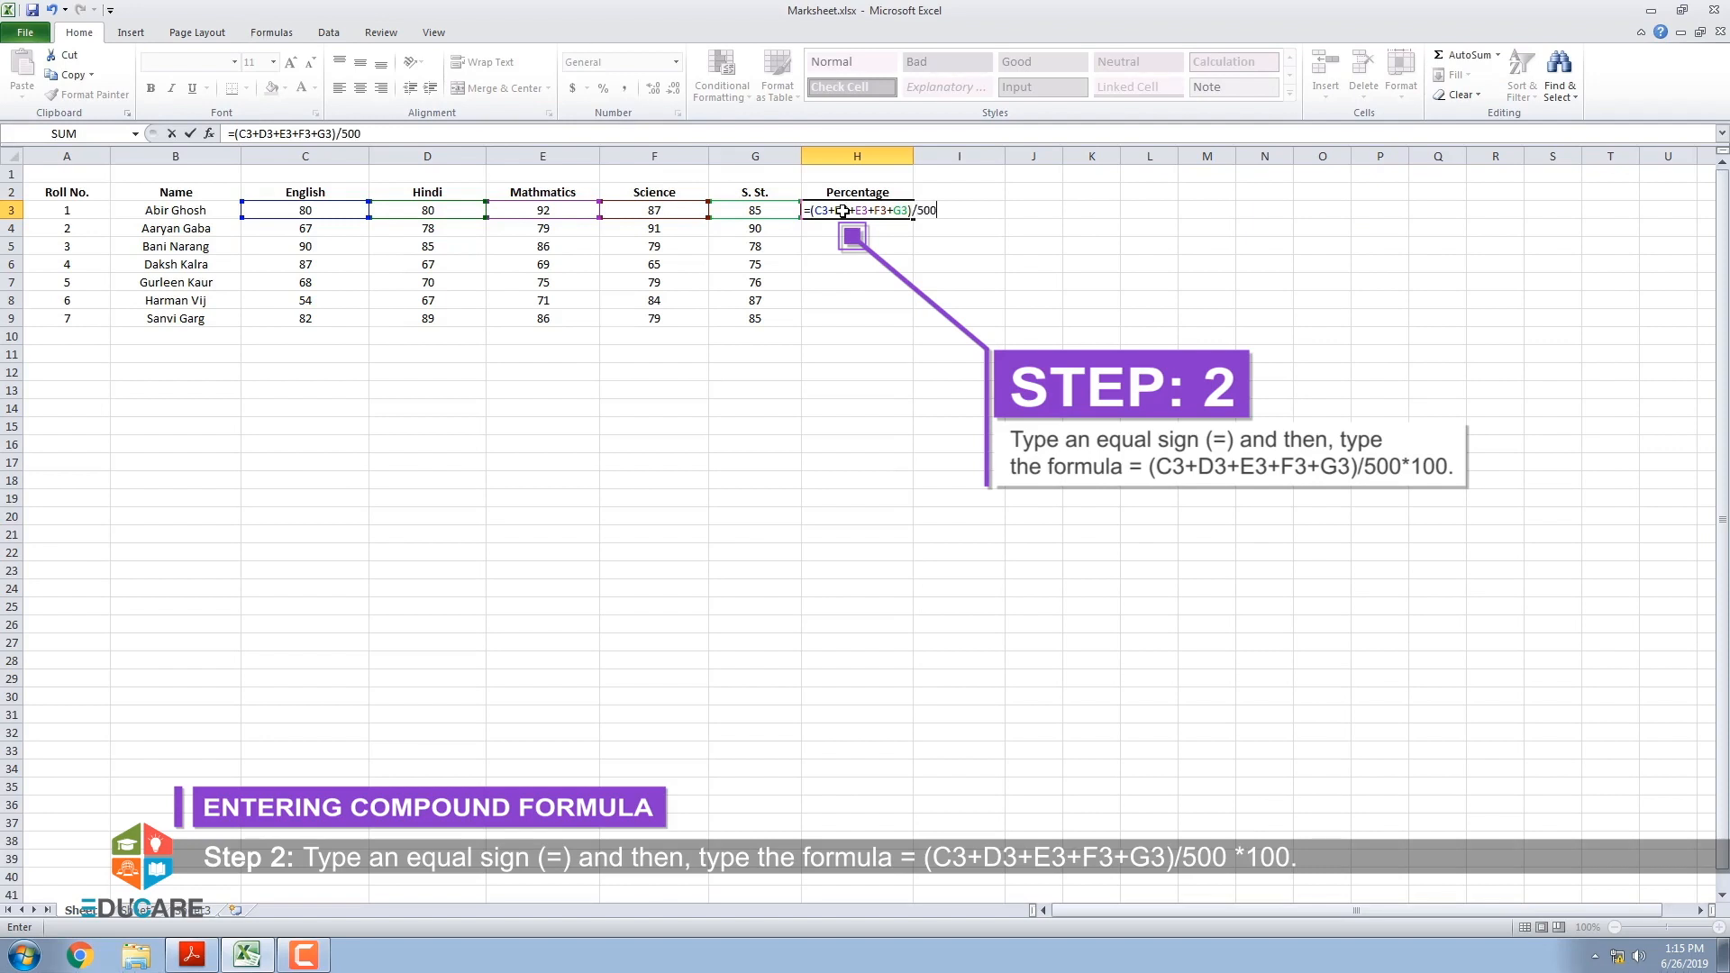
type("*100")
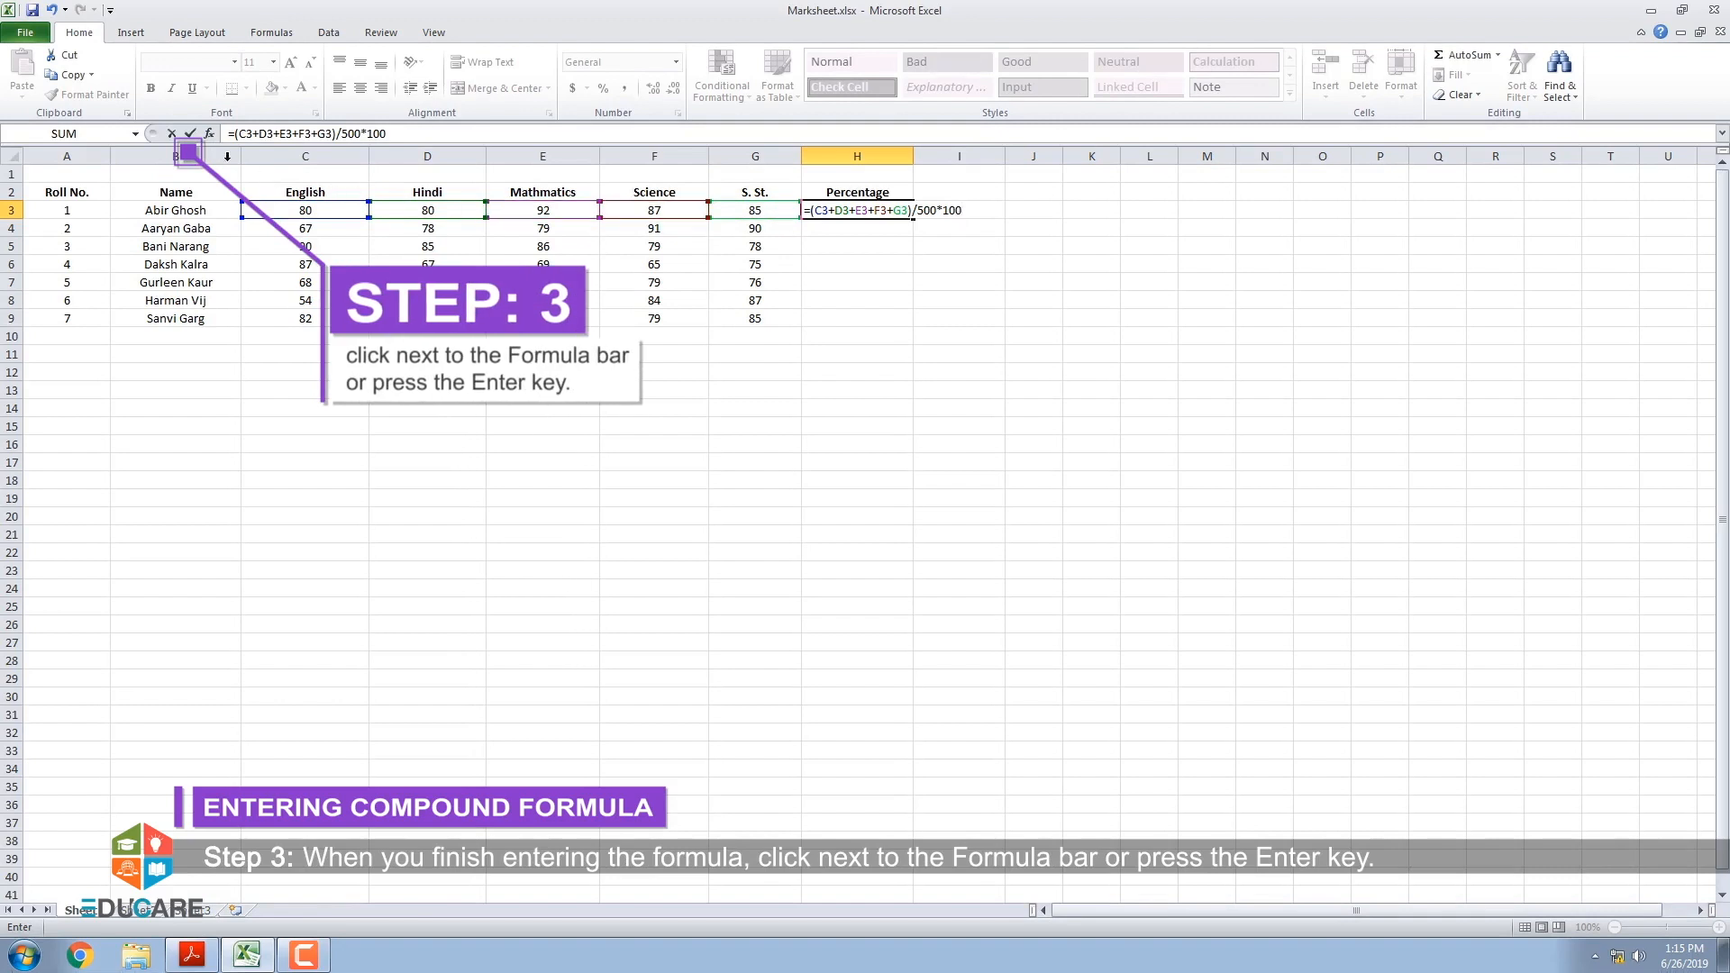
mouse_move(188, 133)
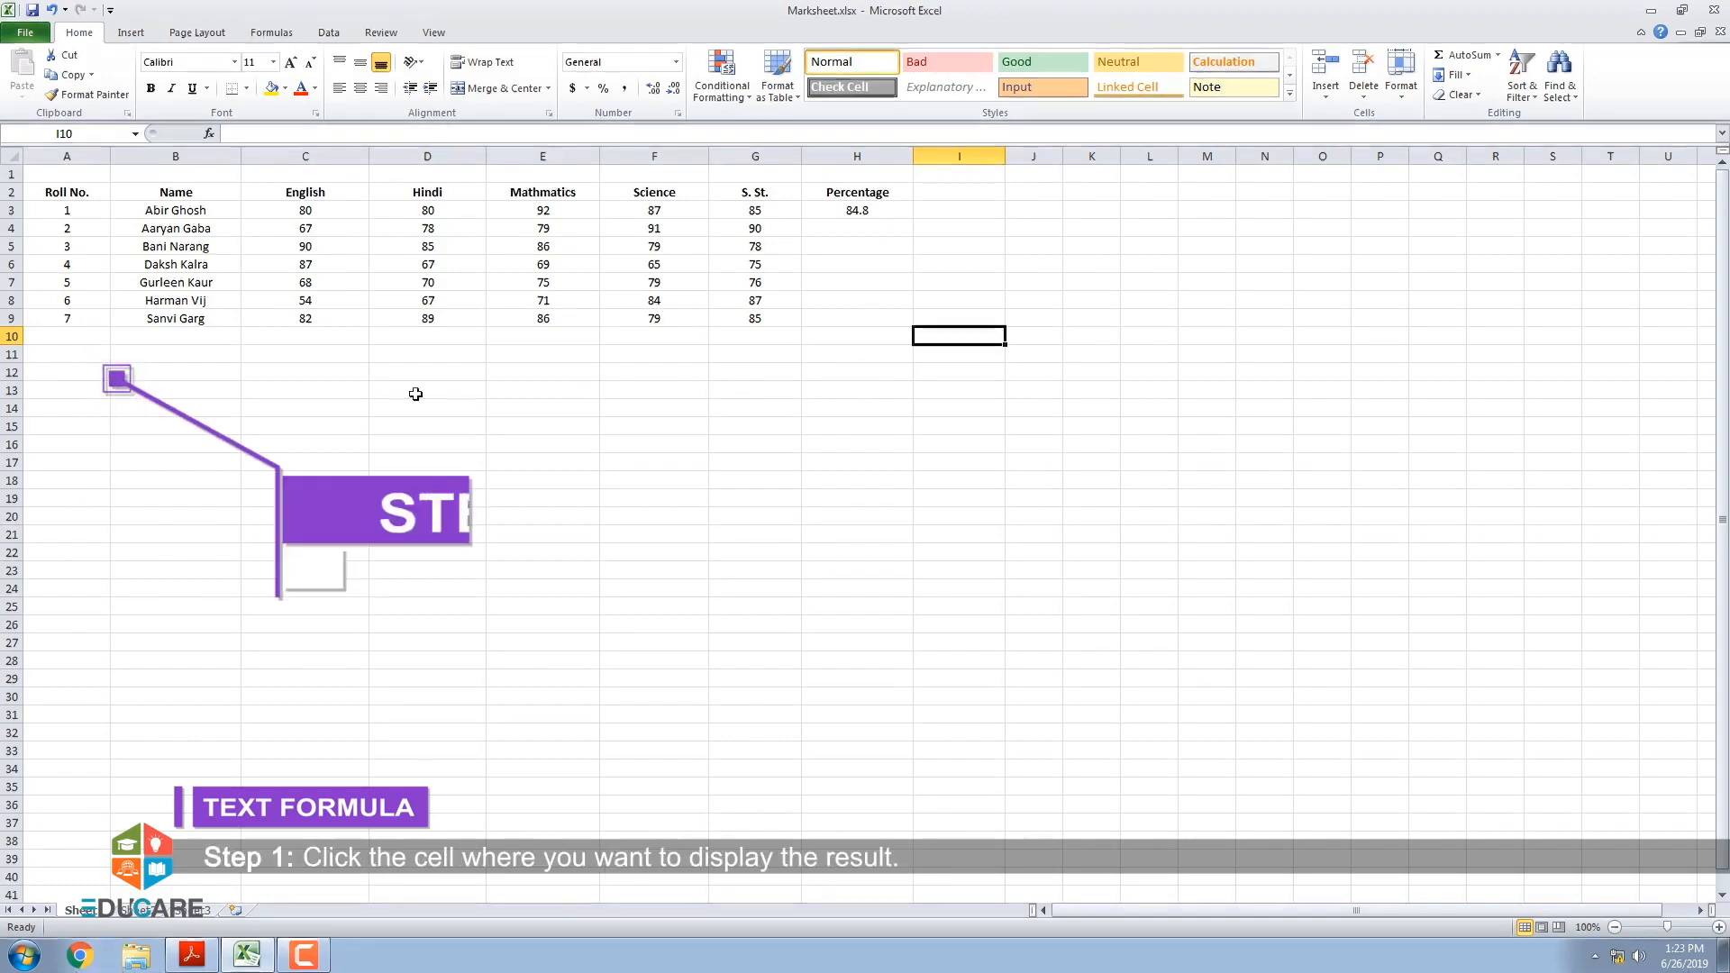
Begin a text formula in A12 joining "Percentage" and "is".
left_click(66, 372)
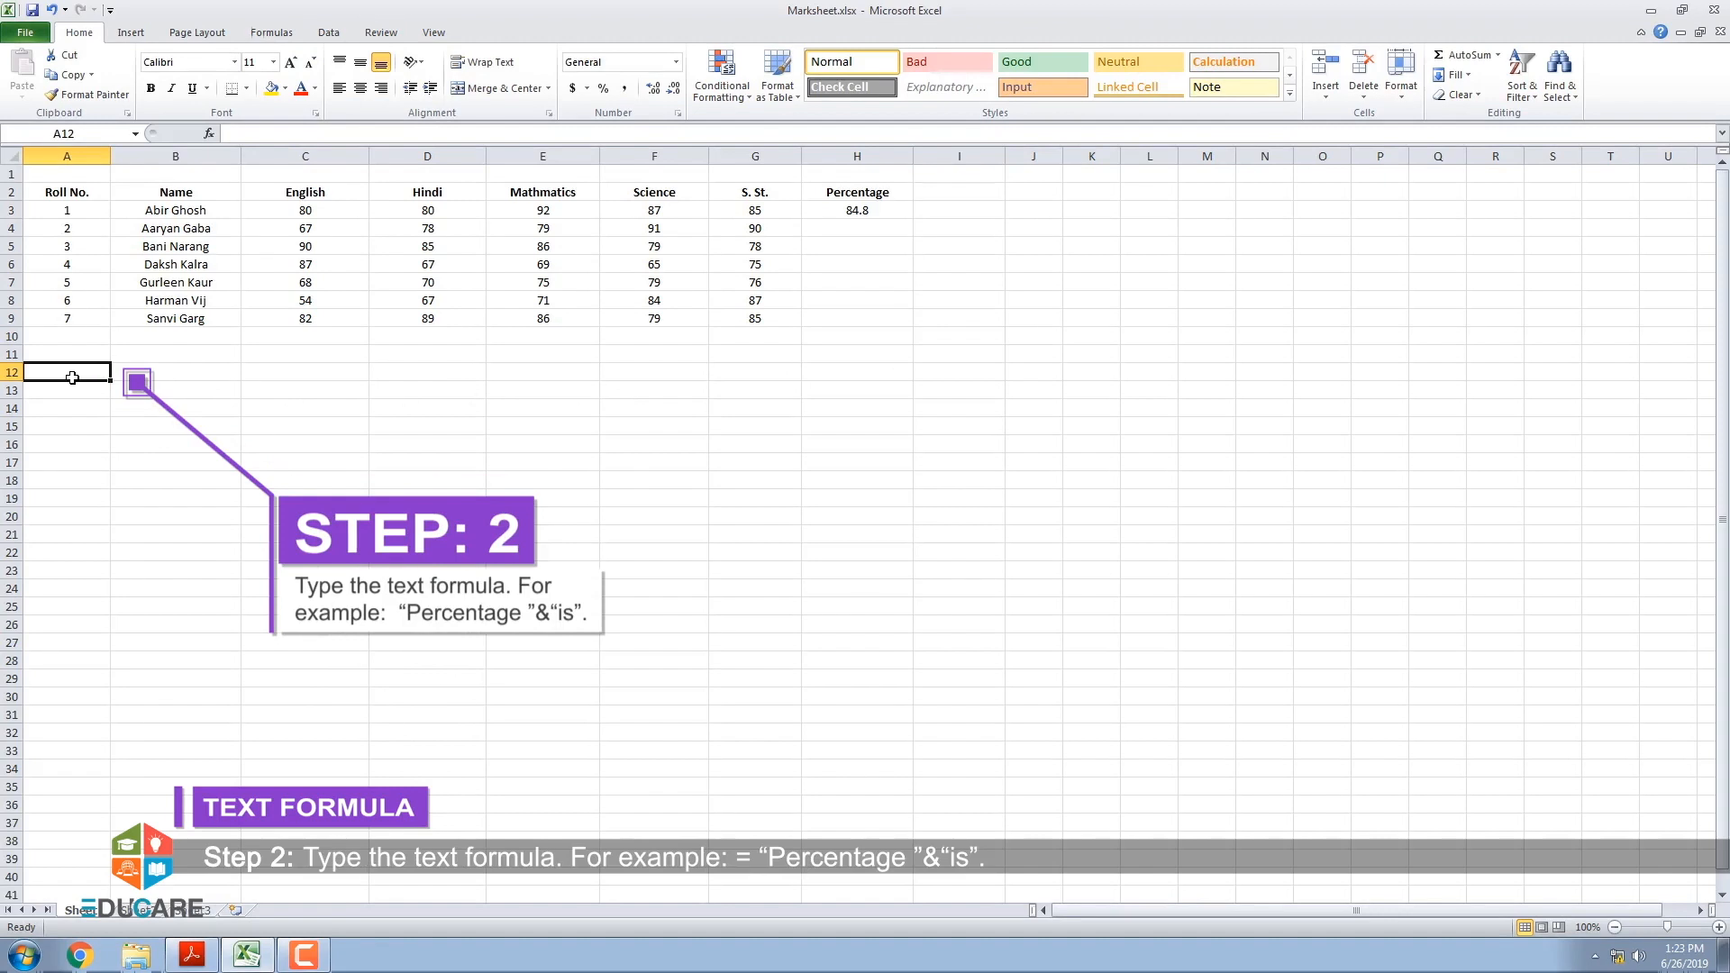
type("=\"Percentage\"&\"is")
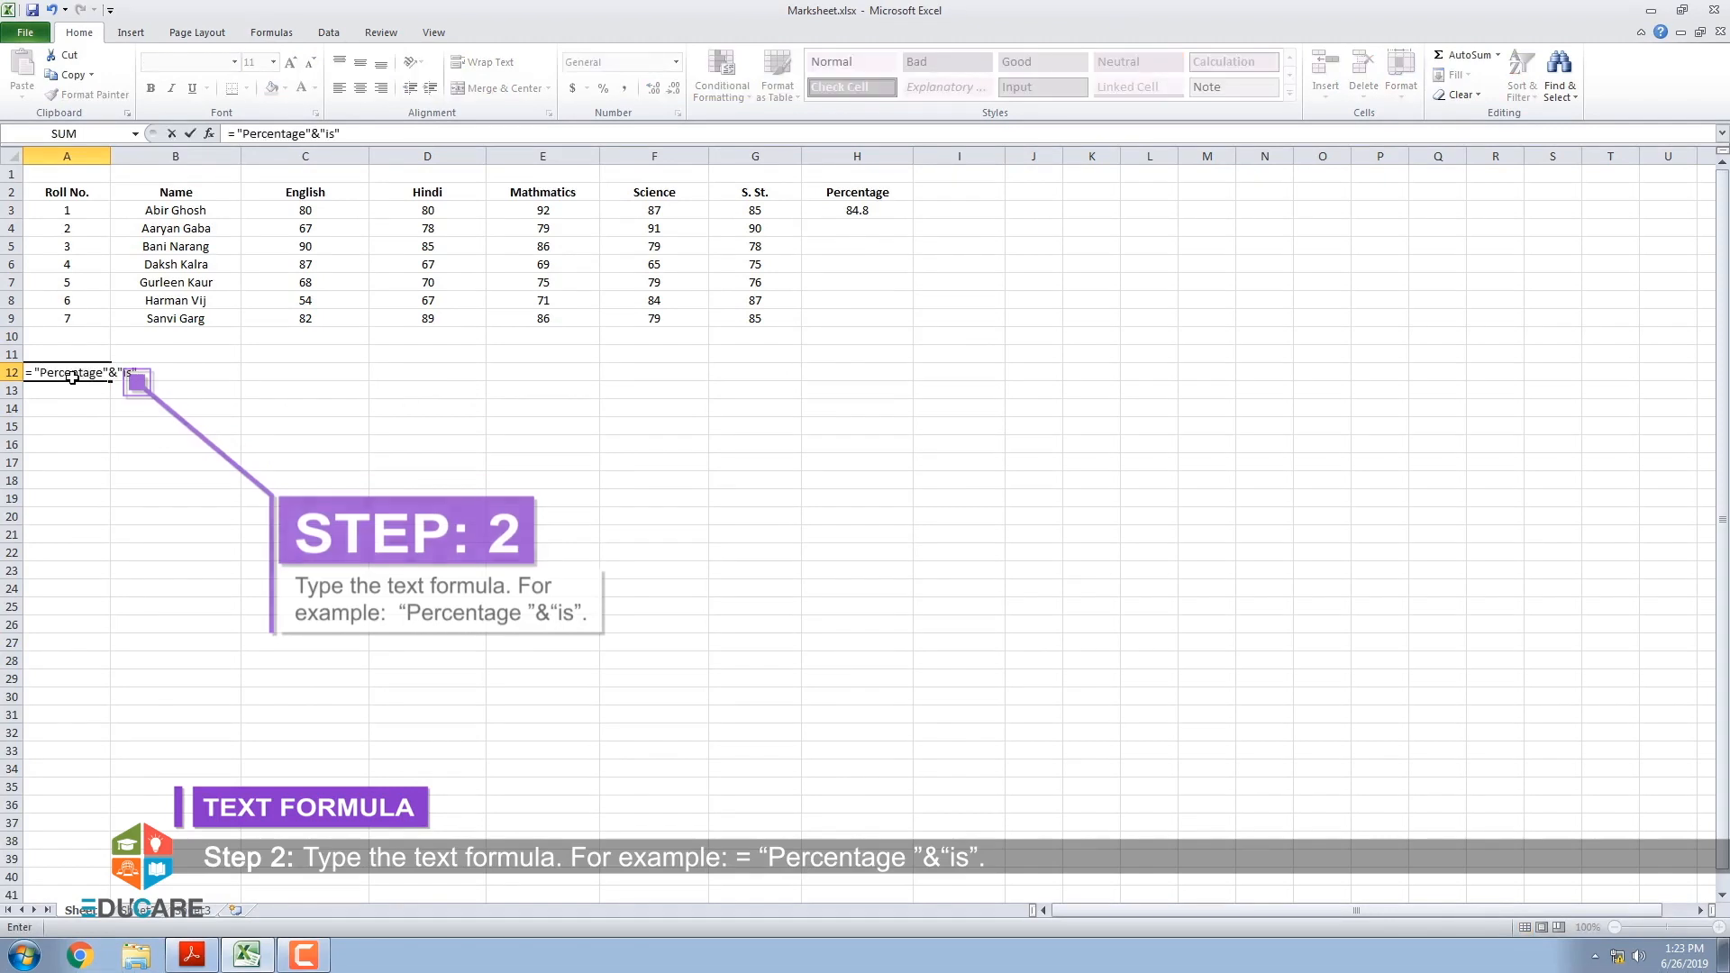
type(".")
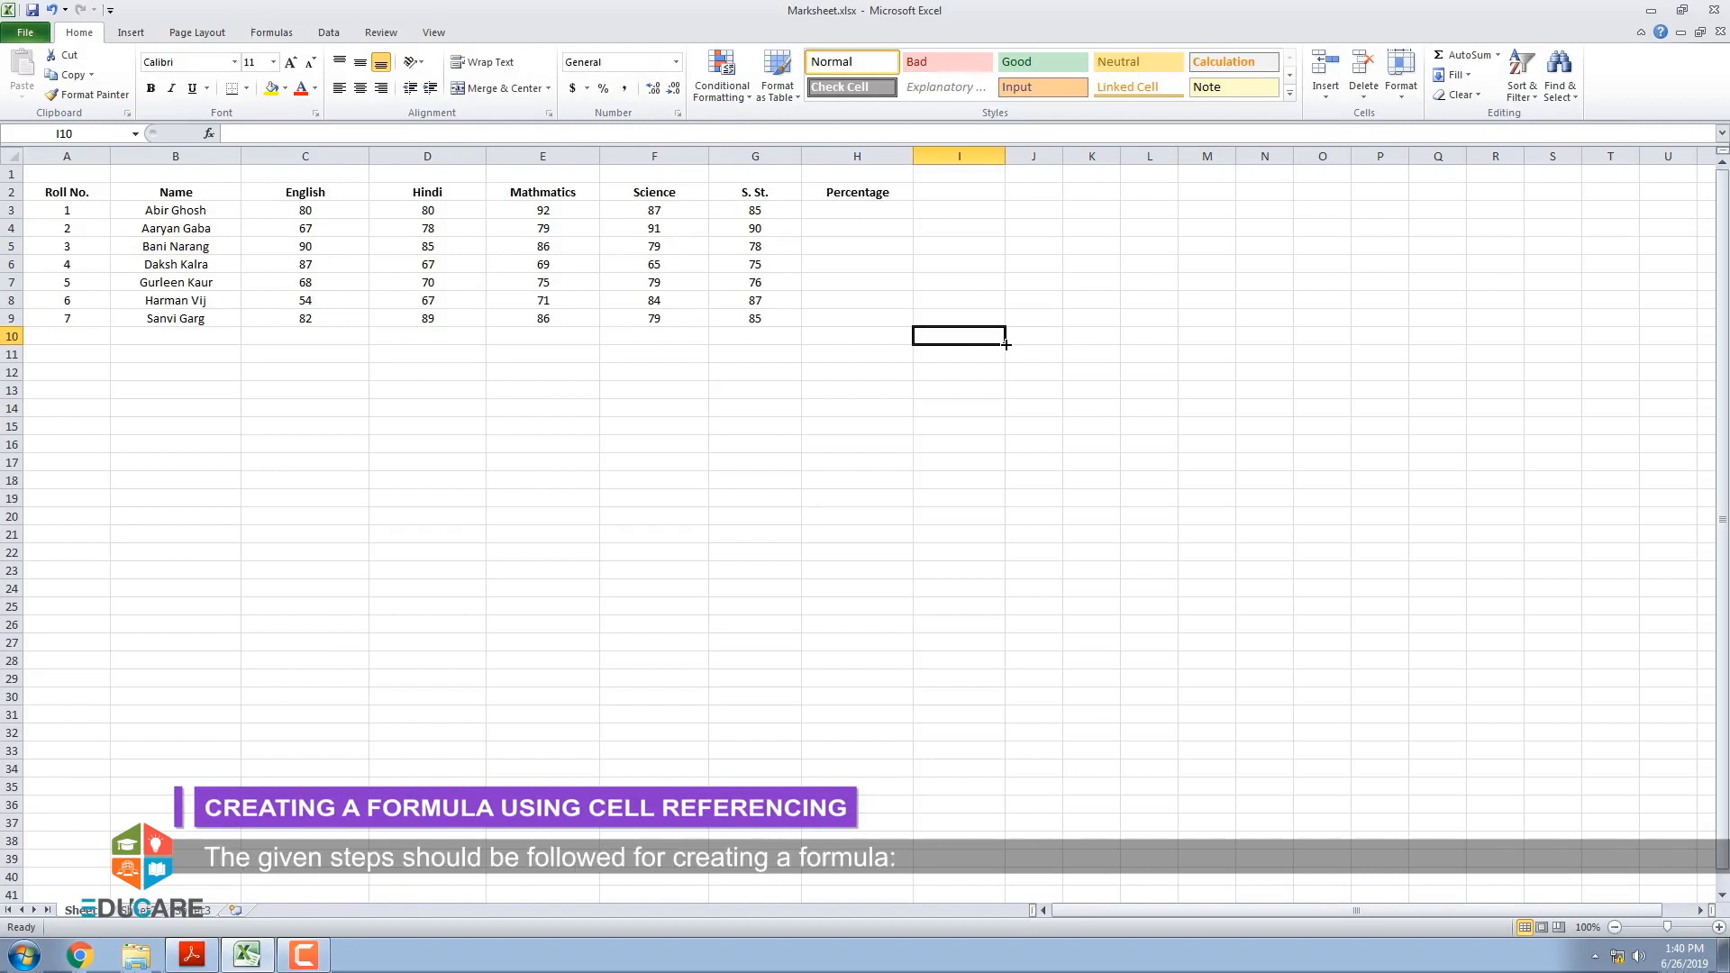
mouse_move(857, 236)
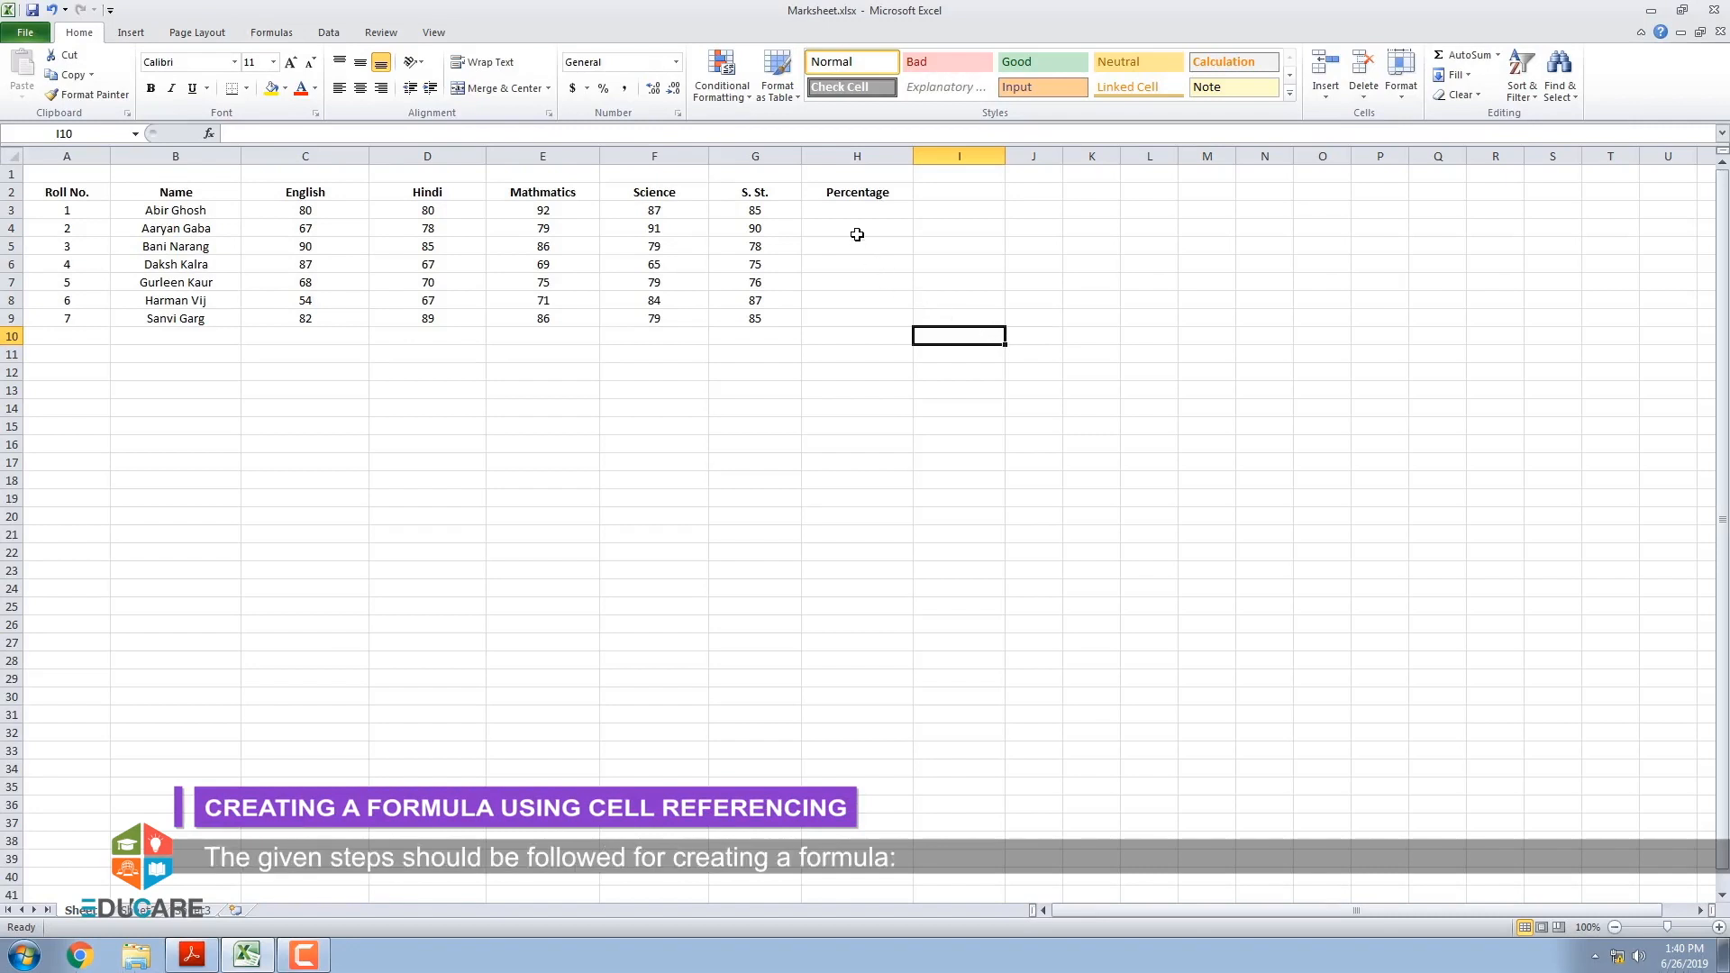
Enter =(C3+D3+E3+F3+G3) in H3 to sum roll no. 1's marks, giving 424.
left_click(856, 210)
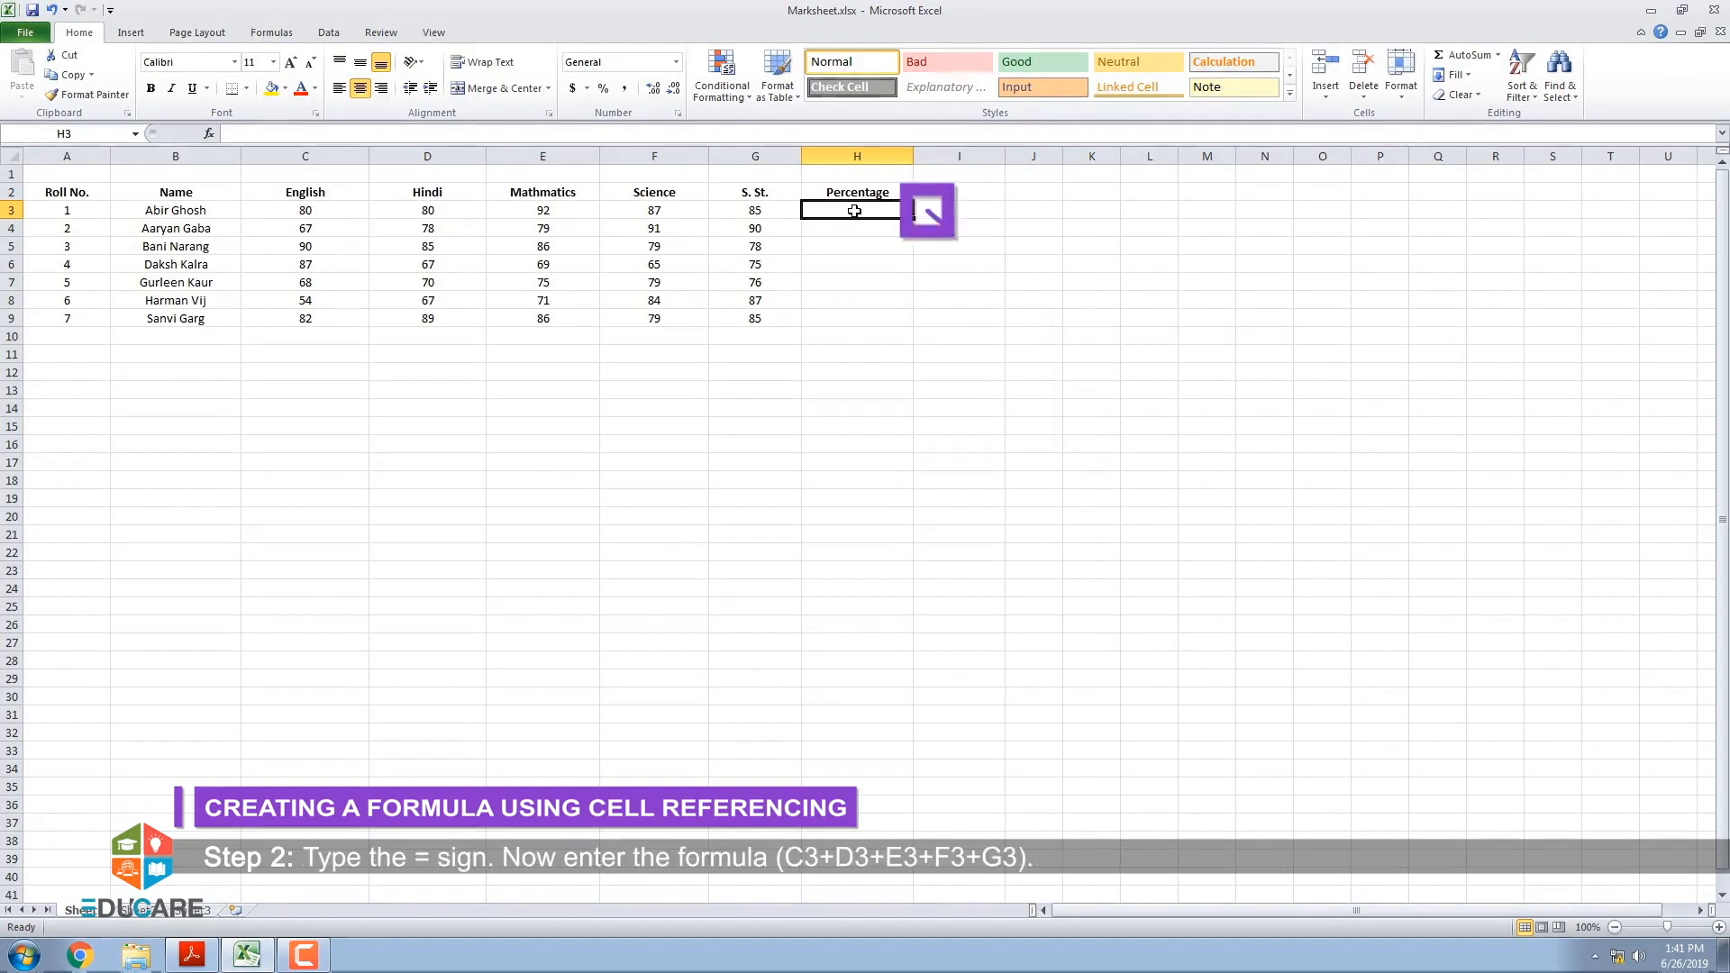
type("=(C3+D3+")
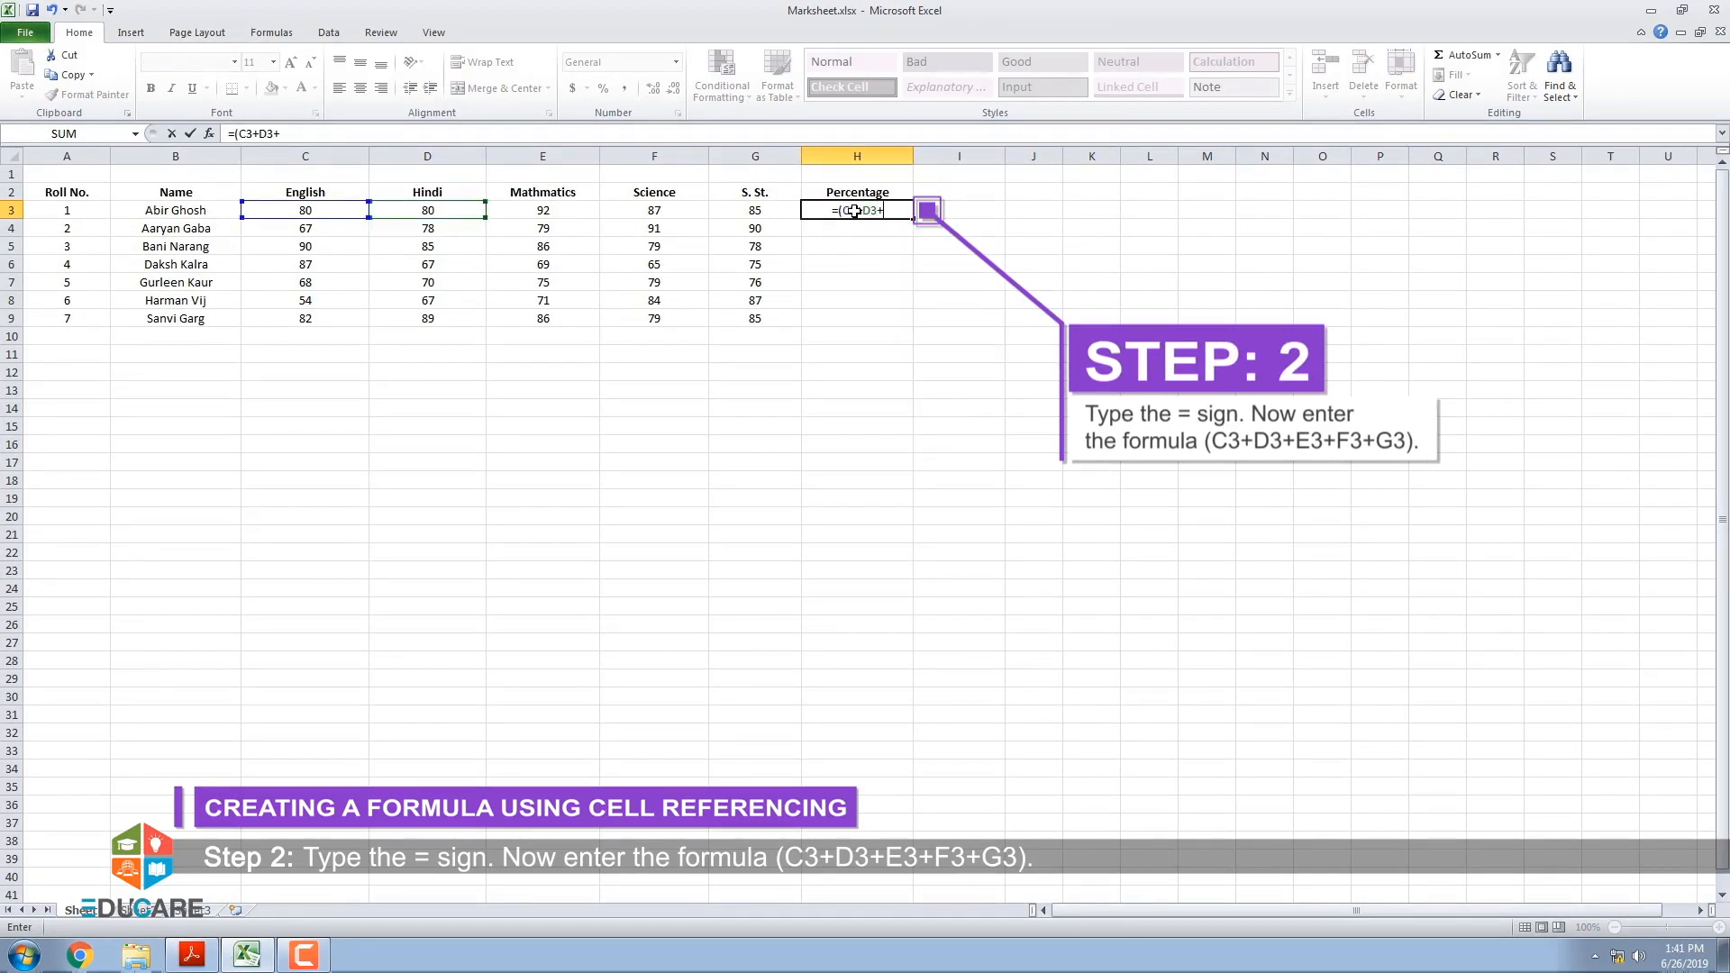
type("E3+F3+G3")
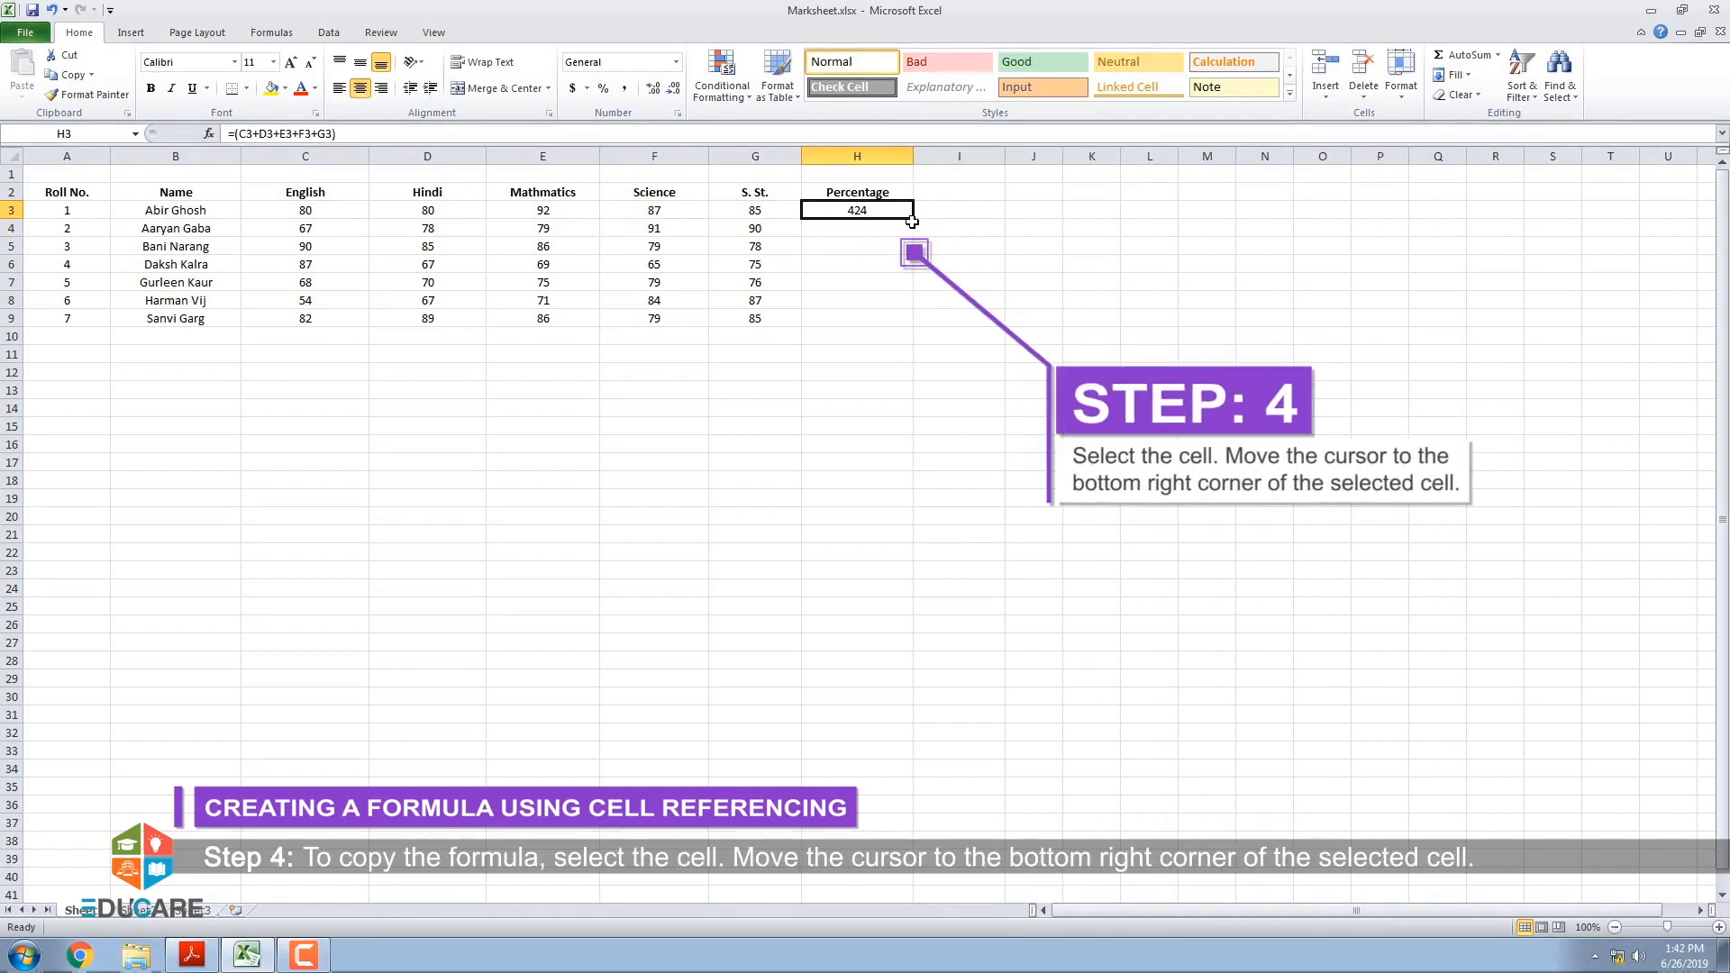
mouse_move(913, 222)
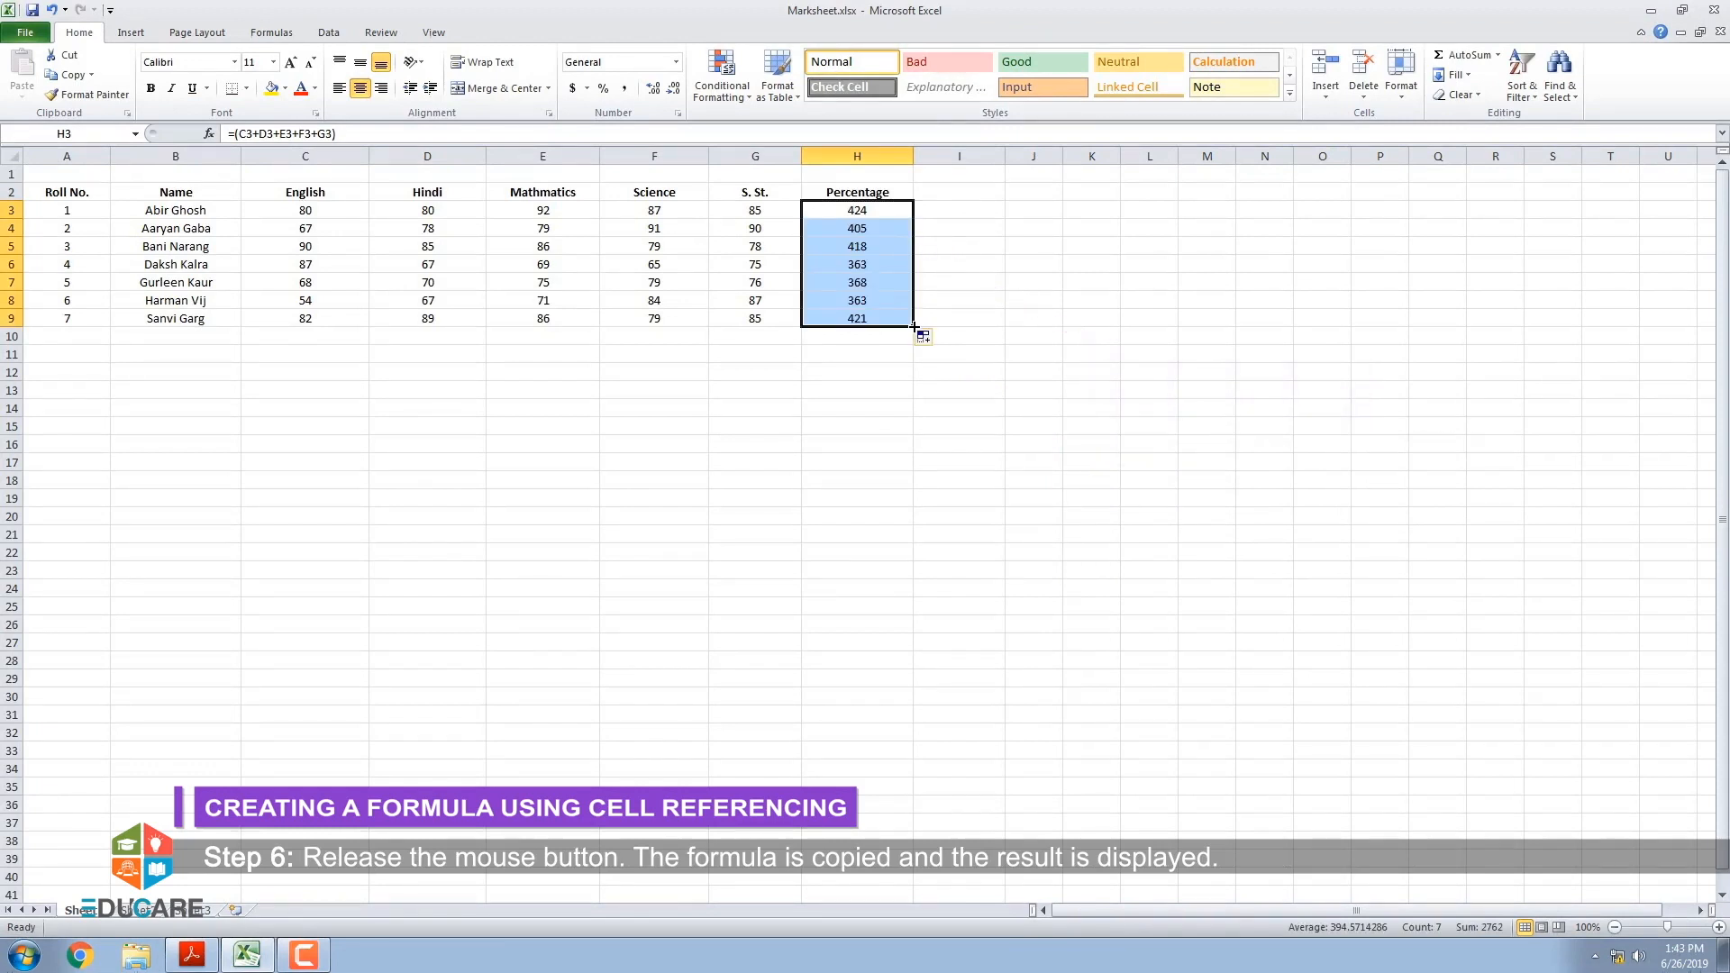
Copy H3's summing formula down to H9 so all seven students show totals.
left_click(271, 33)
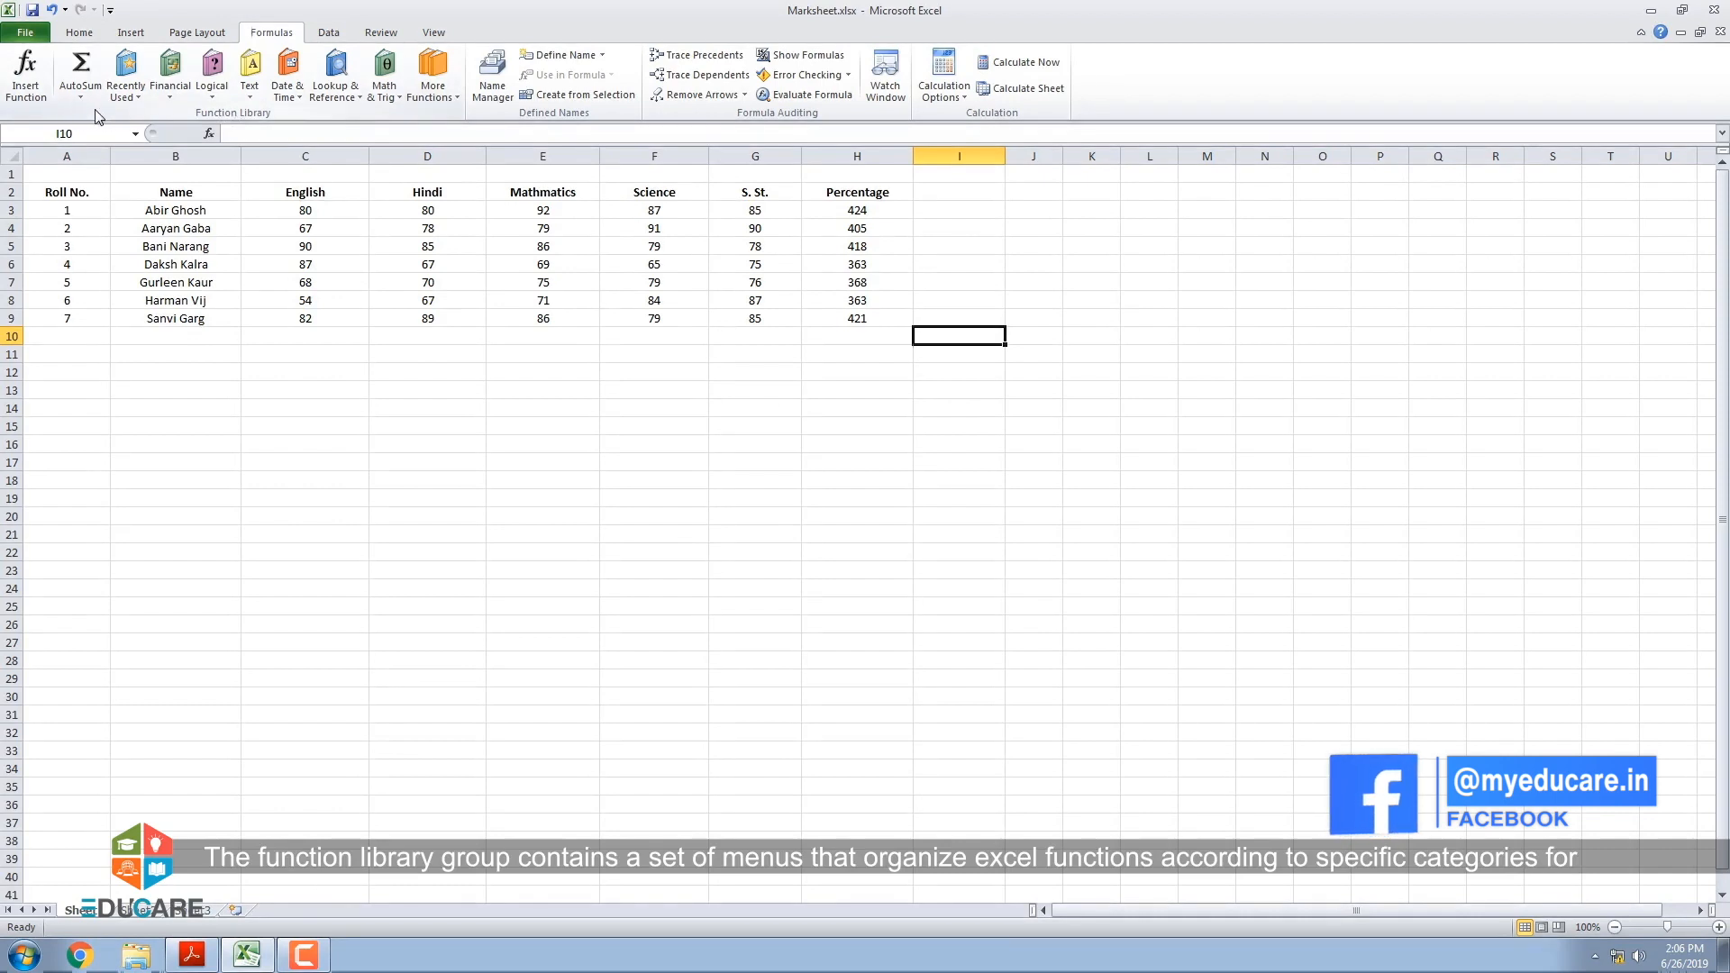
mouse_move(417, 114)
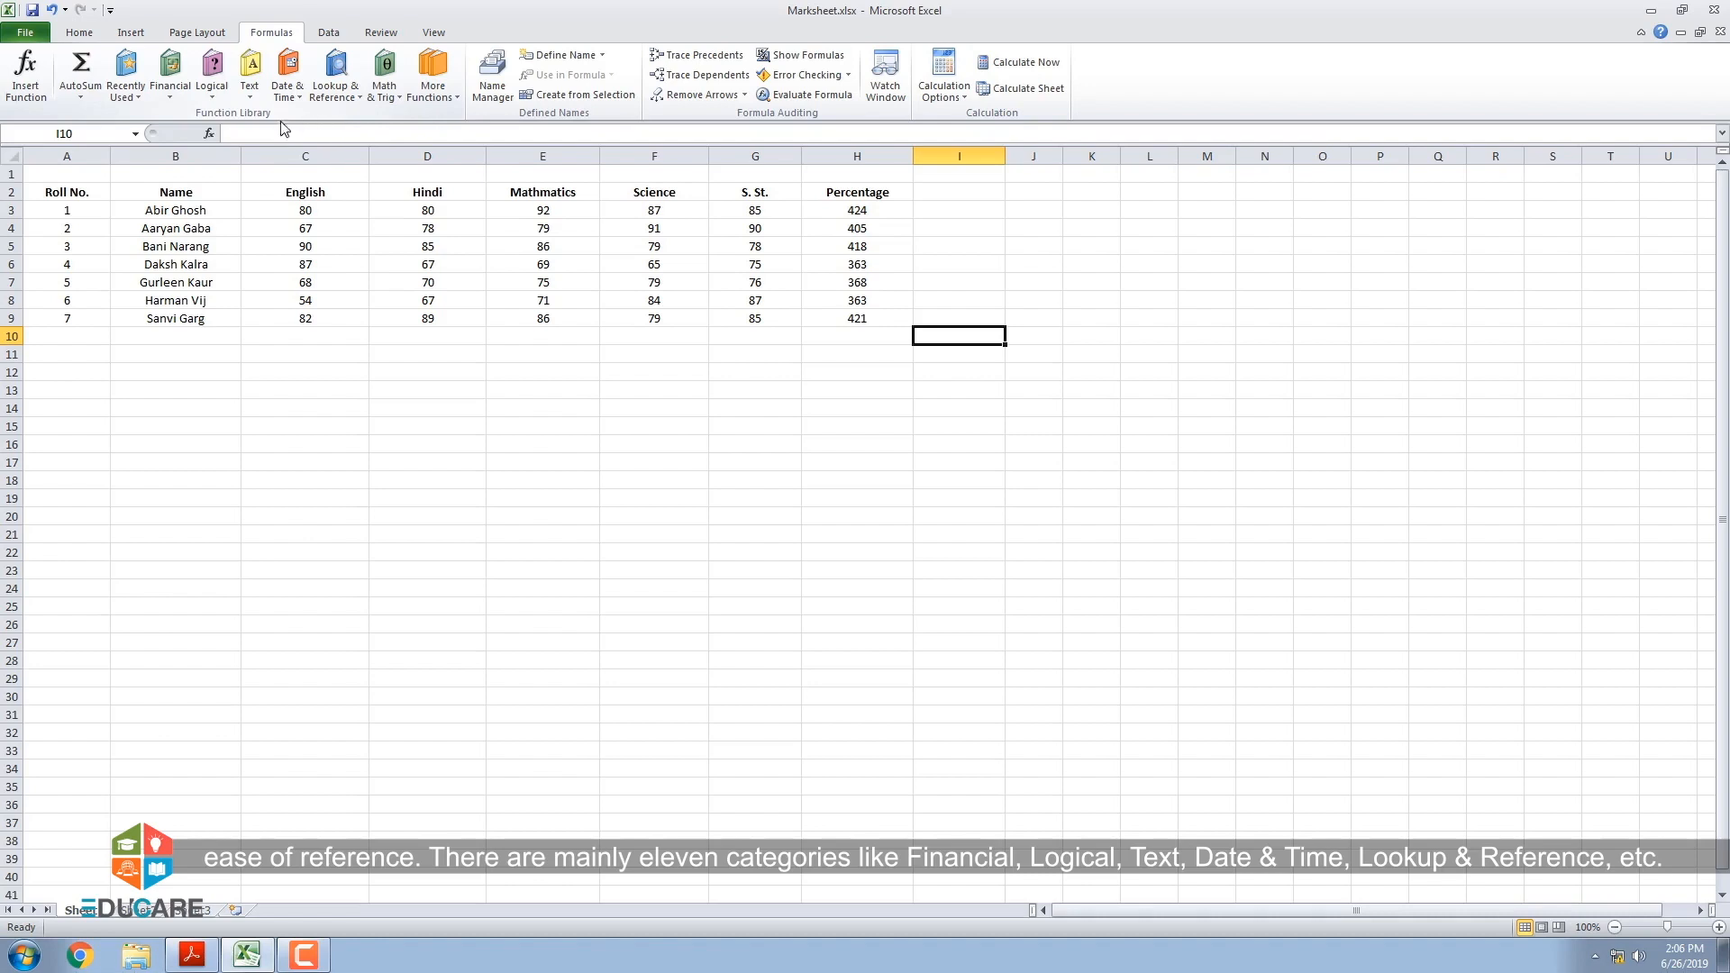
mouse_move(212, 124)
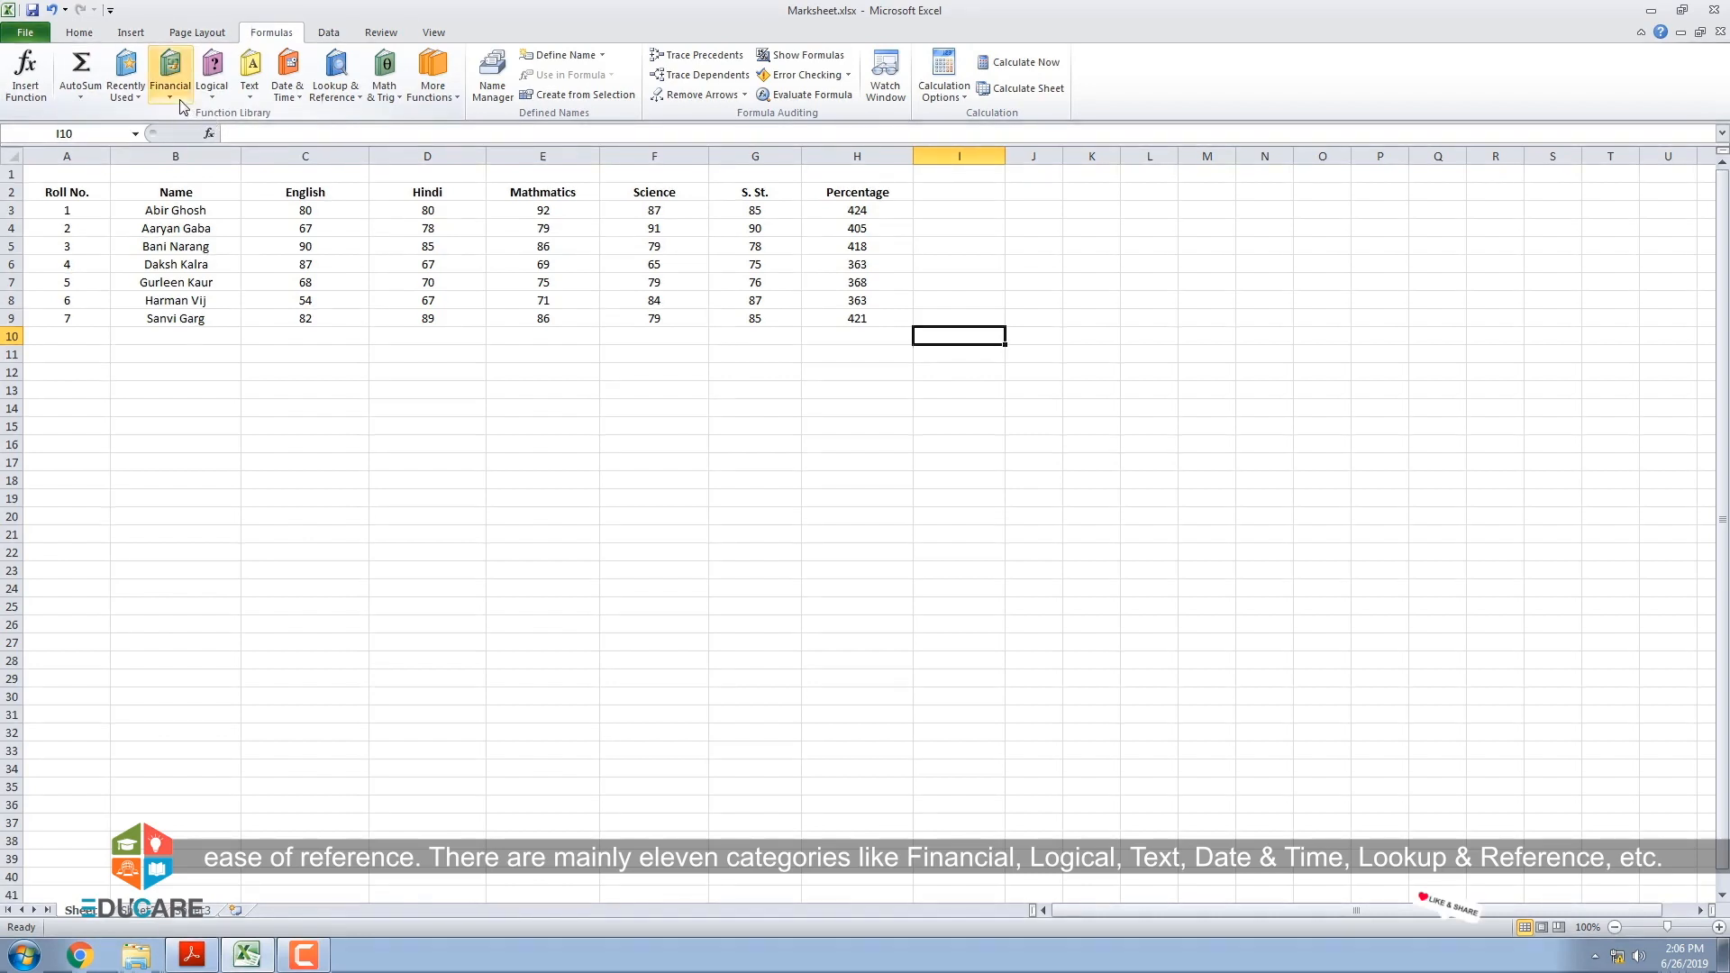
mouse_move(211, 75)
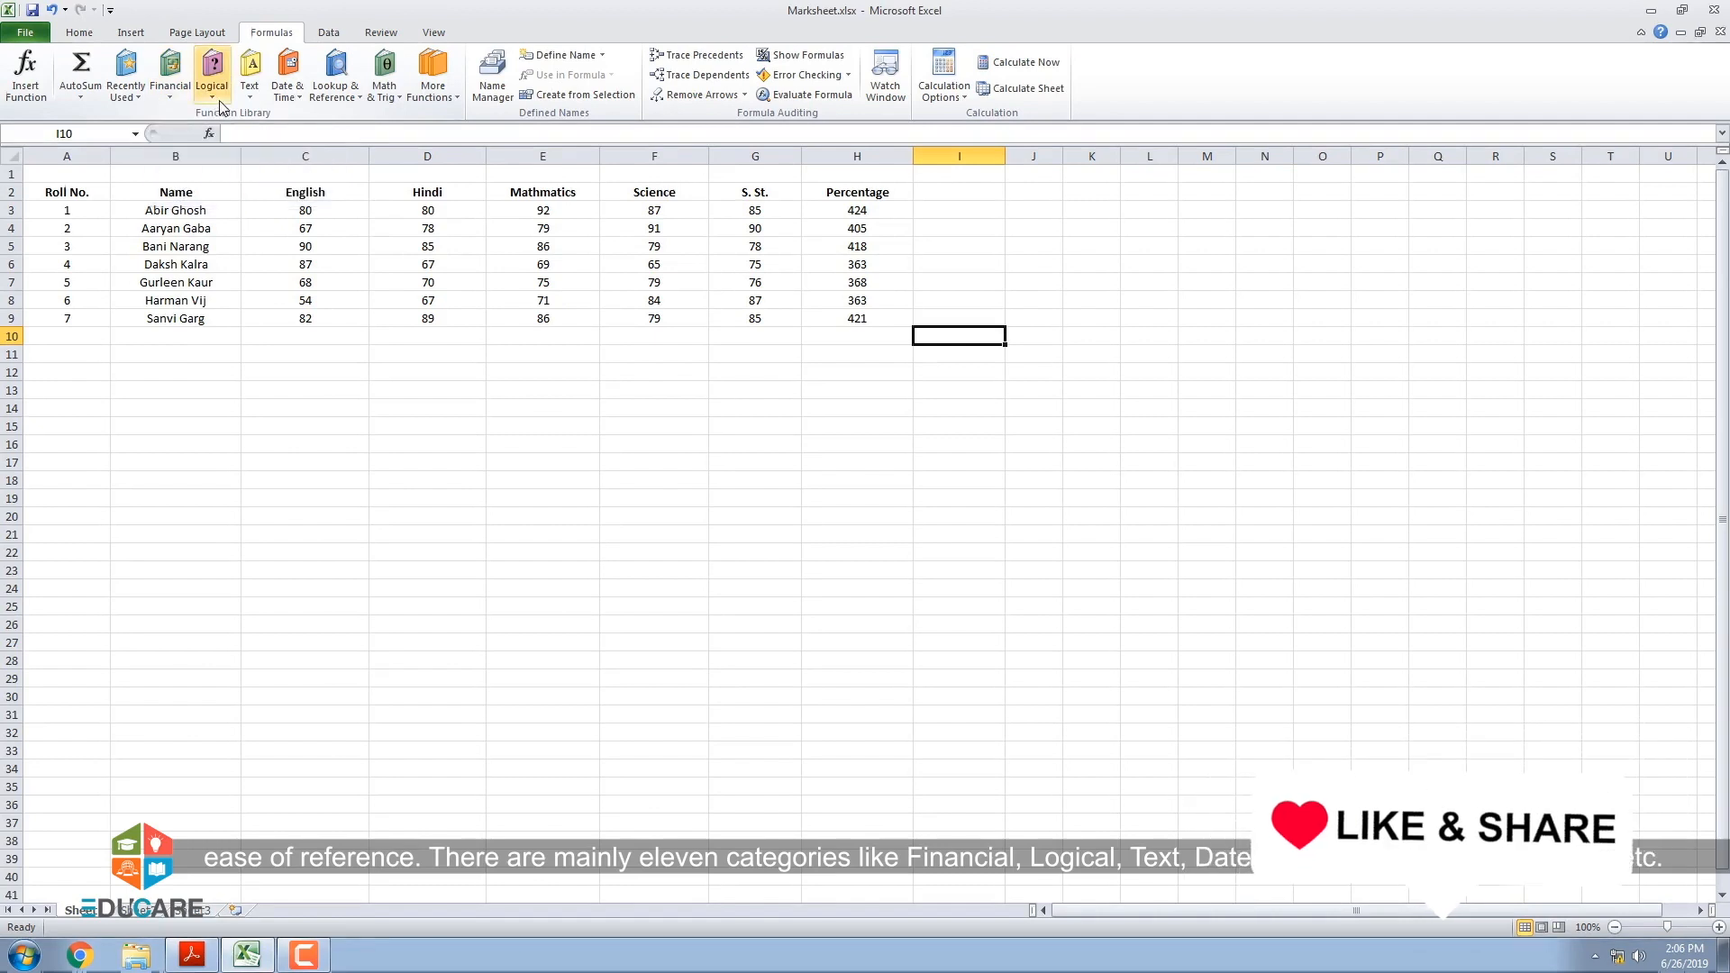
mouse_move(286, 75)
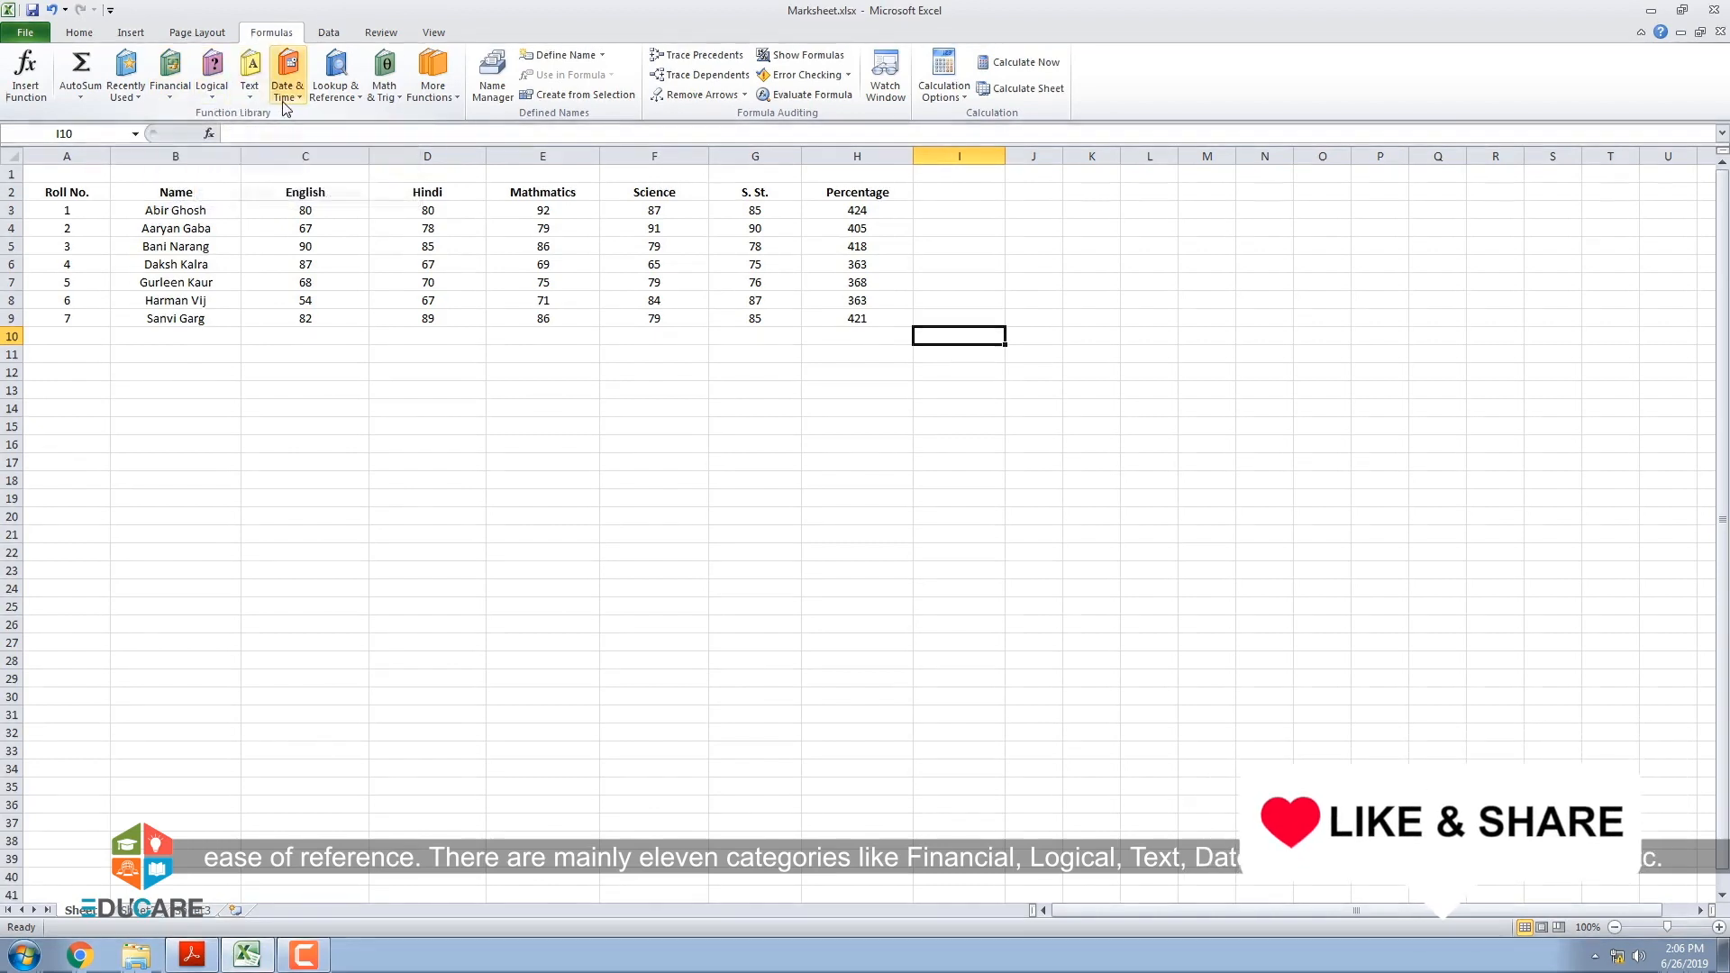
mouse_move(335, 78)
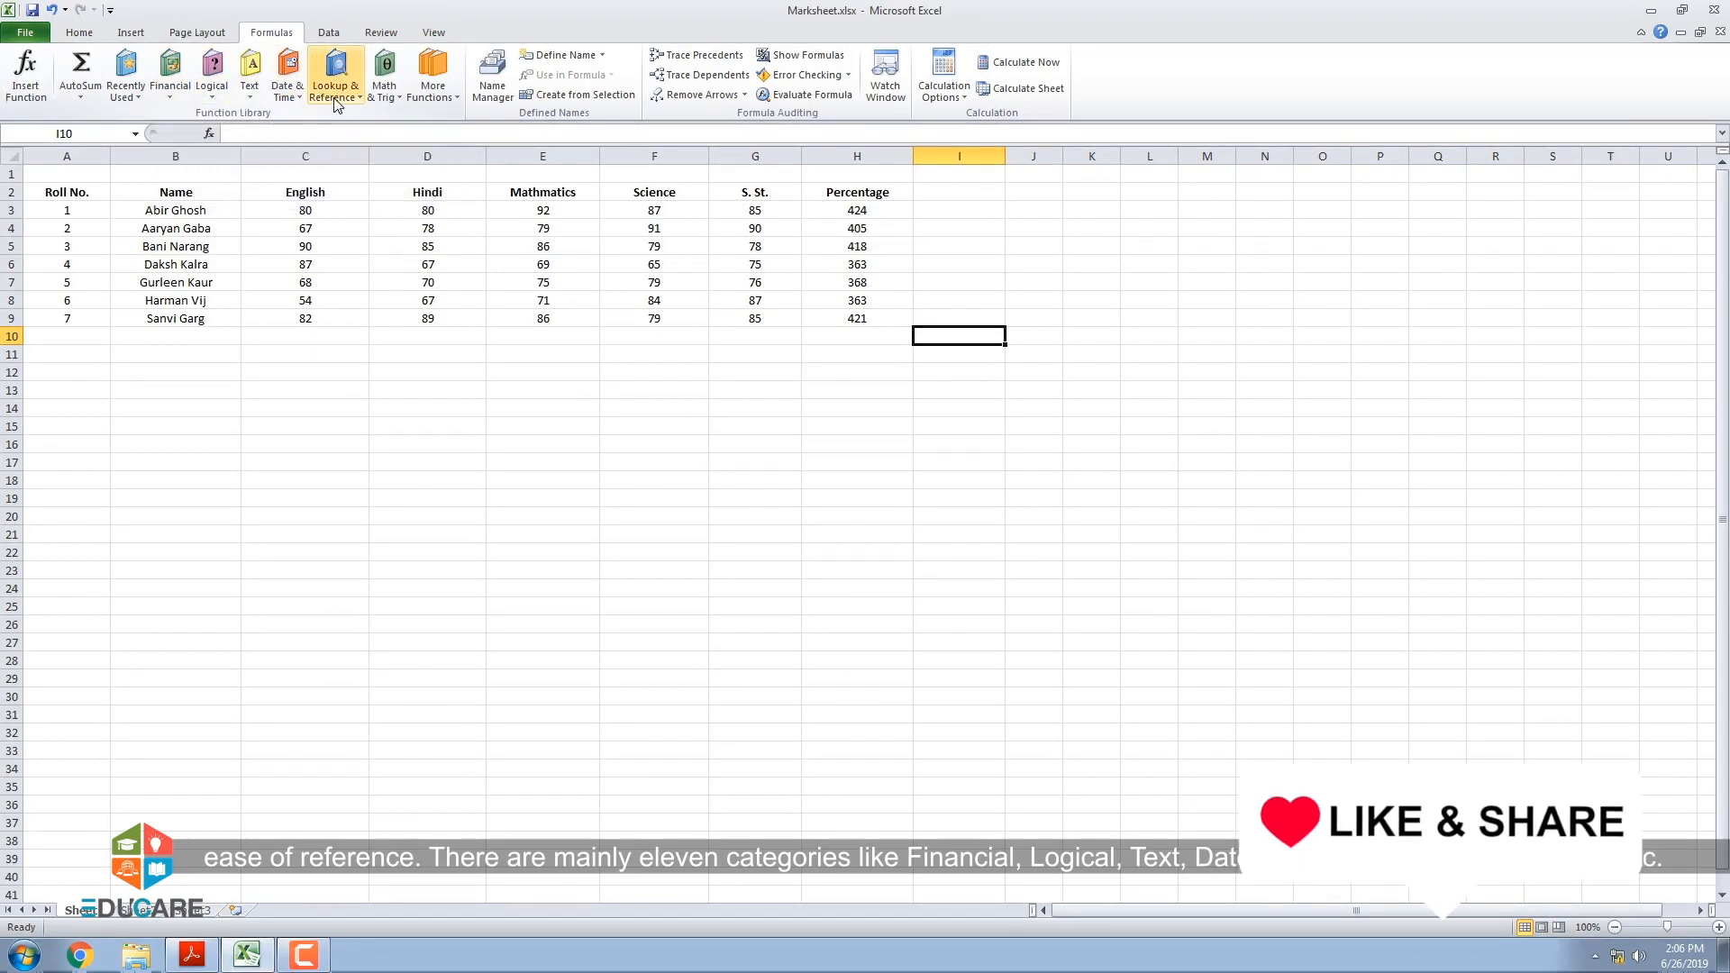
mouse_move(432, 78)
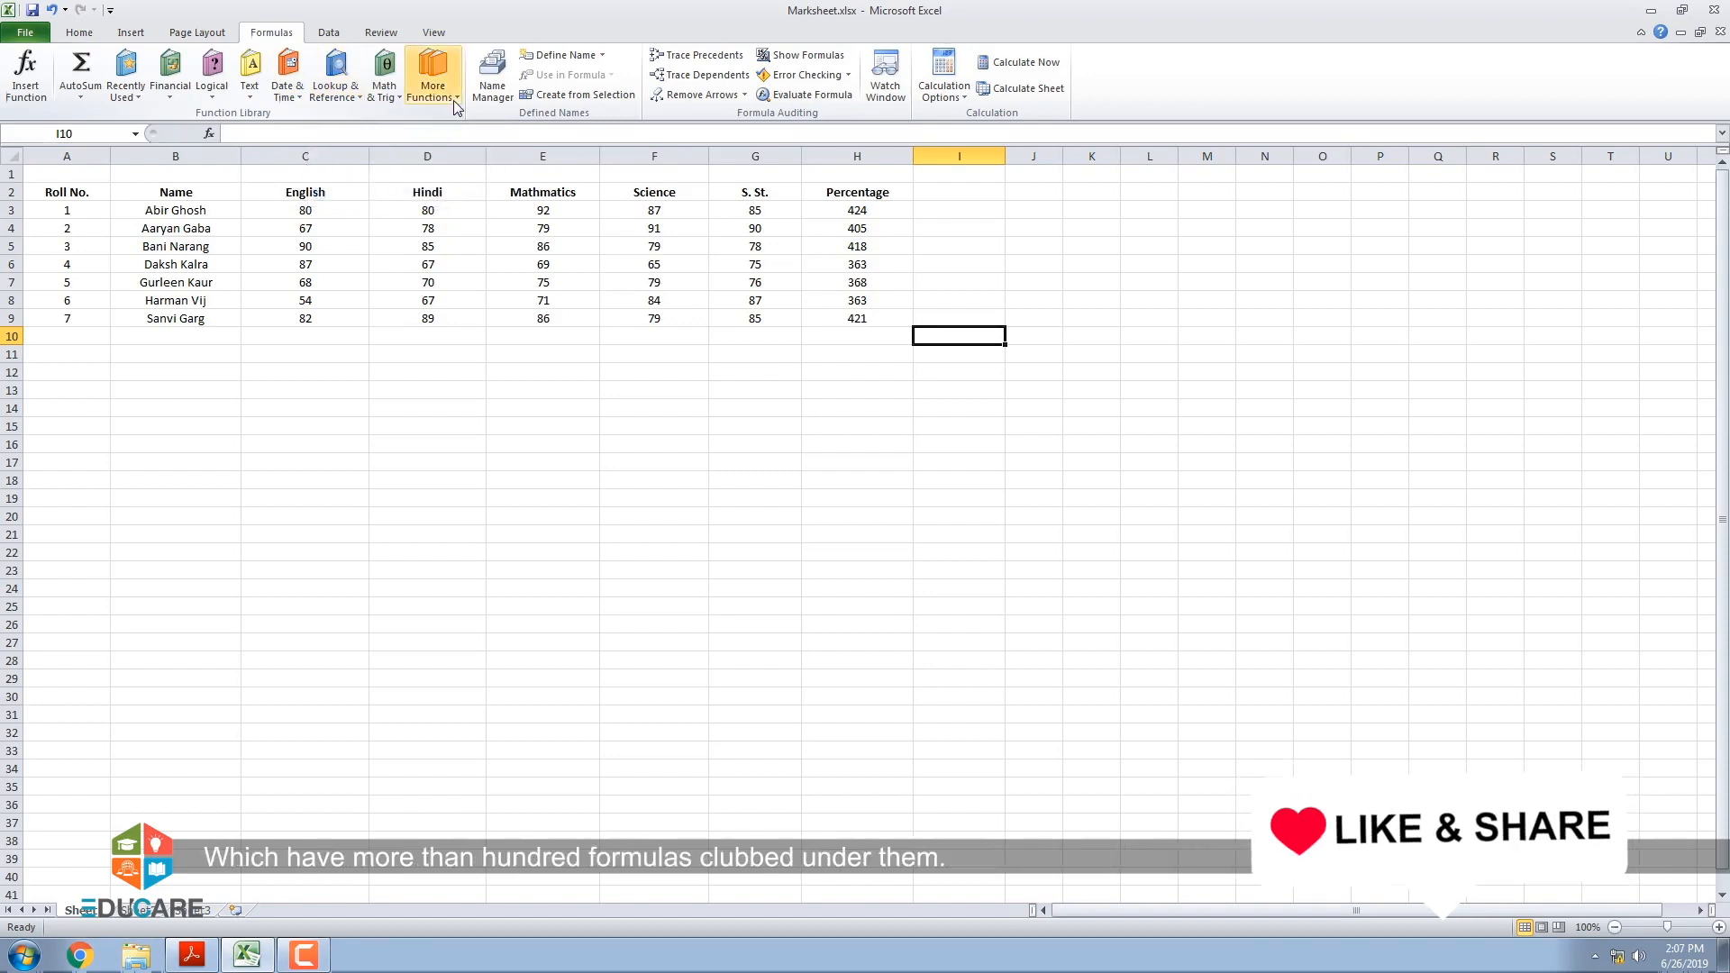
Show the Formulas tab's Function Library categories, including More Functions.
left_click(430, 75)
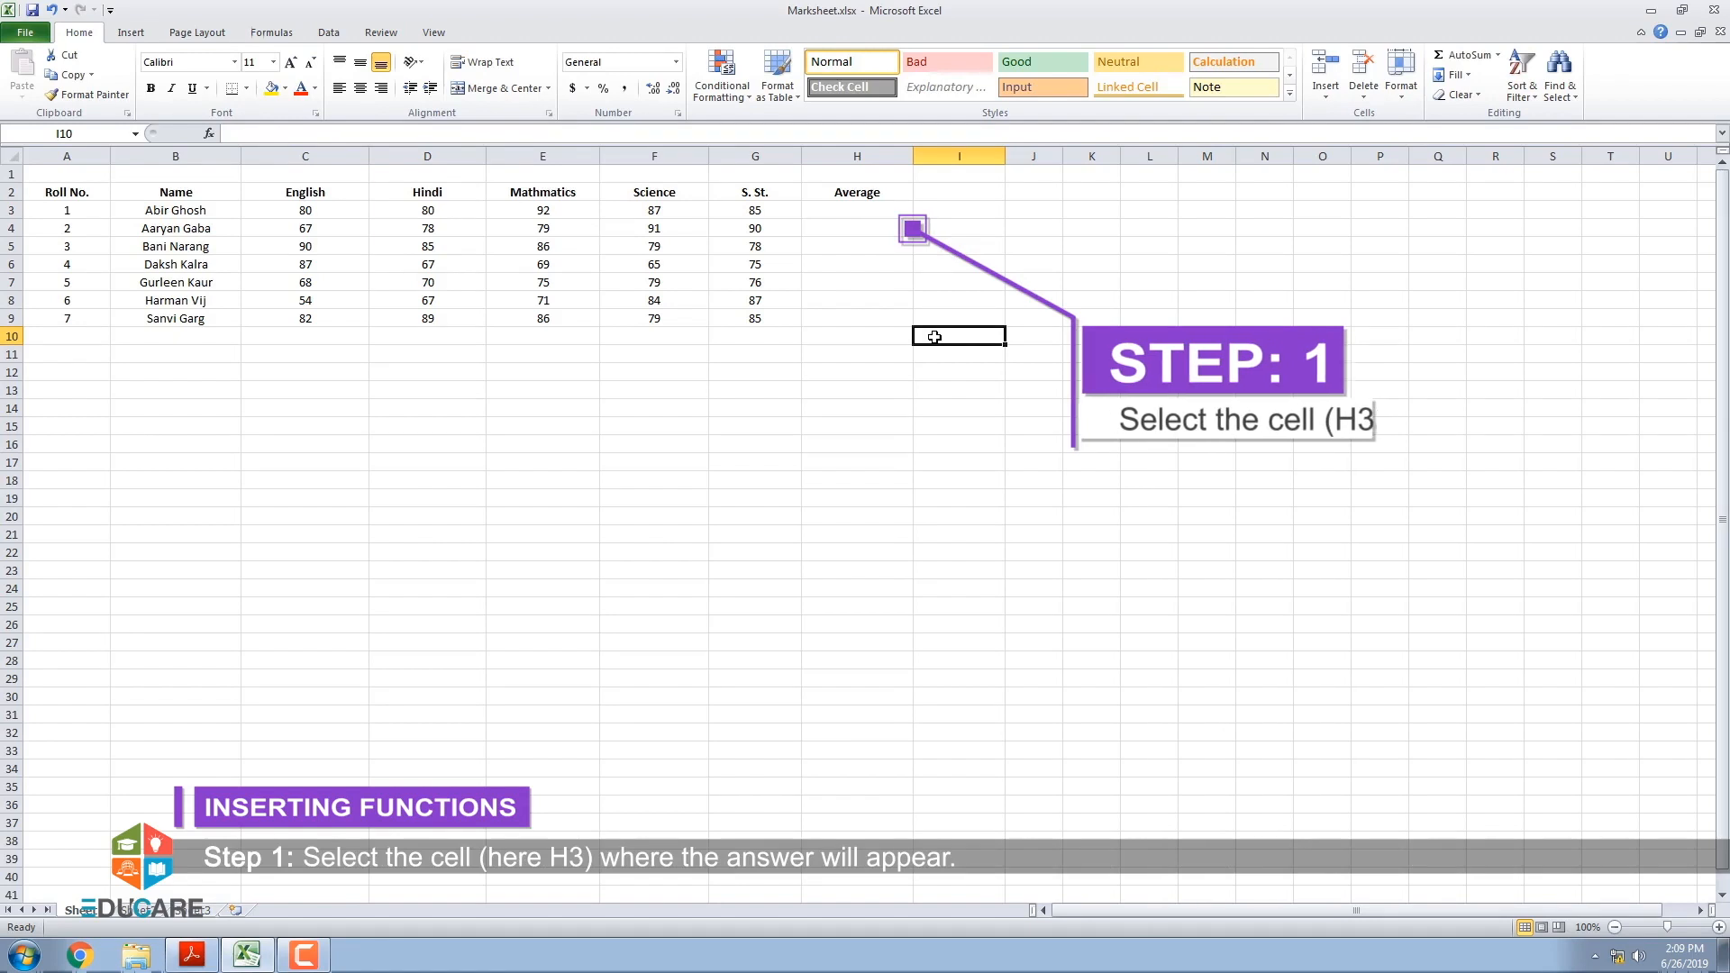
With H3 selected, show the AutoSum list of Sum, Average, Count Numbers, Max and Min.
left_click(855, 210)
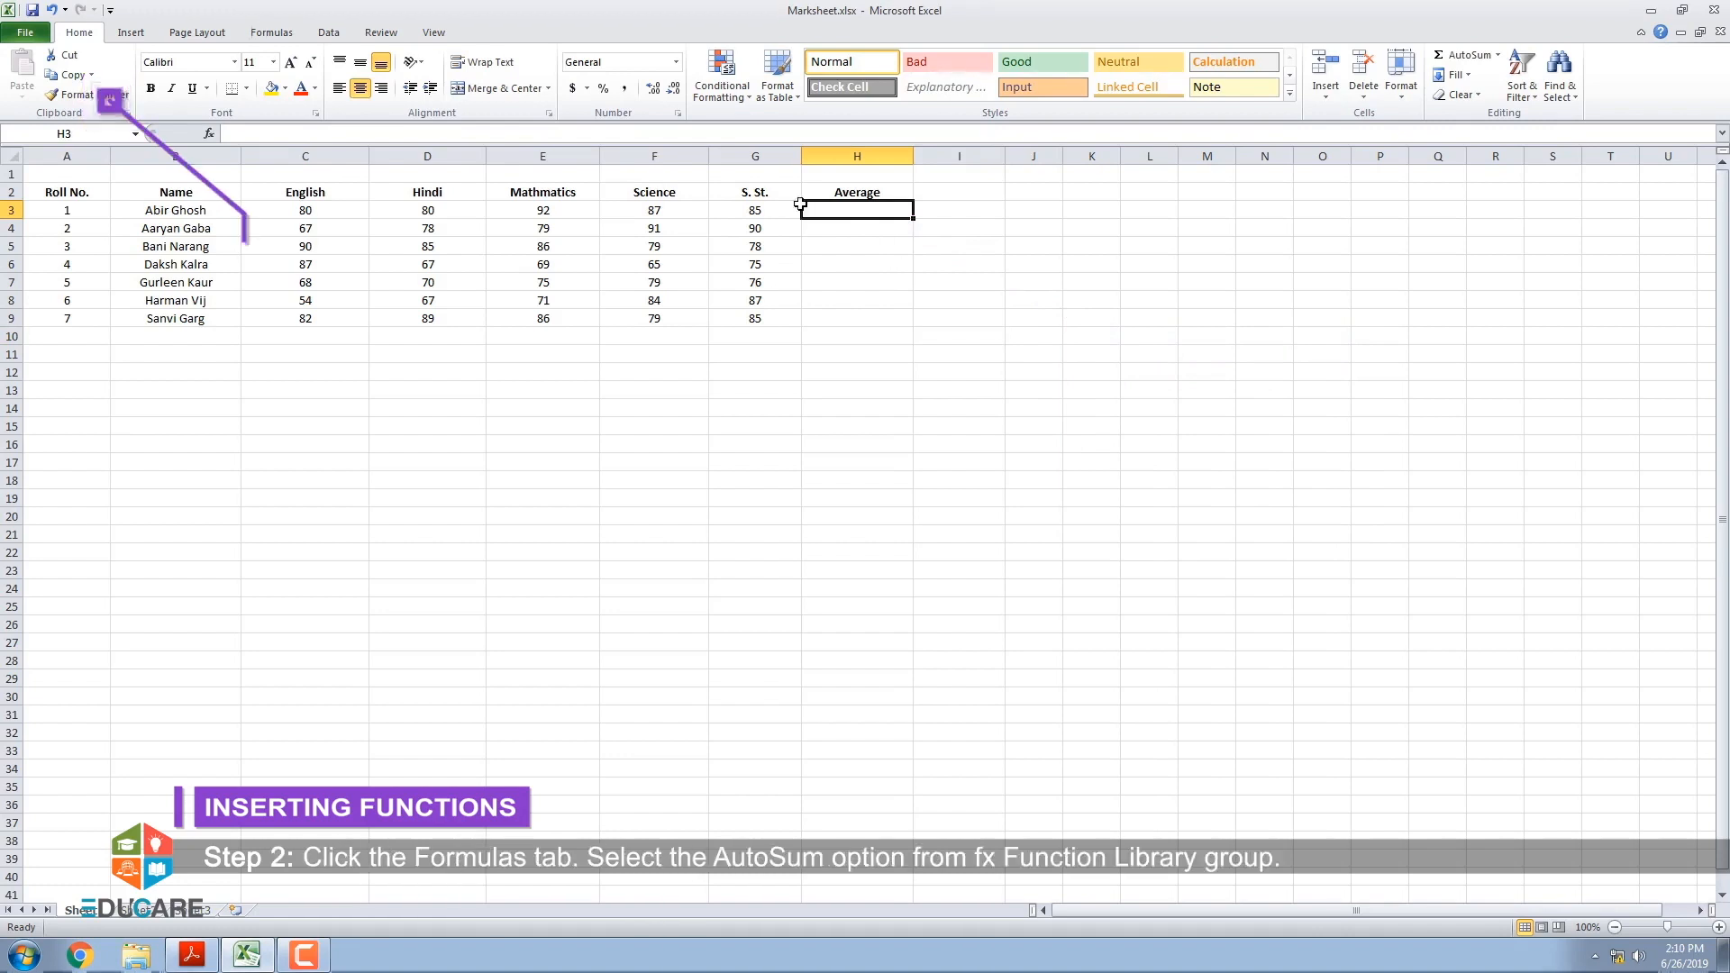
left_click(271, 32)
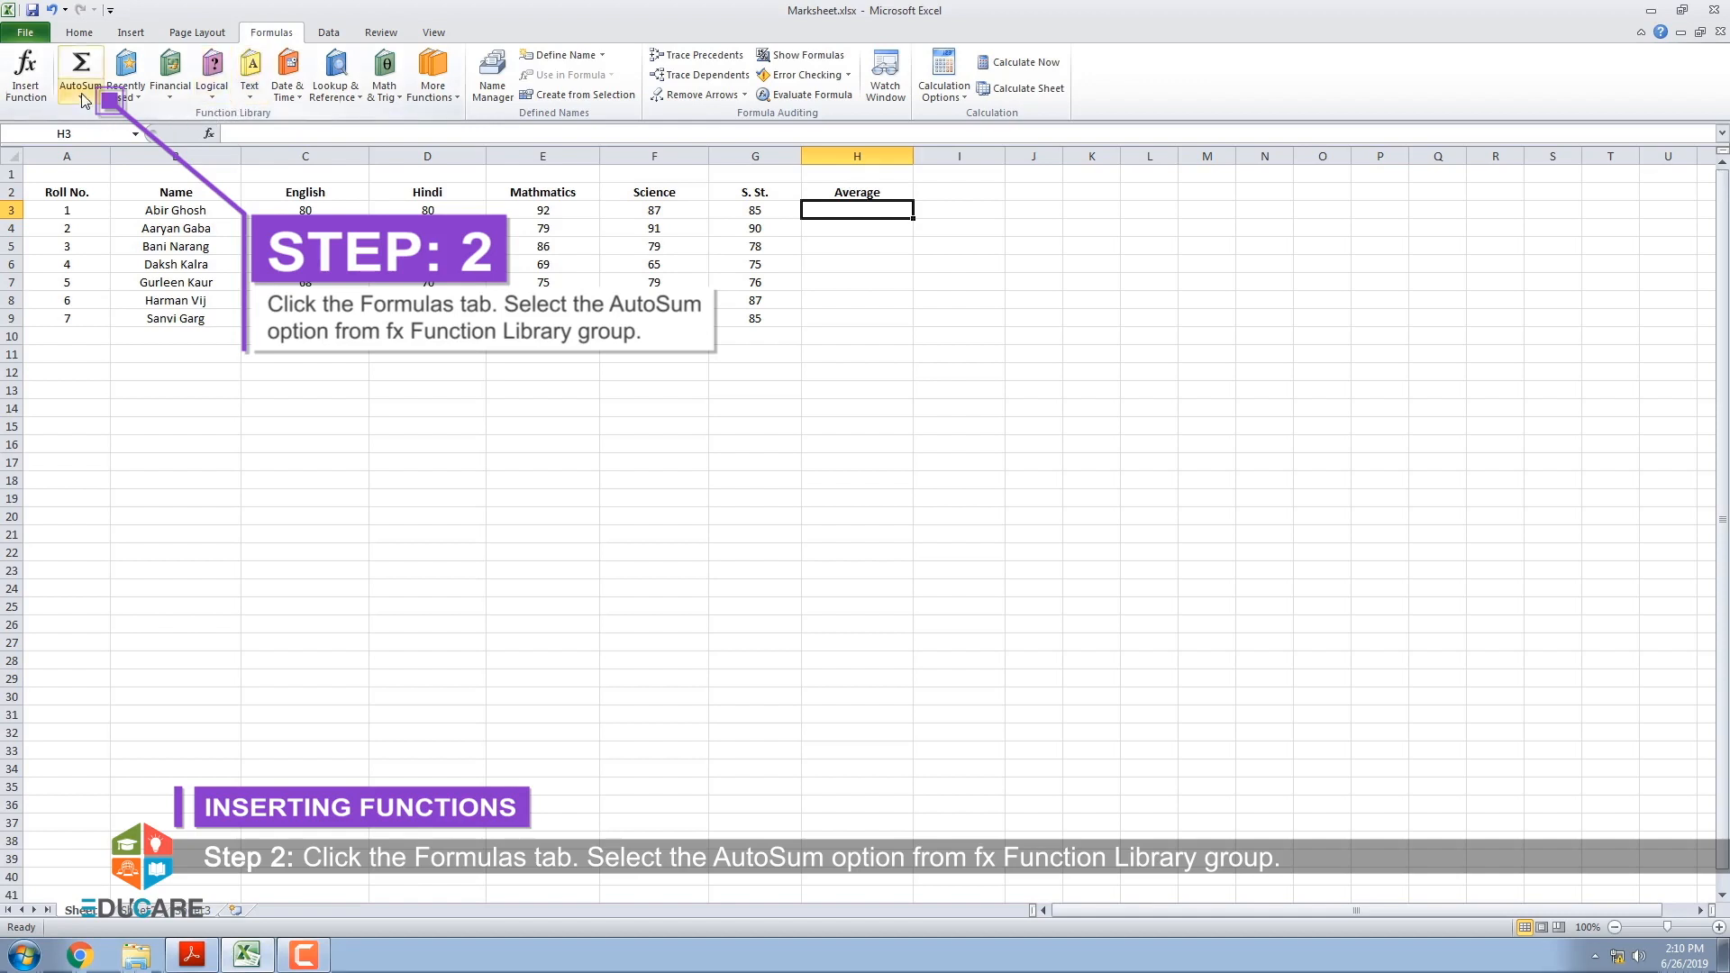
left_click(75, 72)
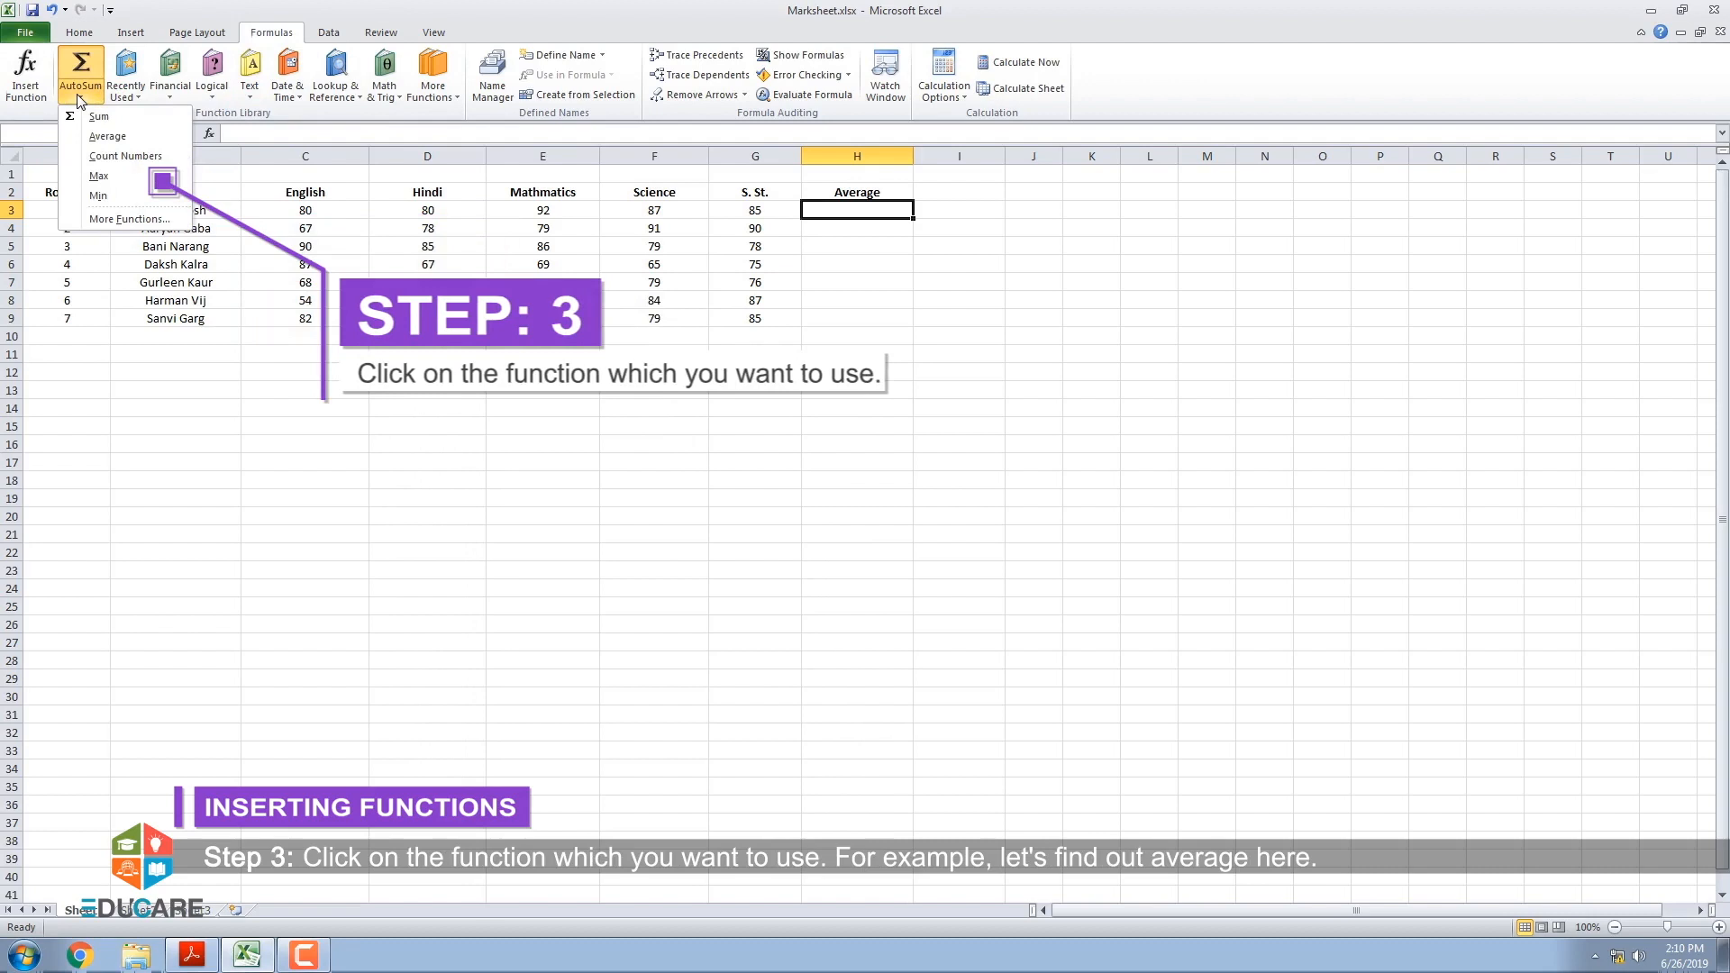
mouse_move(107, 136)
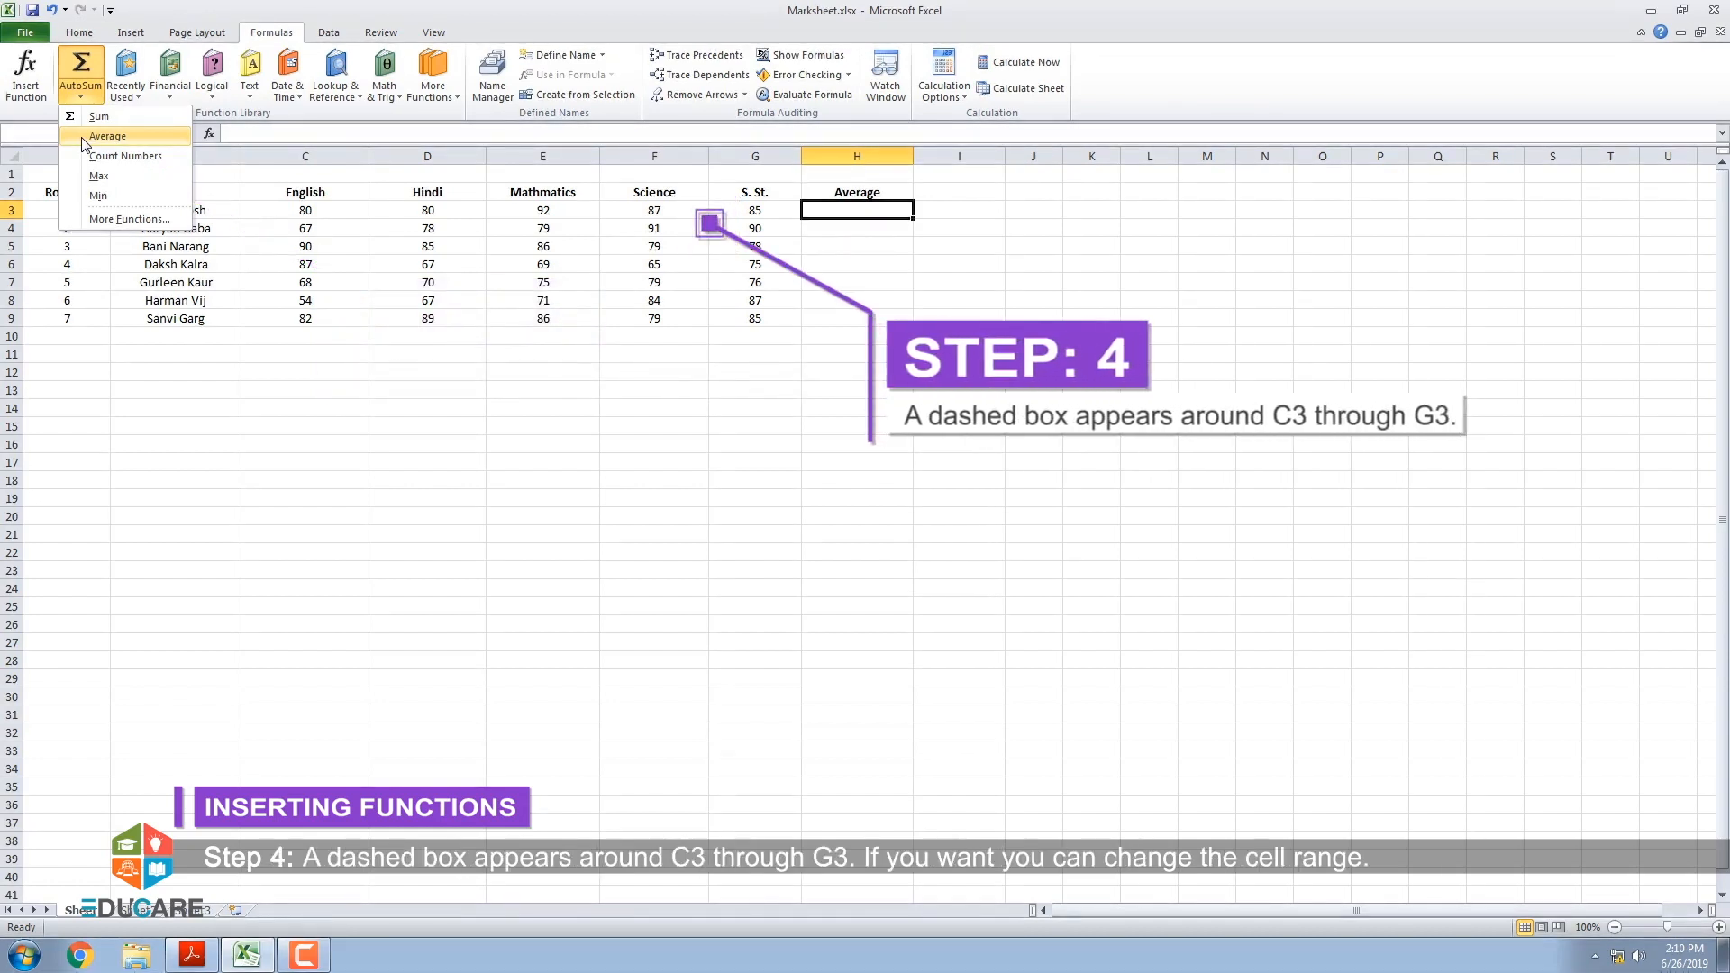
Insert =AVERAGE(C3:G3) in H3 by choosing Average from the AutoSum list.
left_click(108, 136)
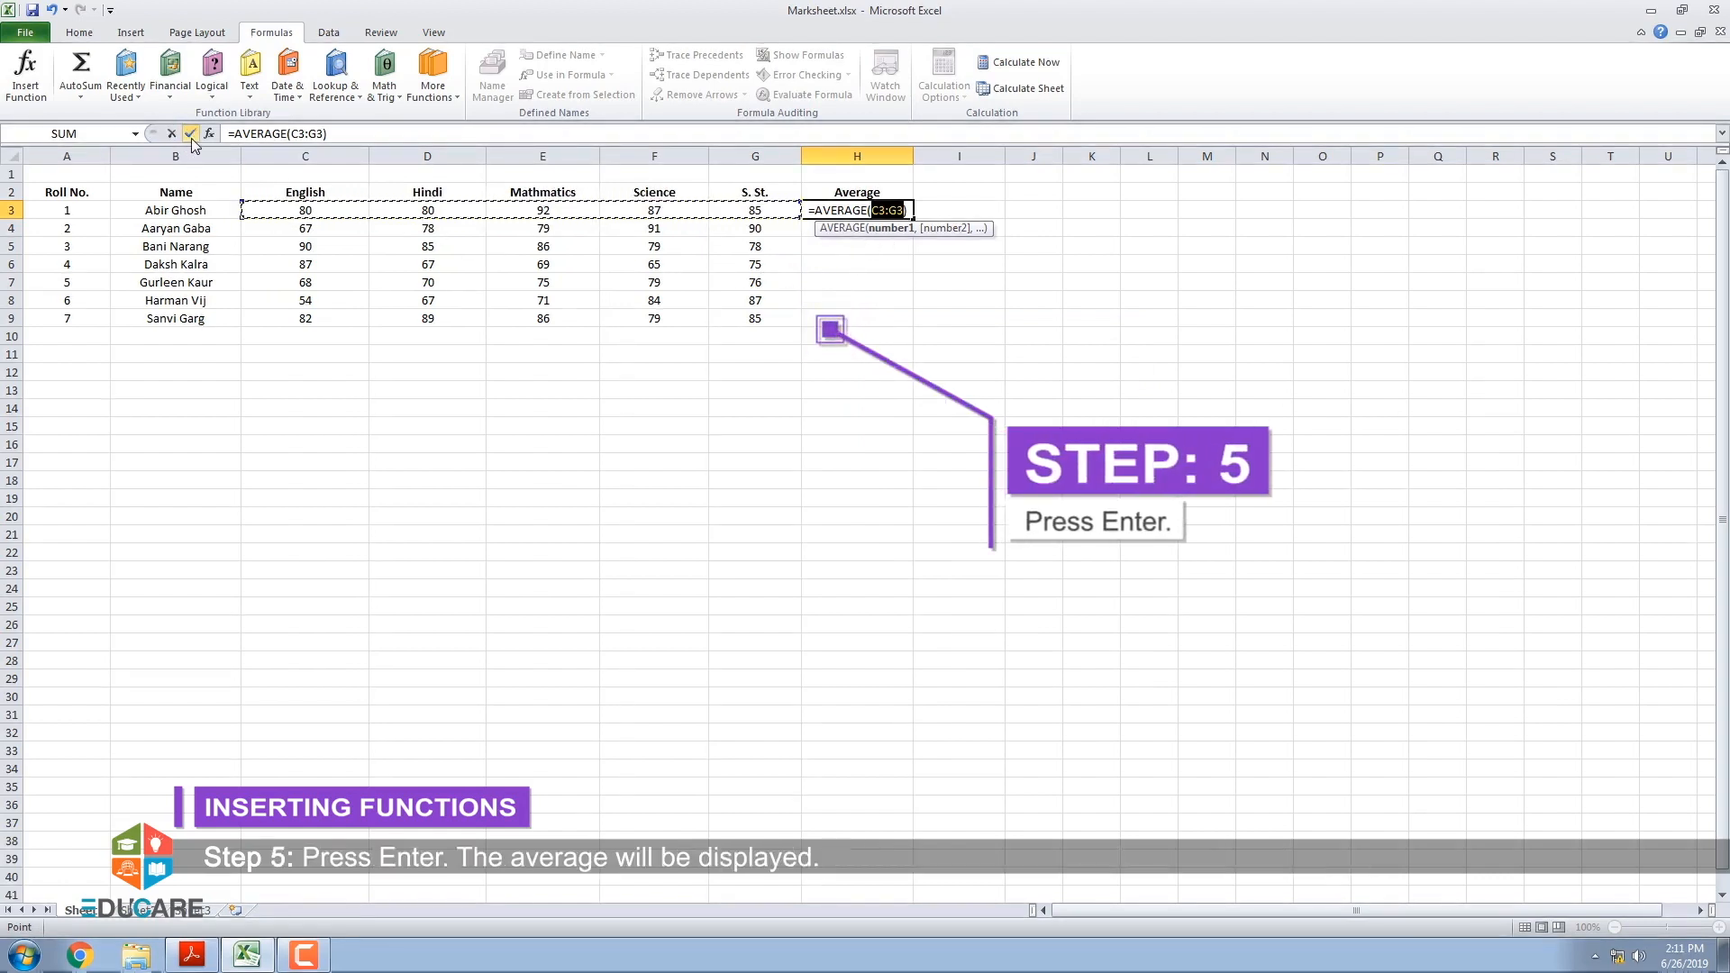
mouse_move(190, 134)
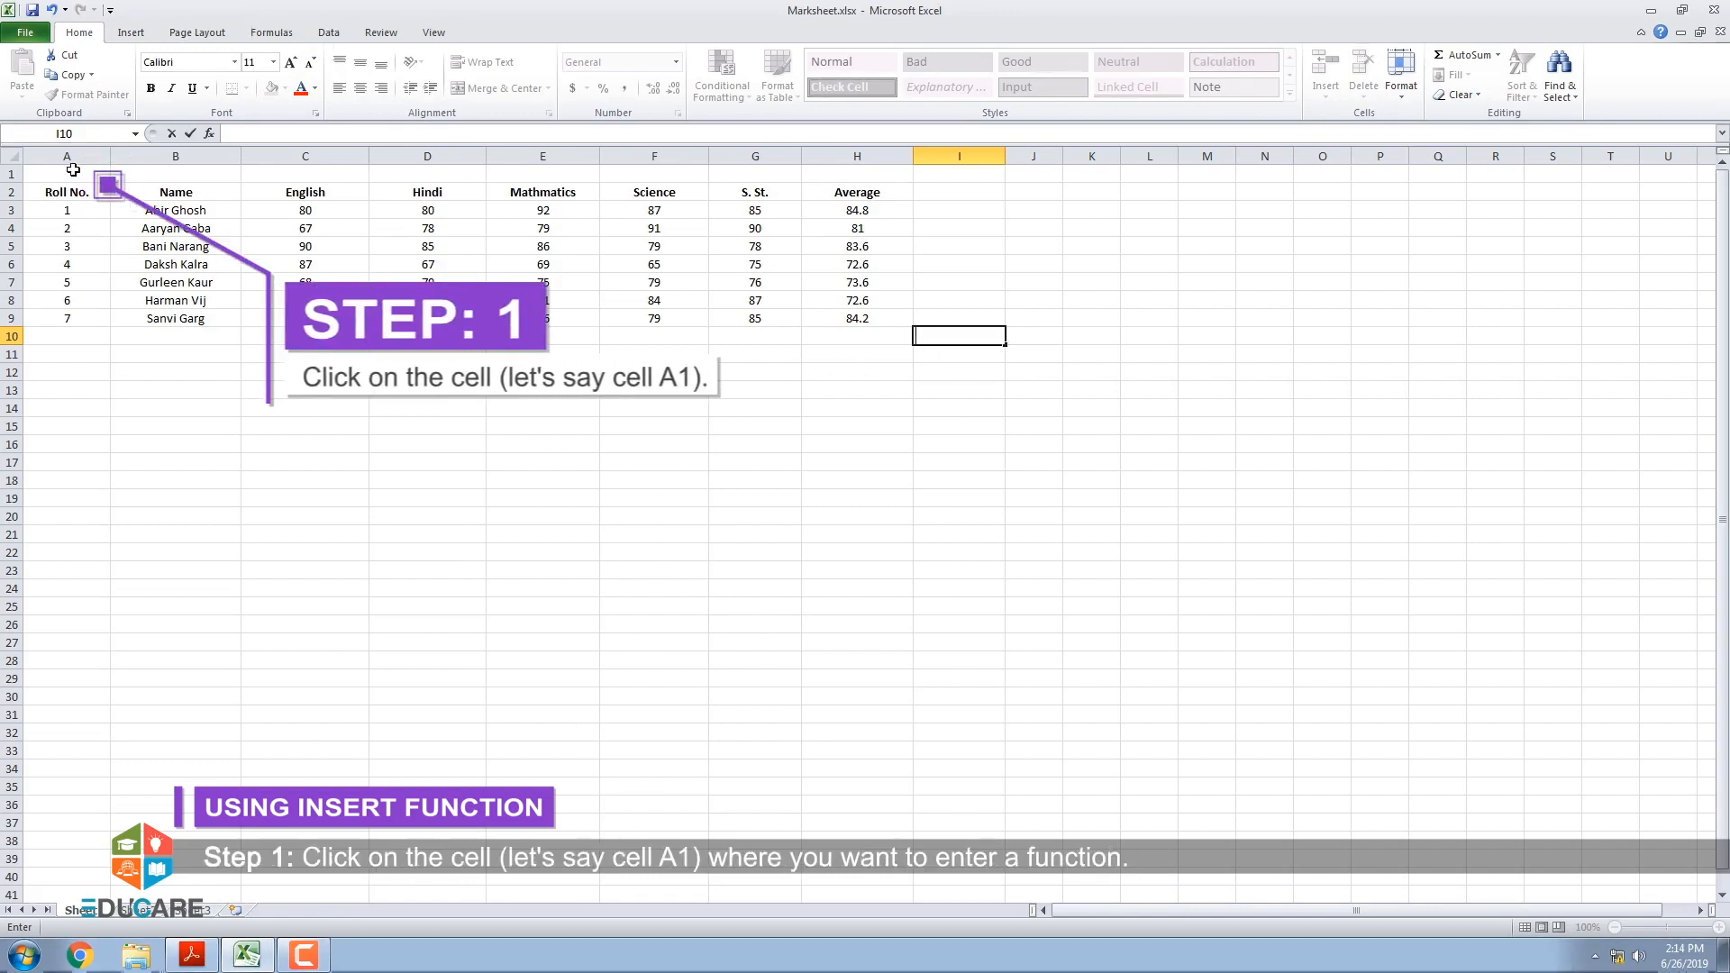
Select cell A1 and bring up the Insert Function dialog from the Formulas tab.
left_click(66, 173)
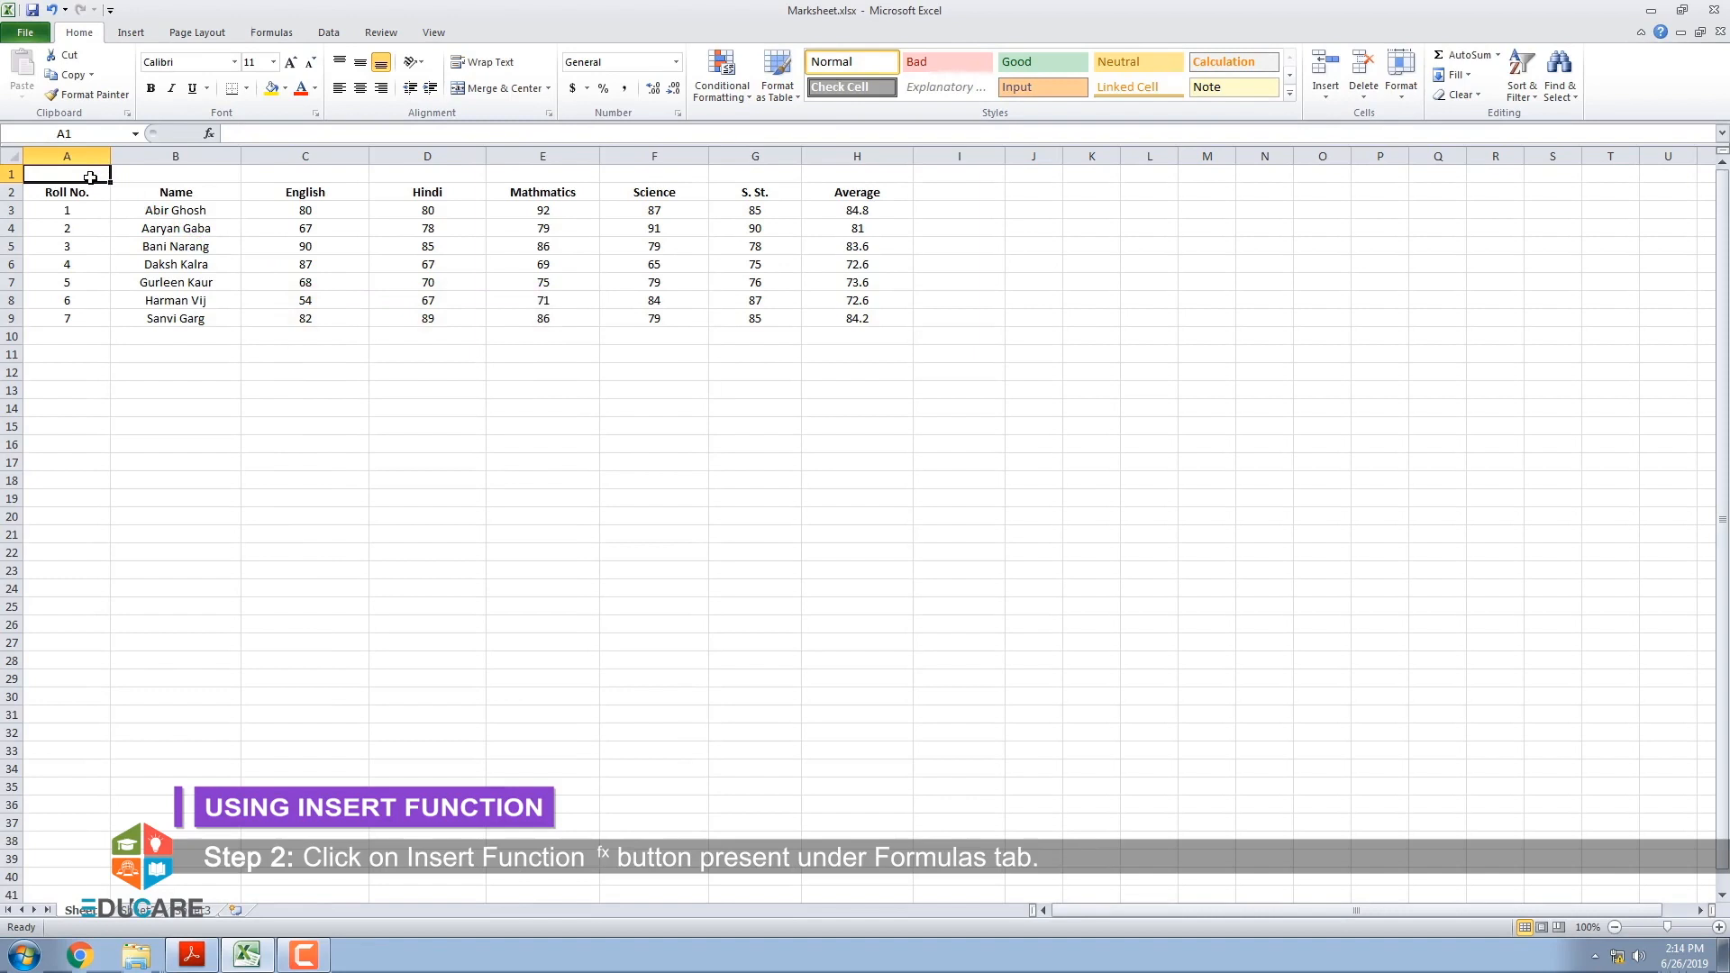
left_click(270, 33)
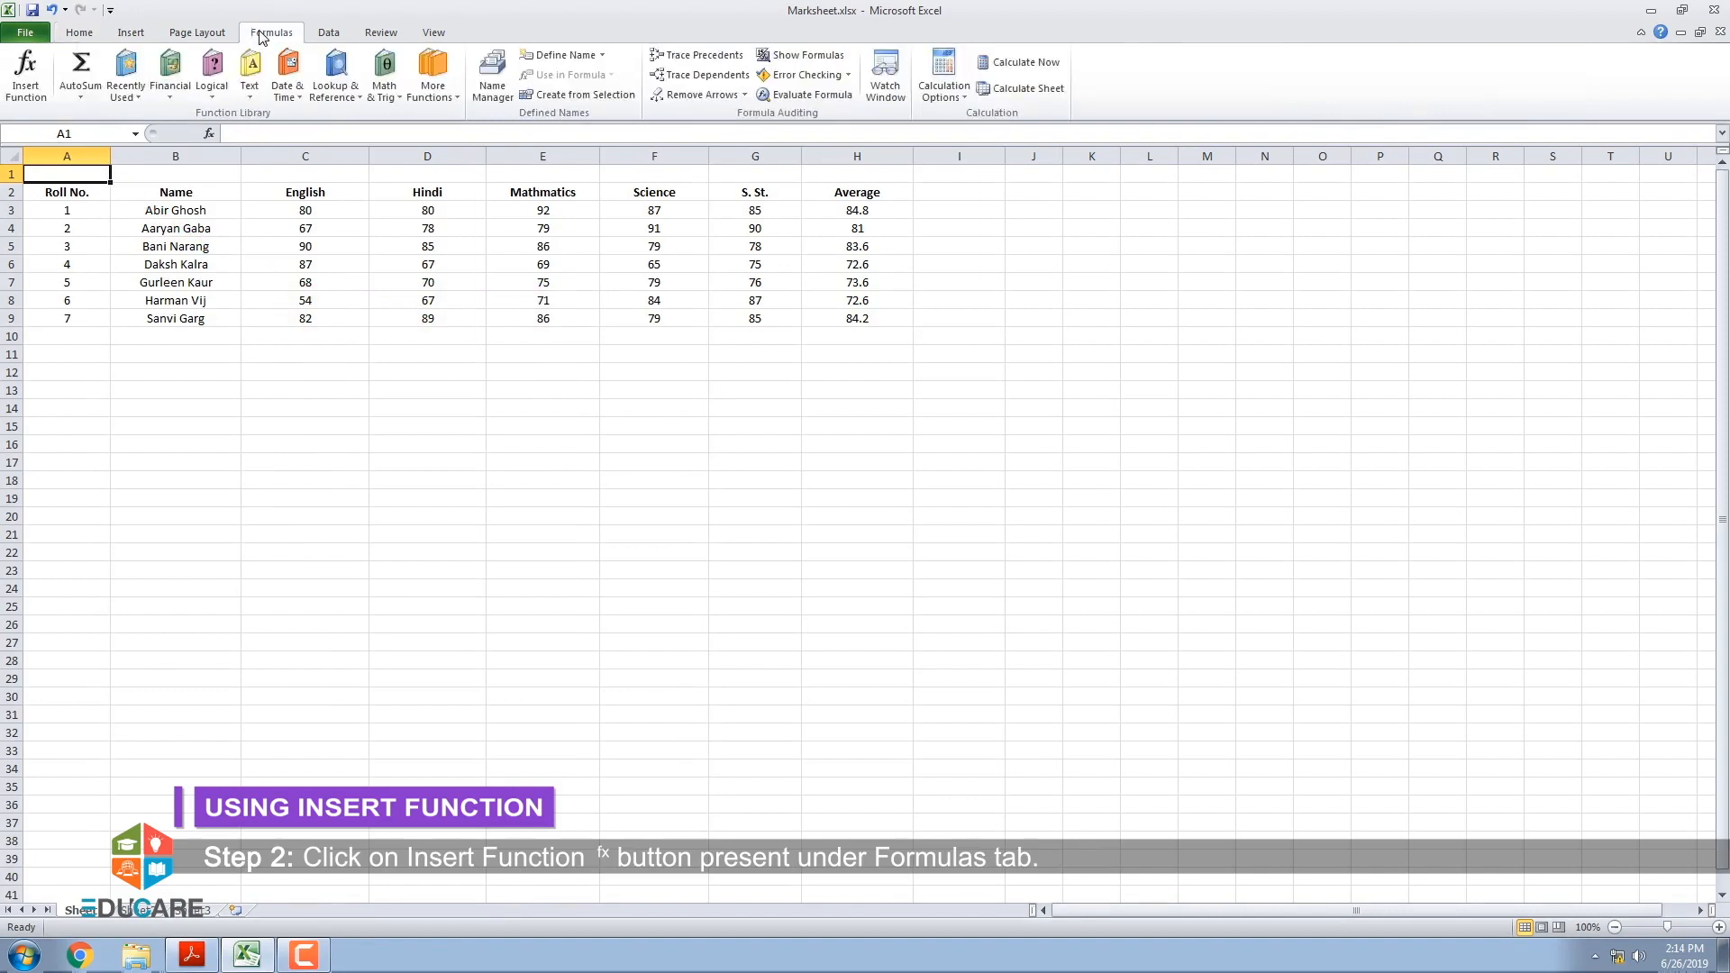
left_click(25, 73)
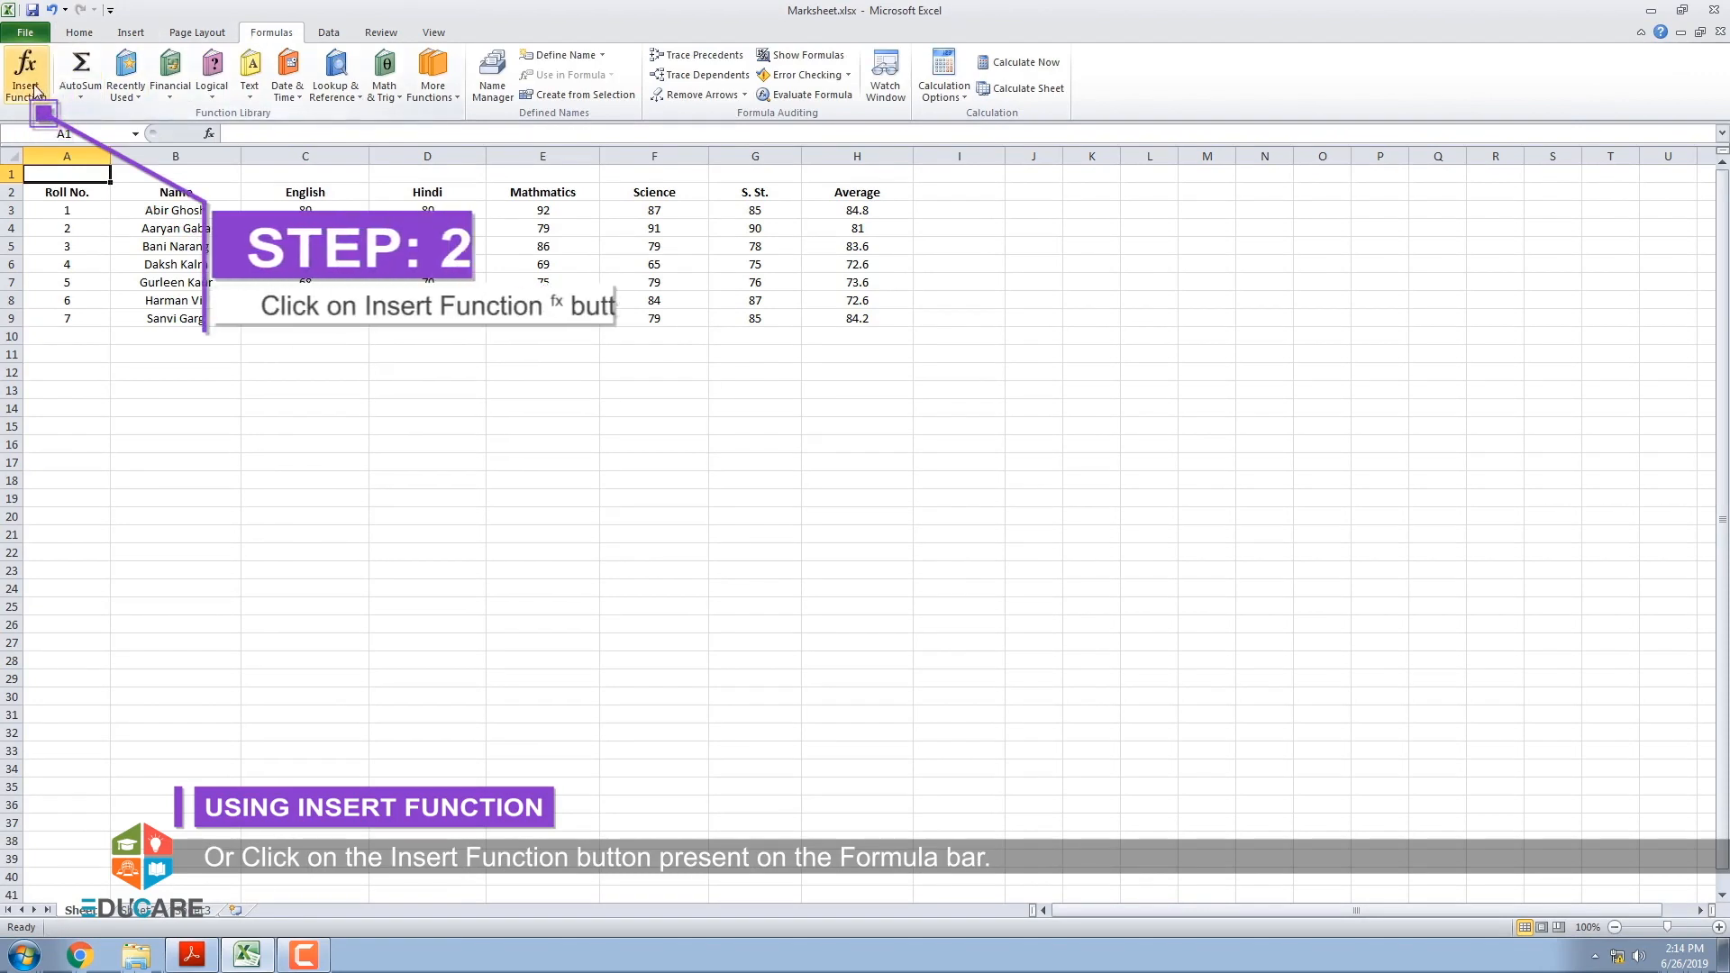
mouse_move(26, 74)
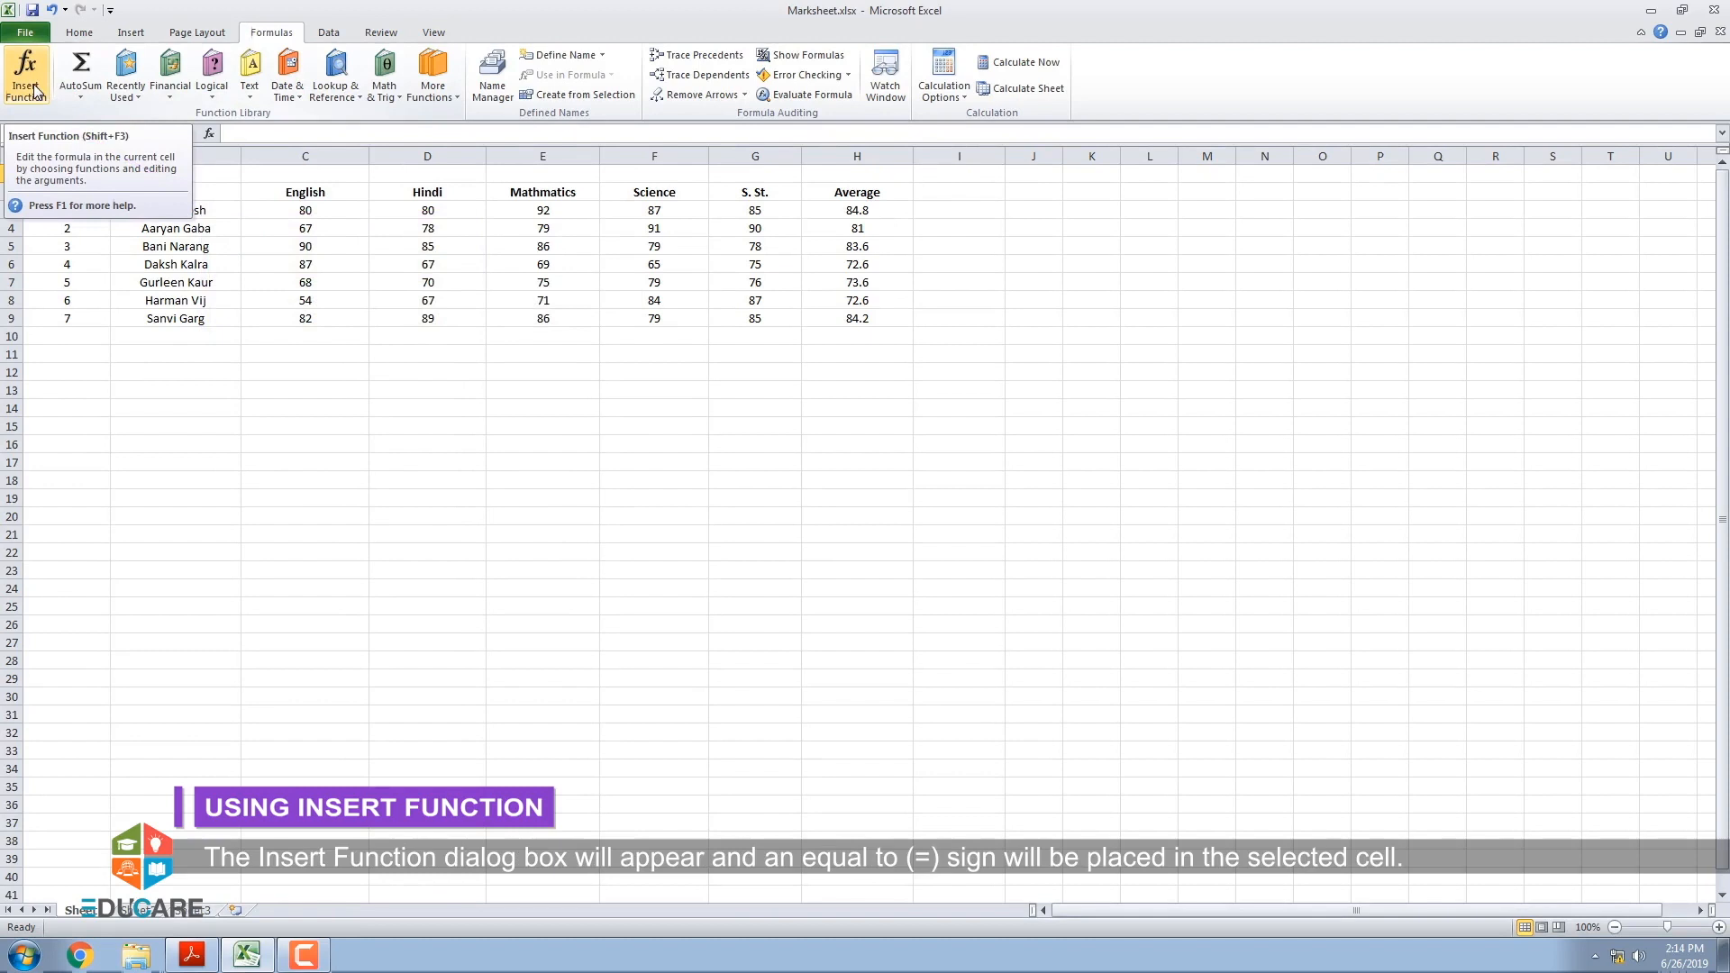
left_click(25, 75)
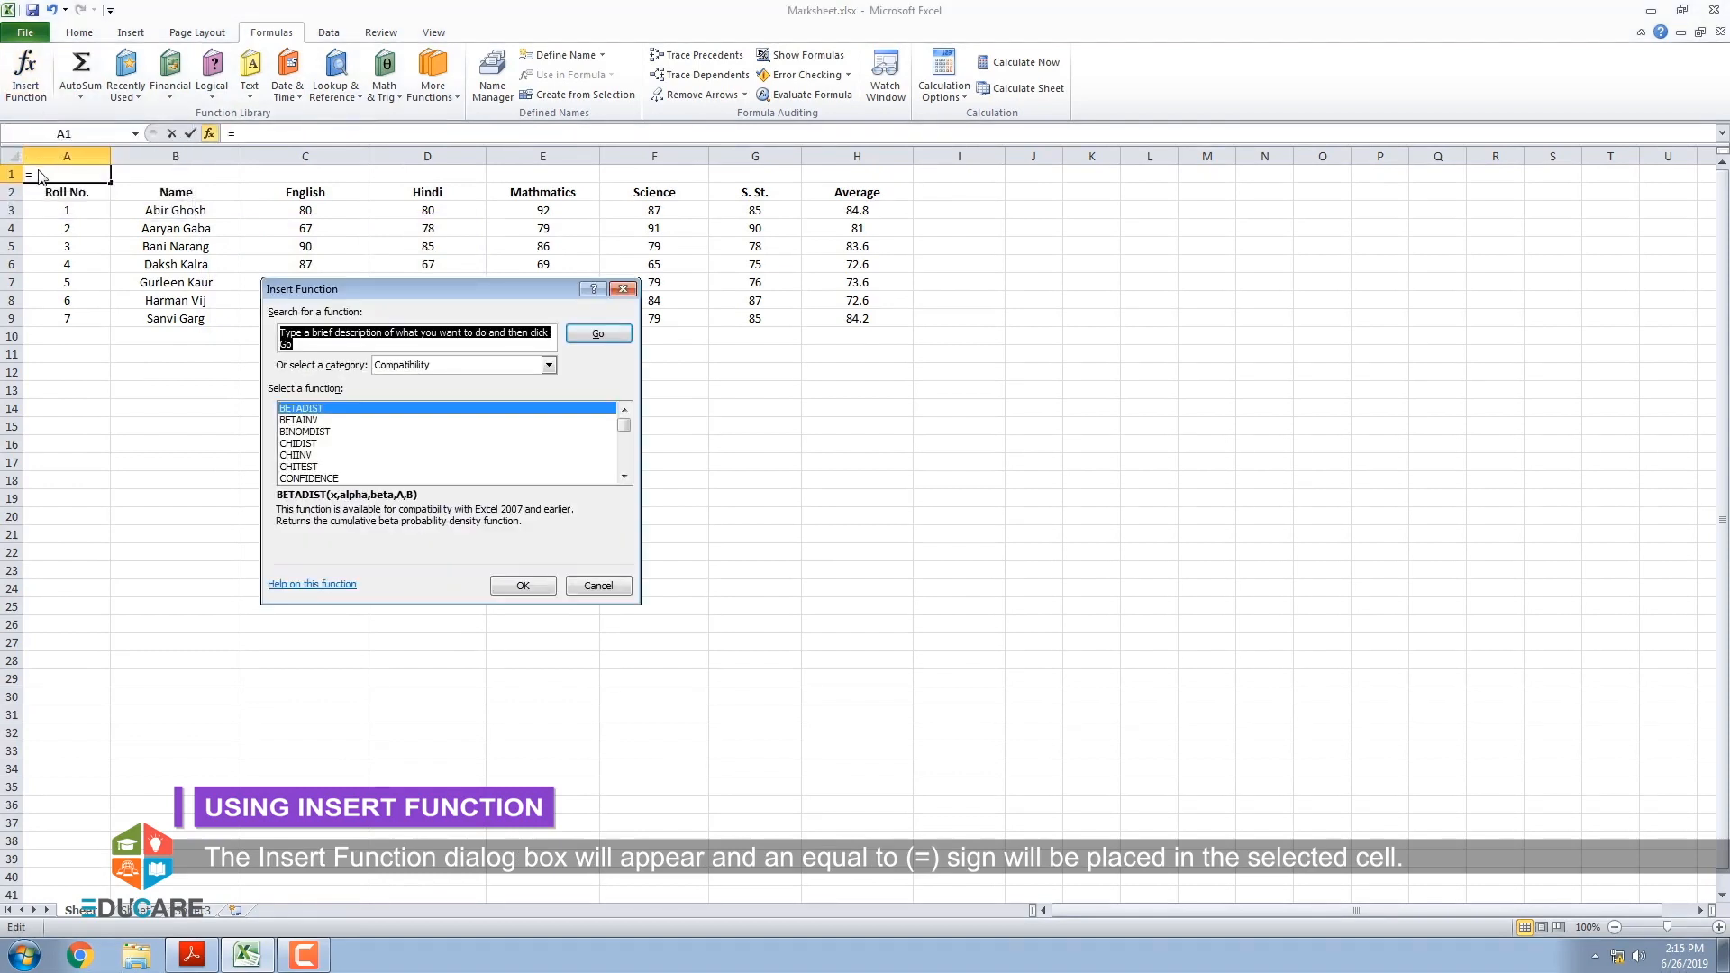
mouse_move(33, 185)
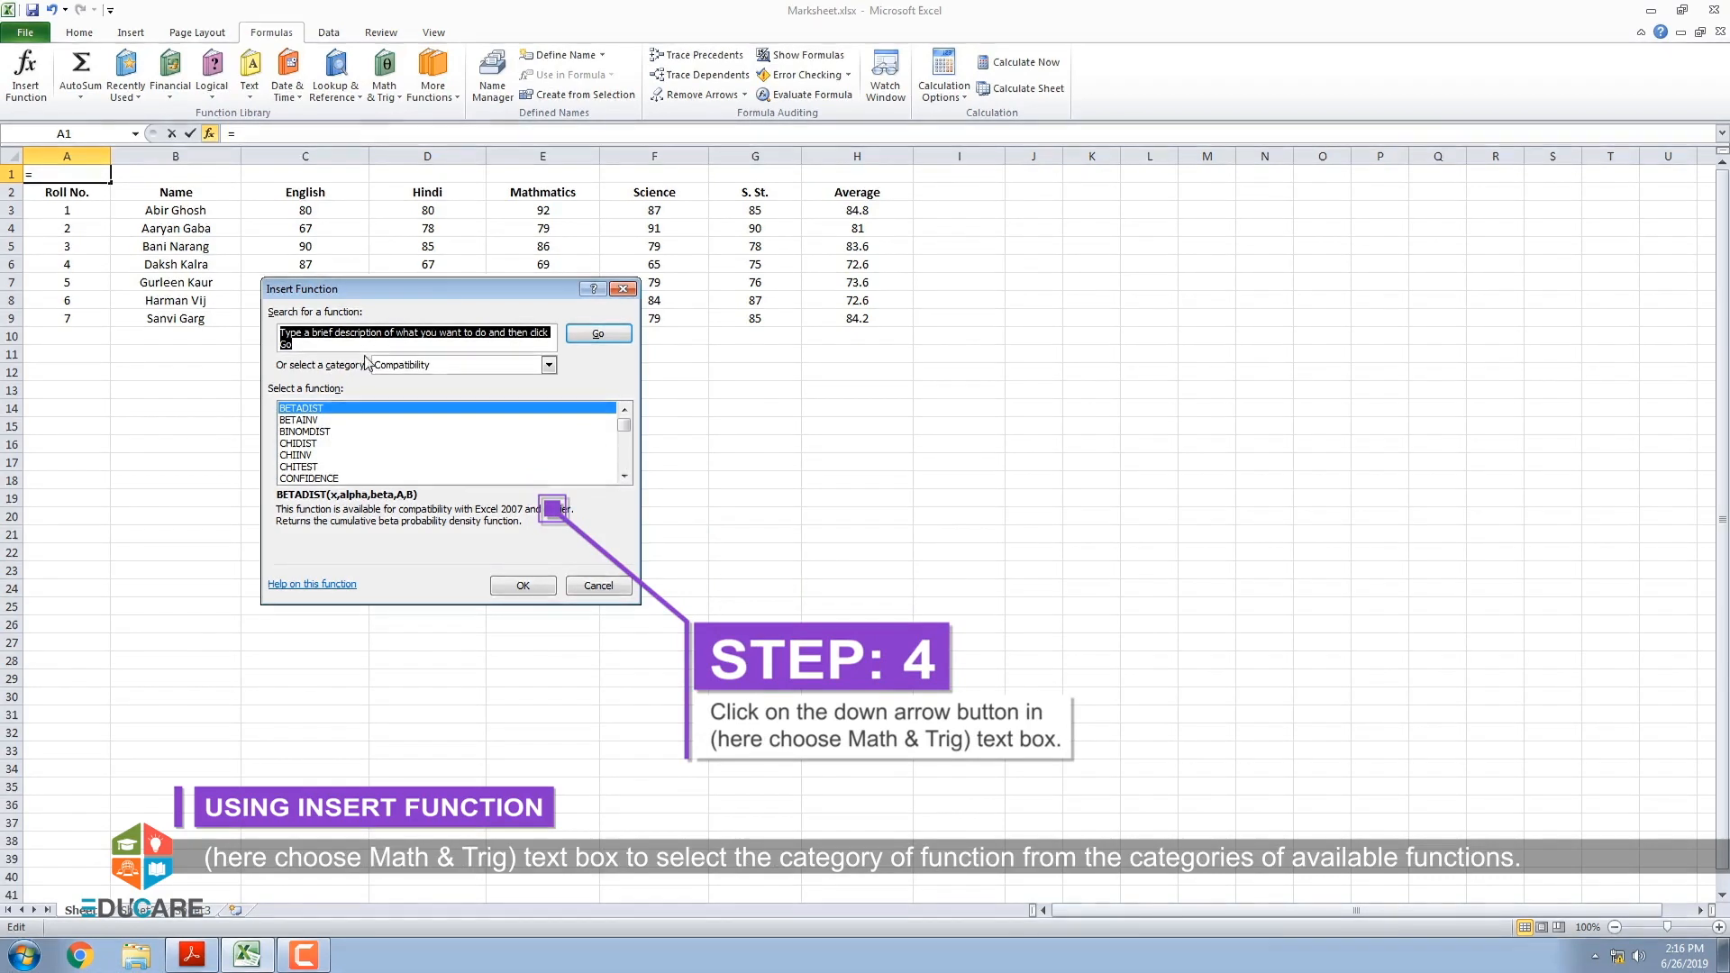
Drop down the Insert Function category list to reveal Math & Trig.
left_click(549, 364)
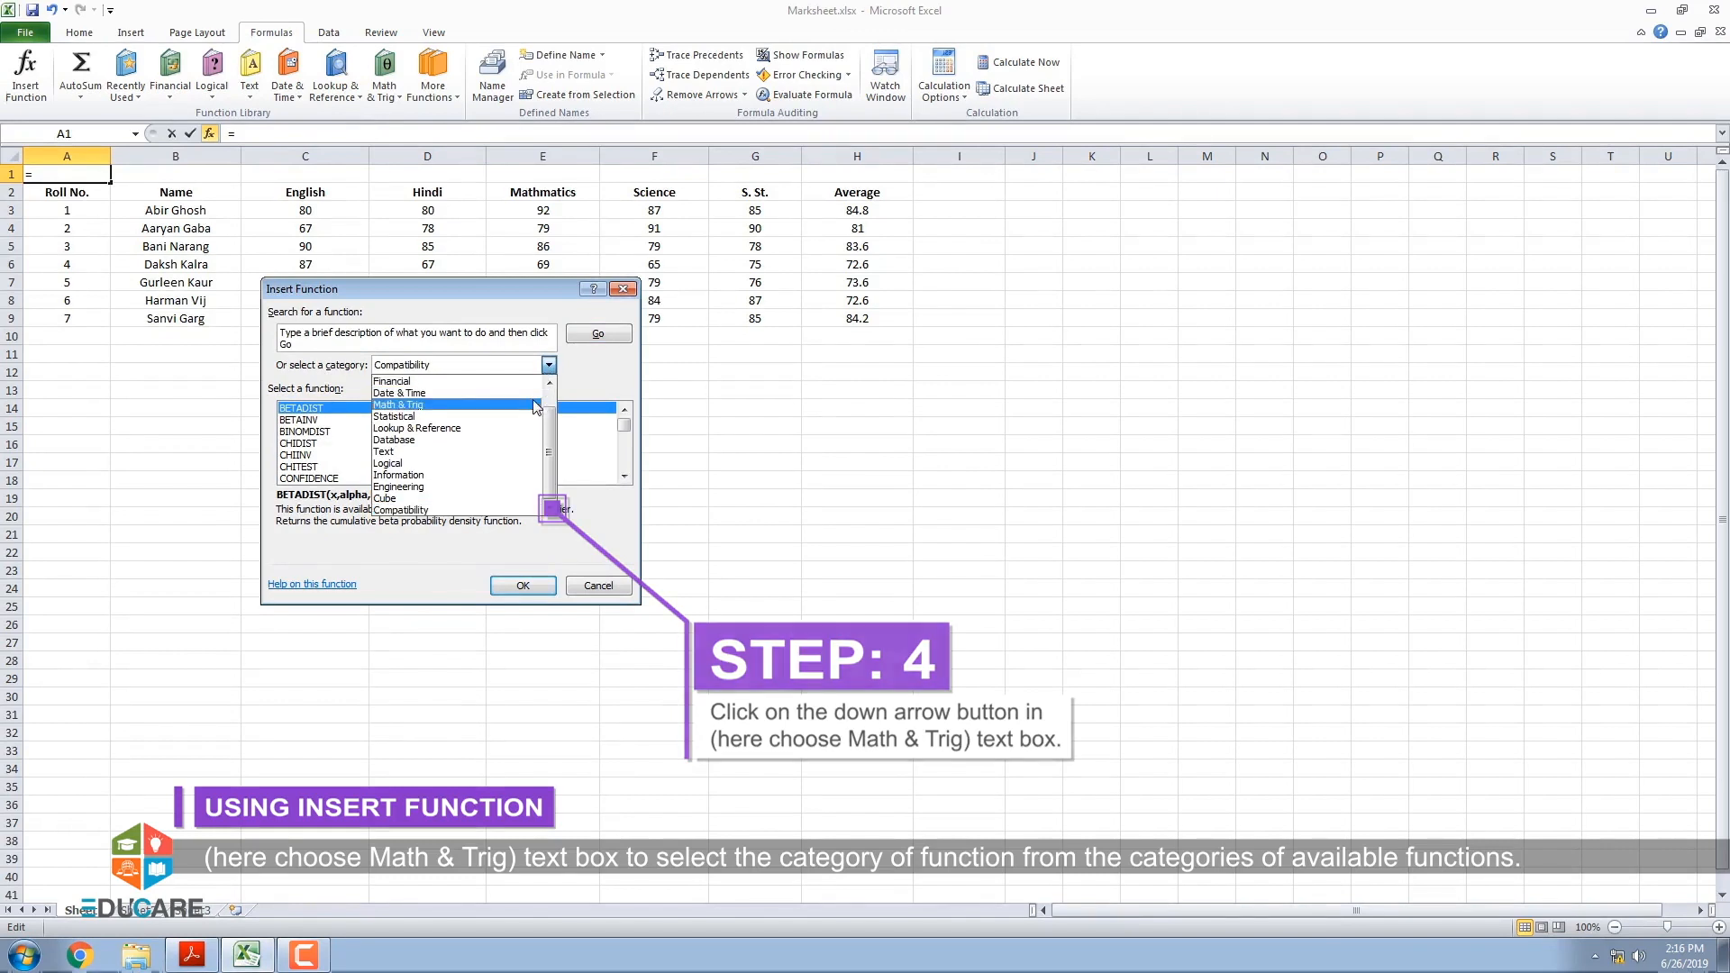
Insert the LCM function from the Math & Trig category into cell A1.
left_click(398, 405)
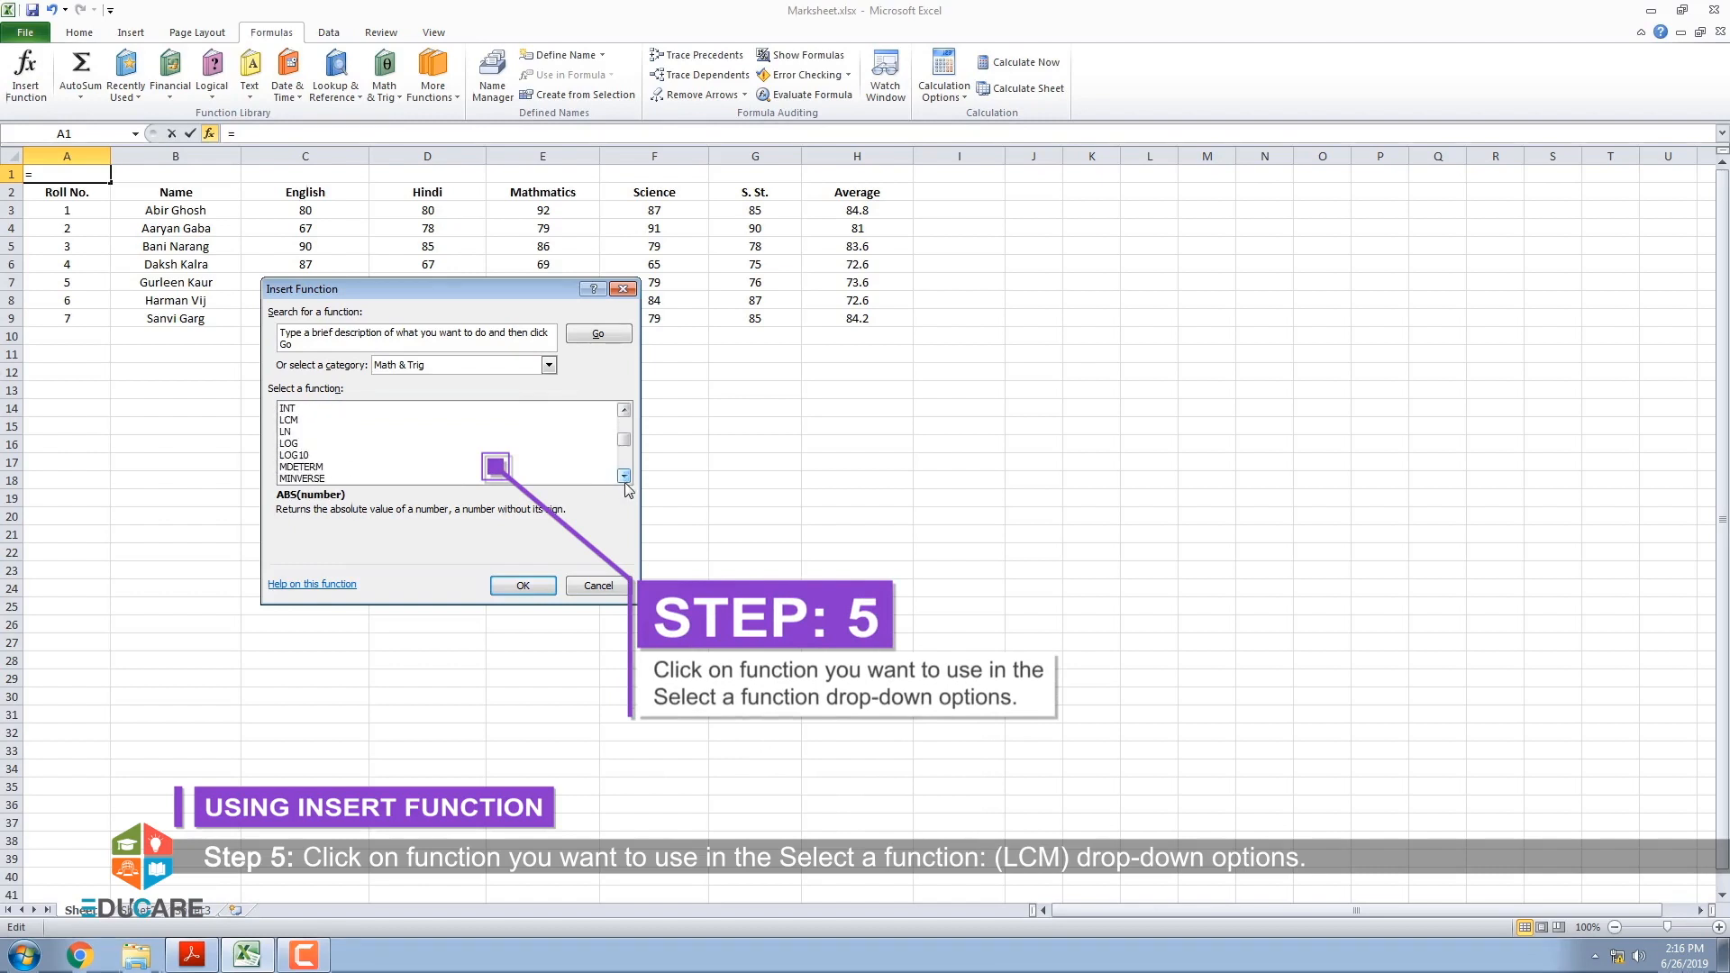
mouse_move(313, 426)
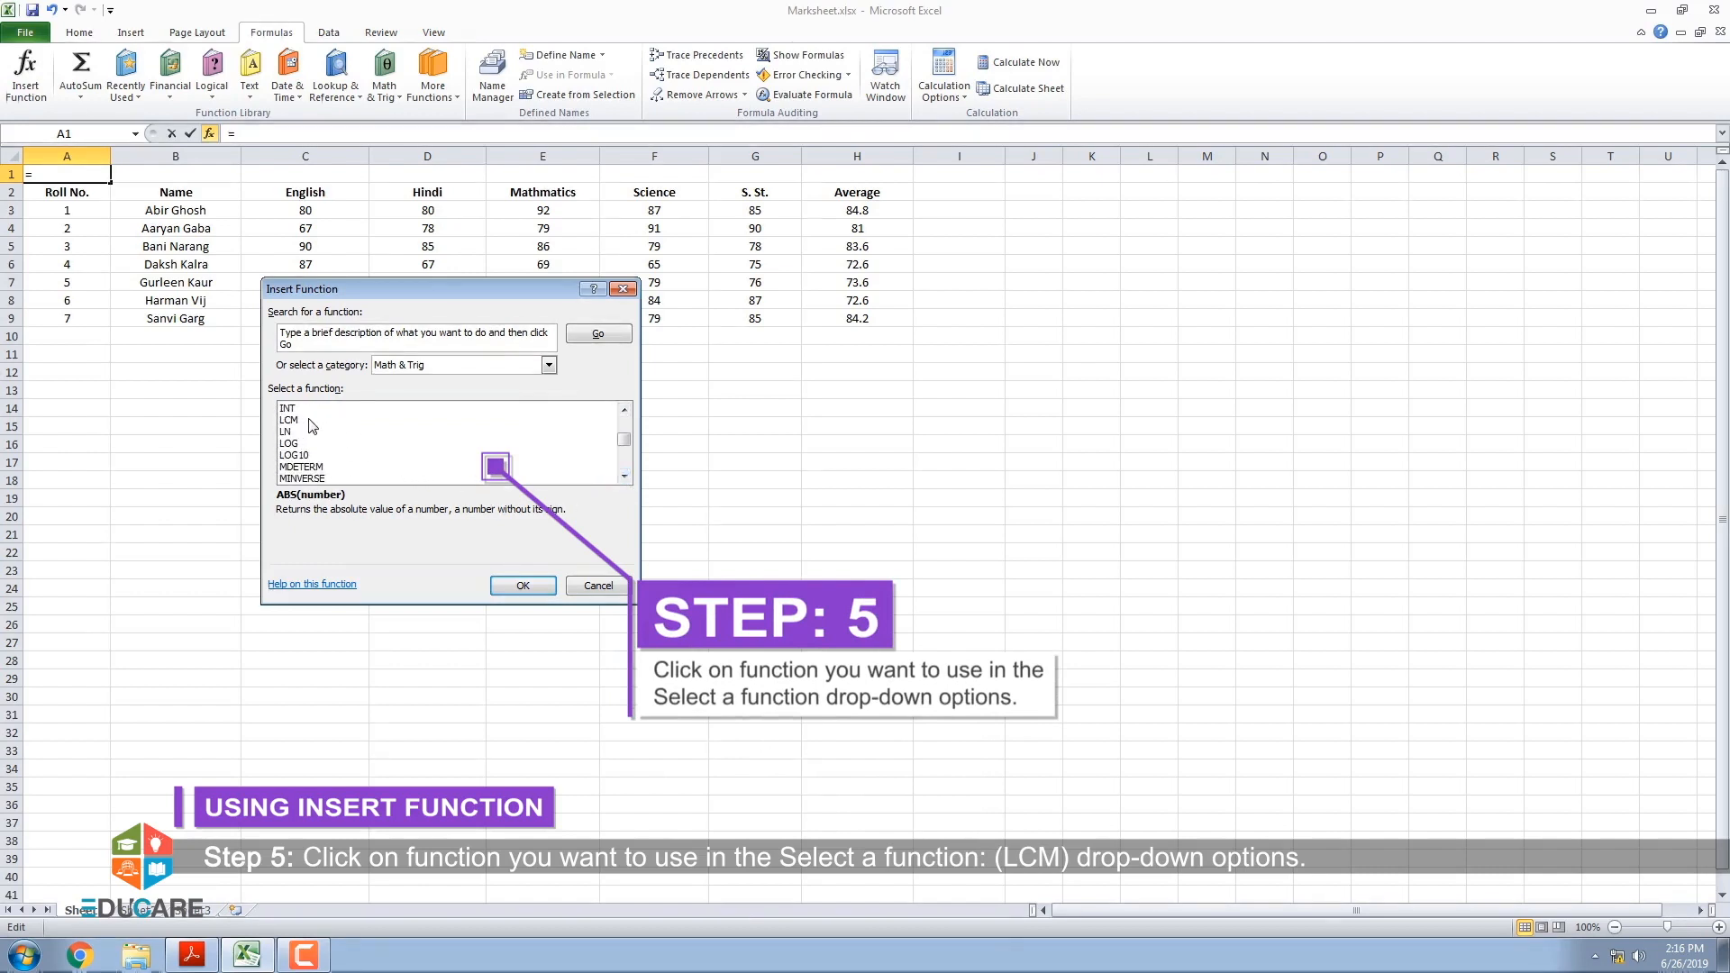
left_click(291, 419)
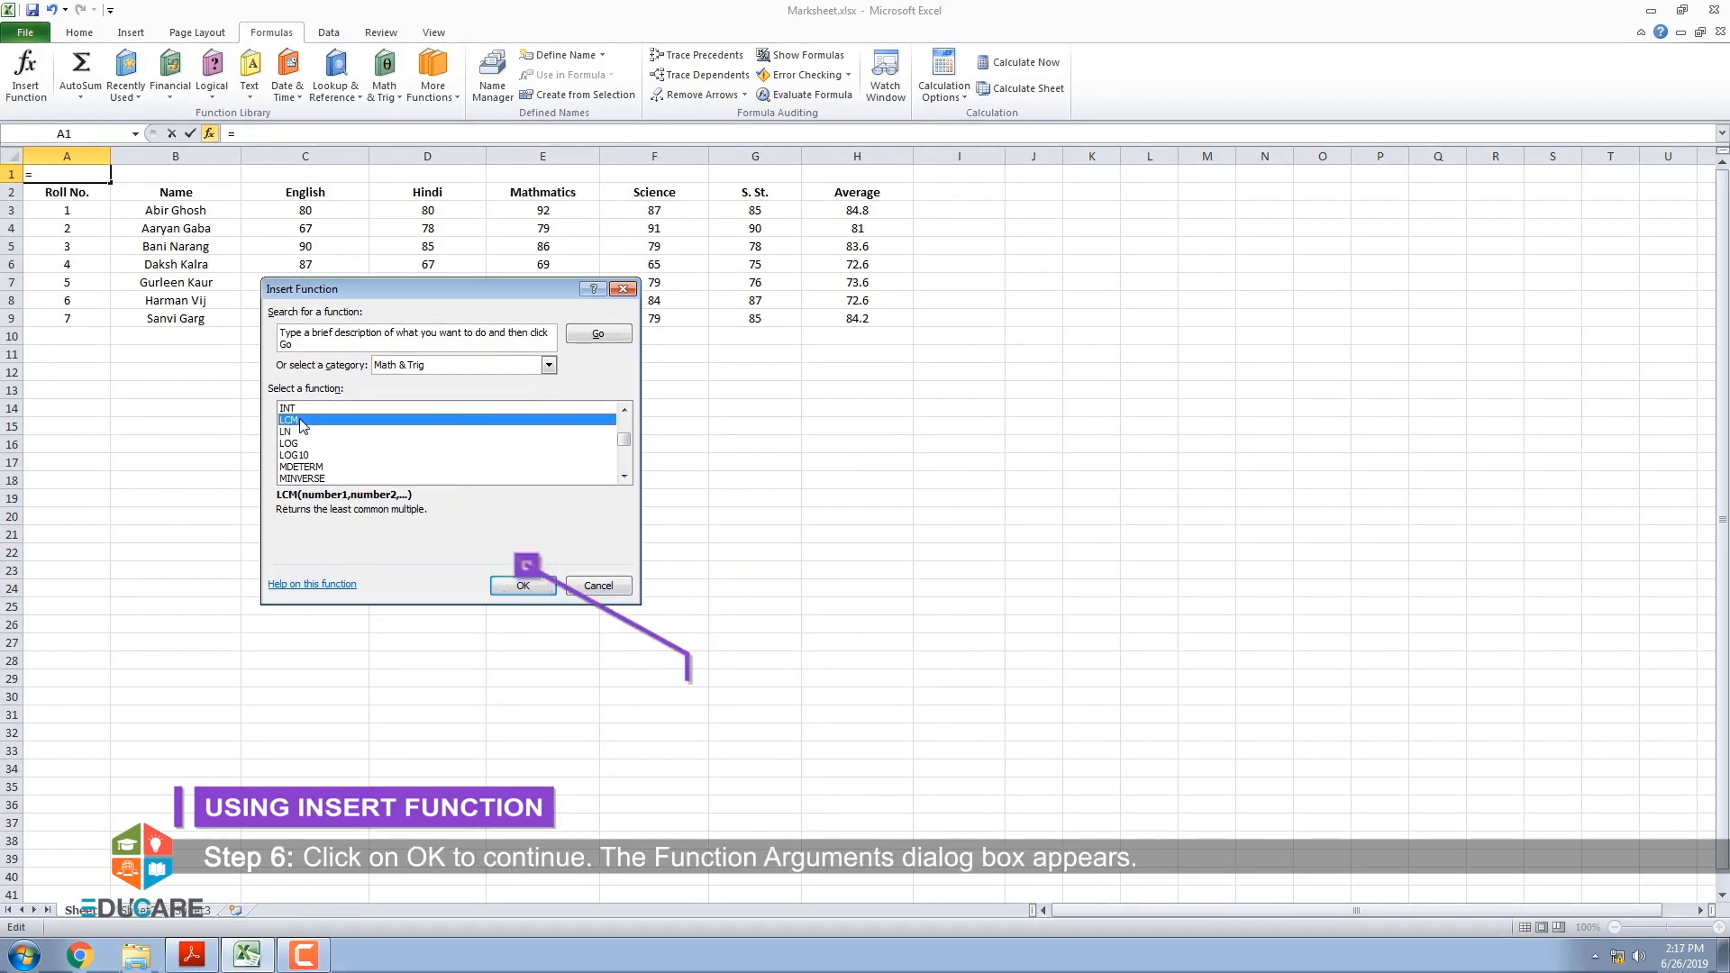
left_click(521, 585)
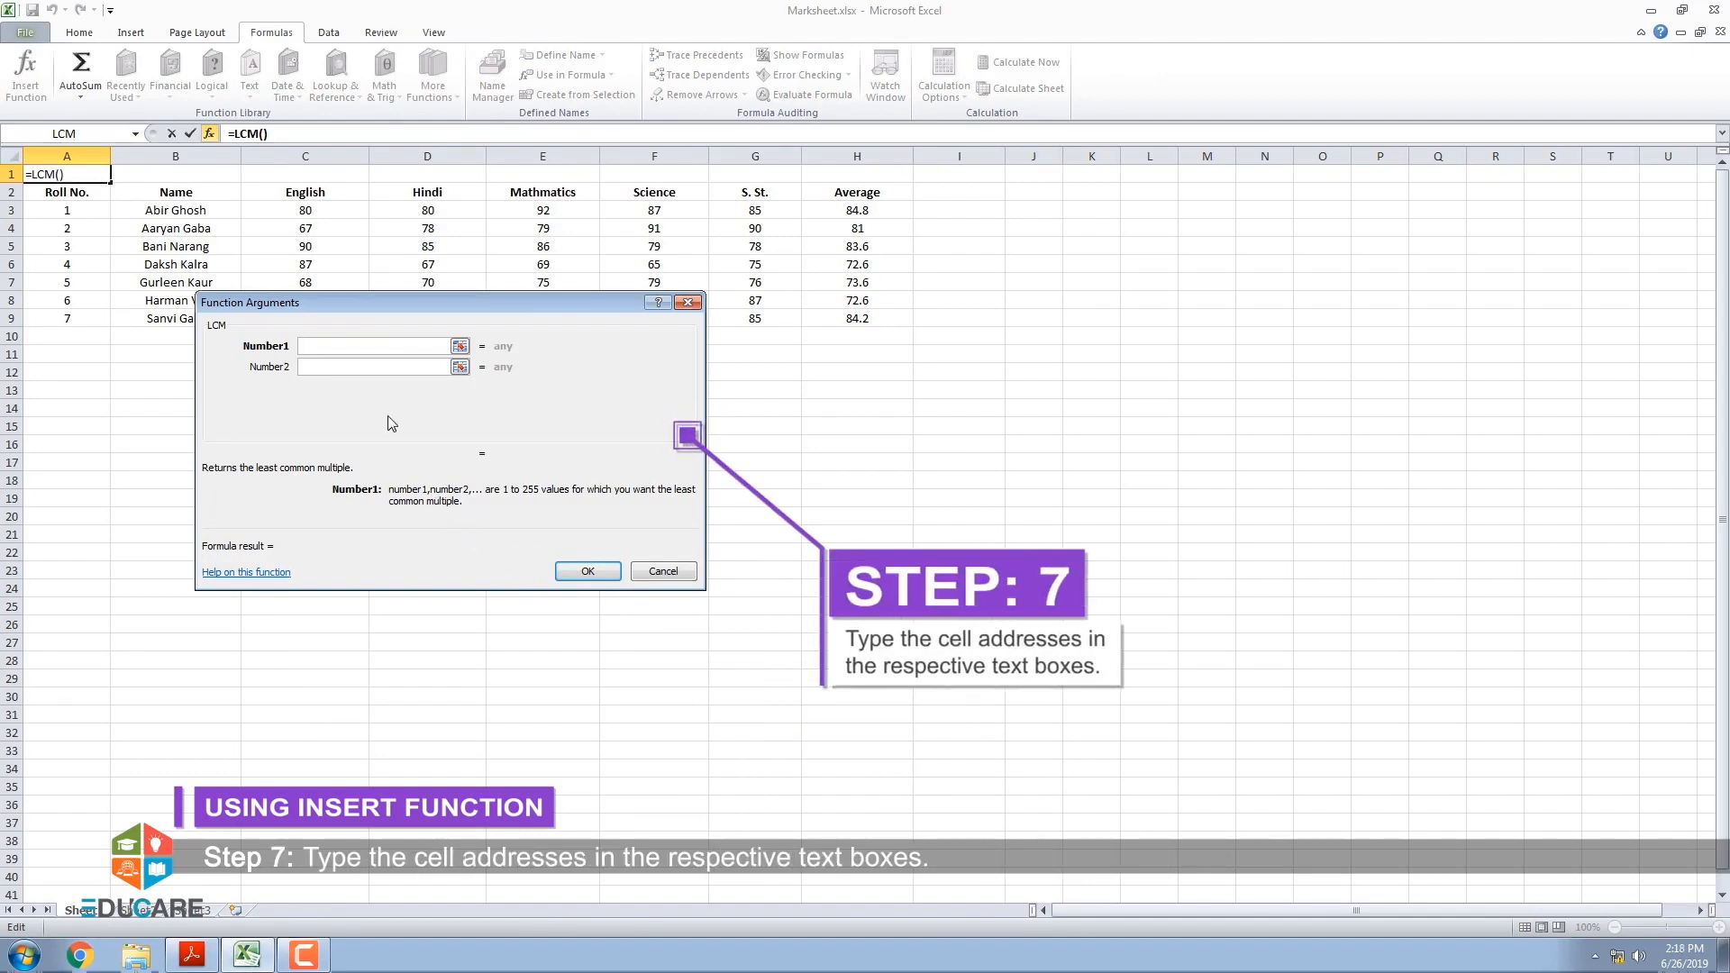
Fill LCM's Number1–Number4 with 80, 65, 45 and 25, replacing stray C3, and confirm.
type("C")
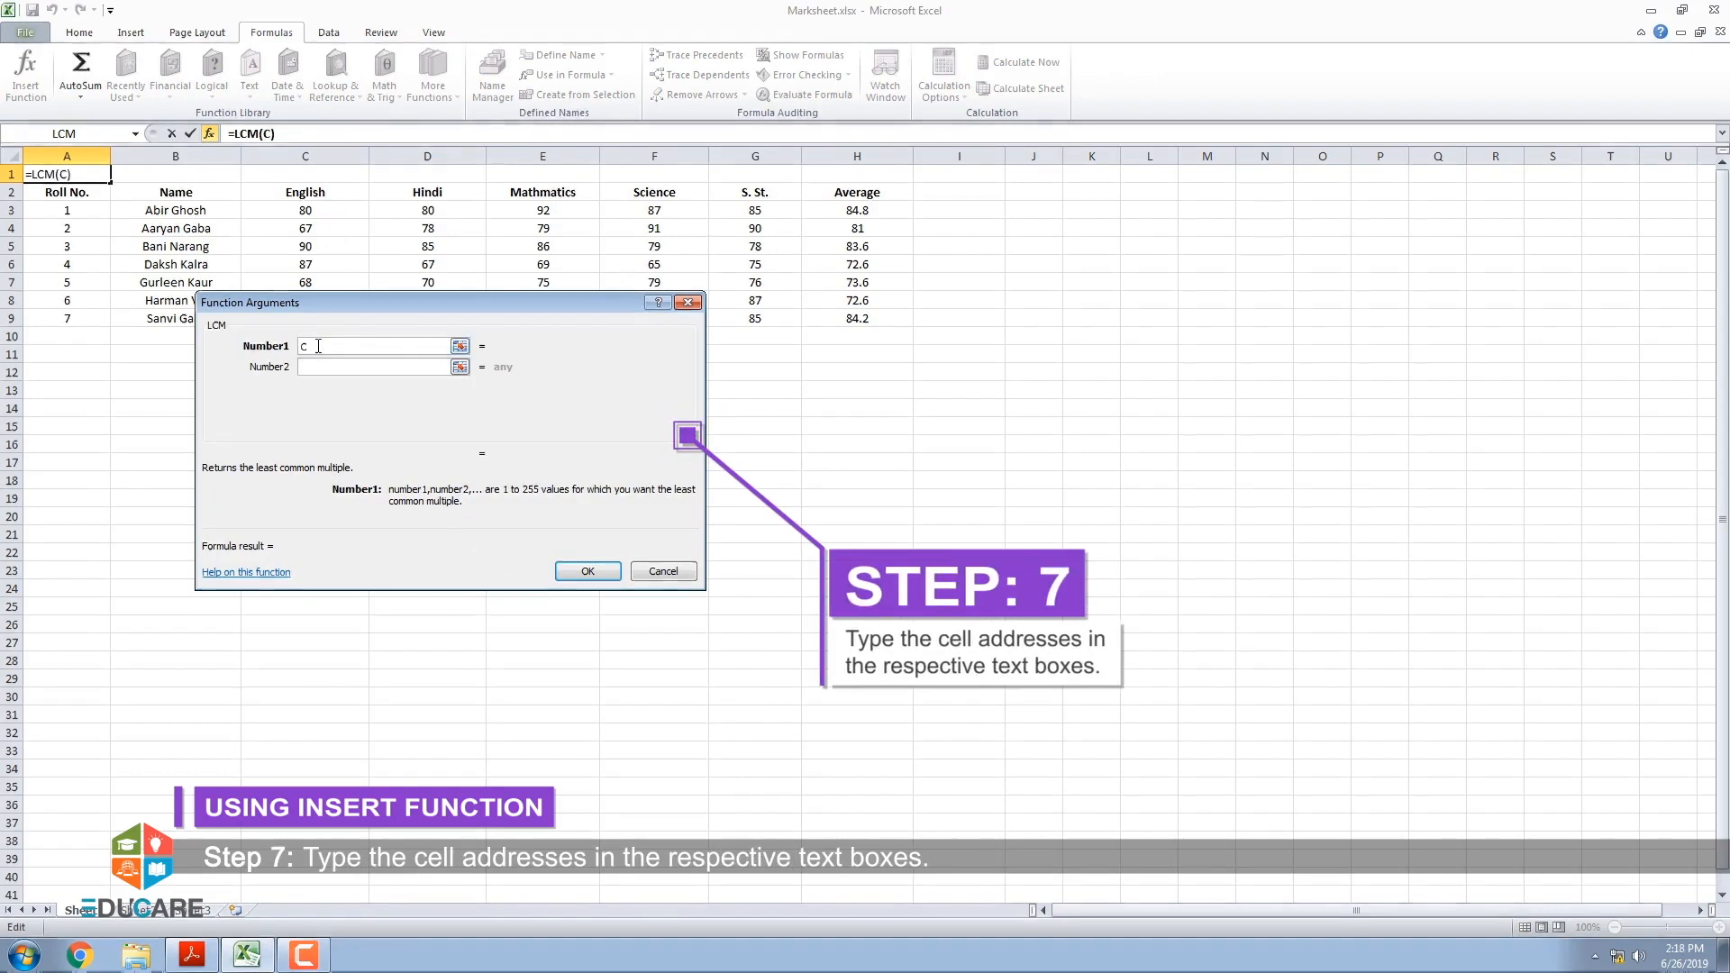
type("3")
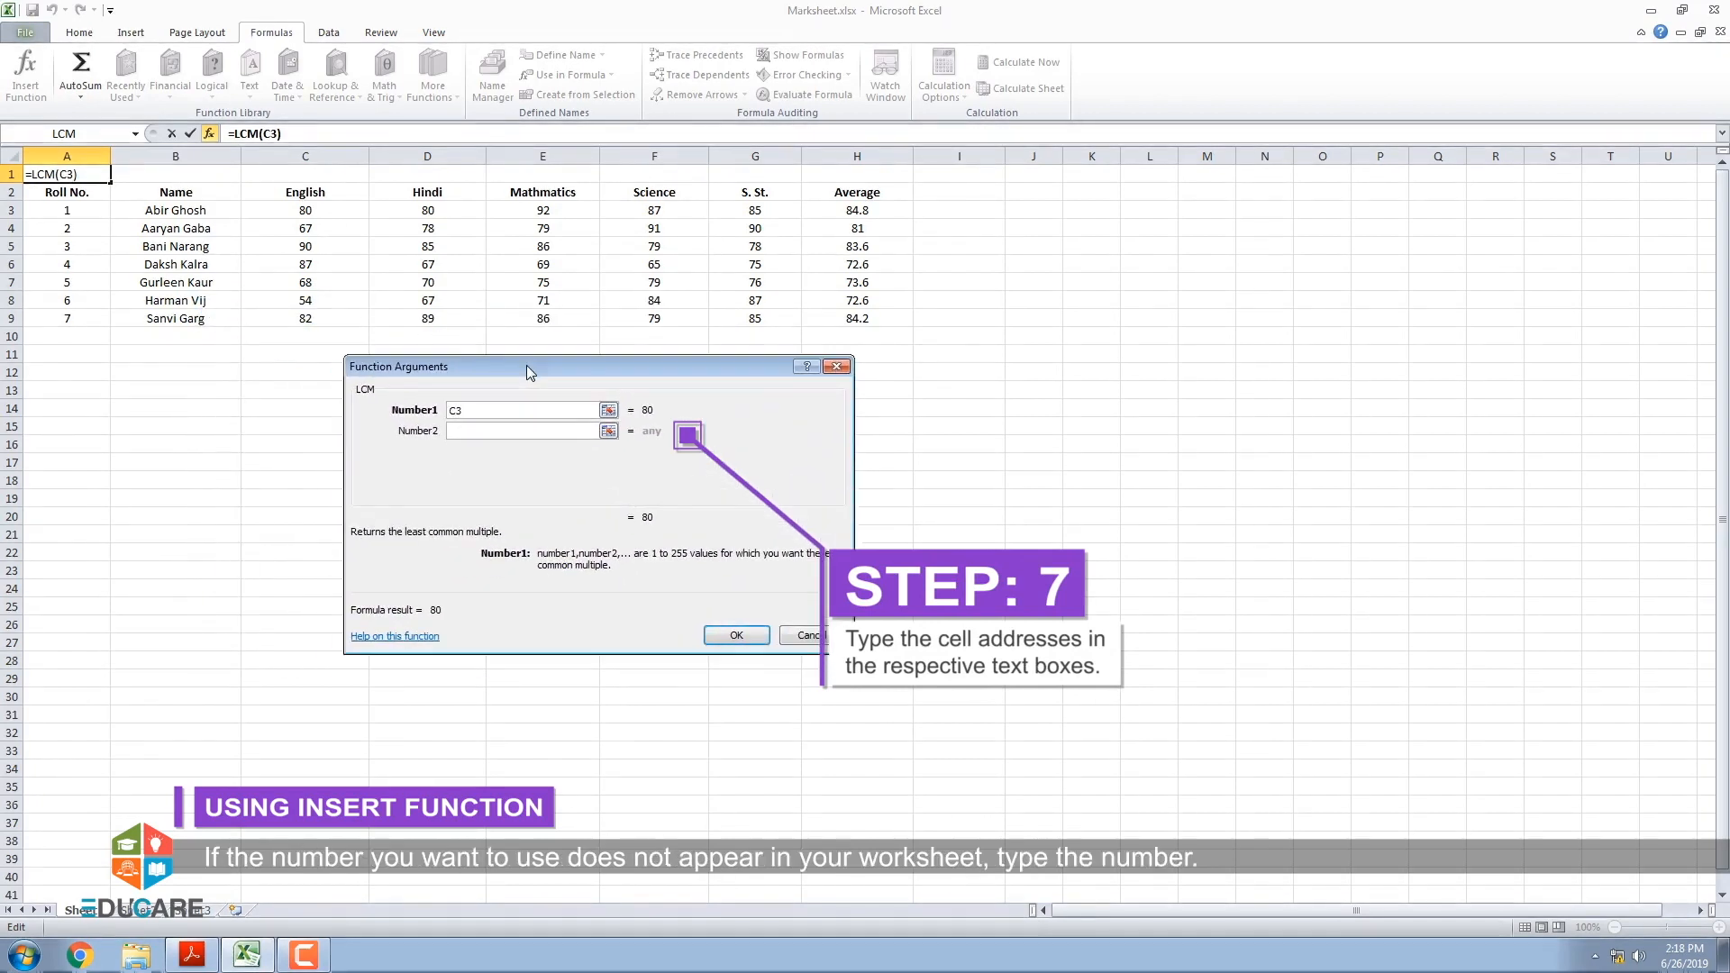
left_click(522, 430)
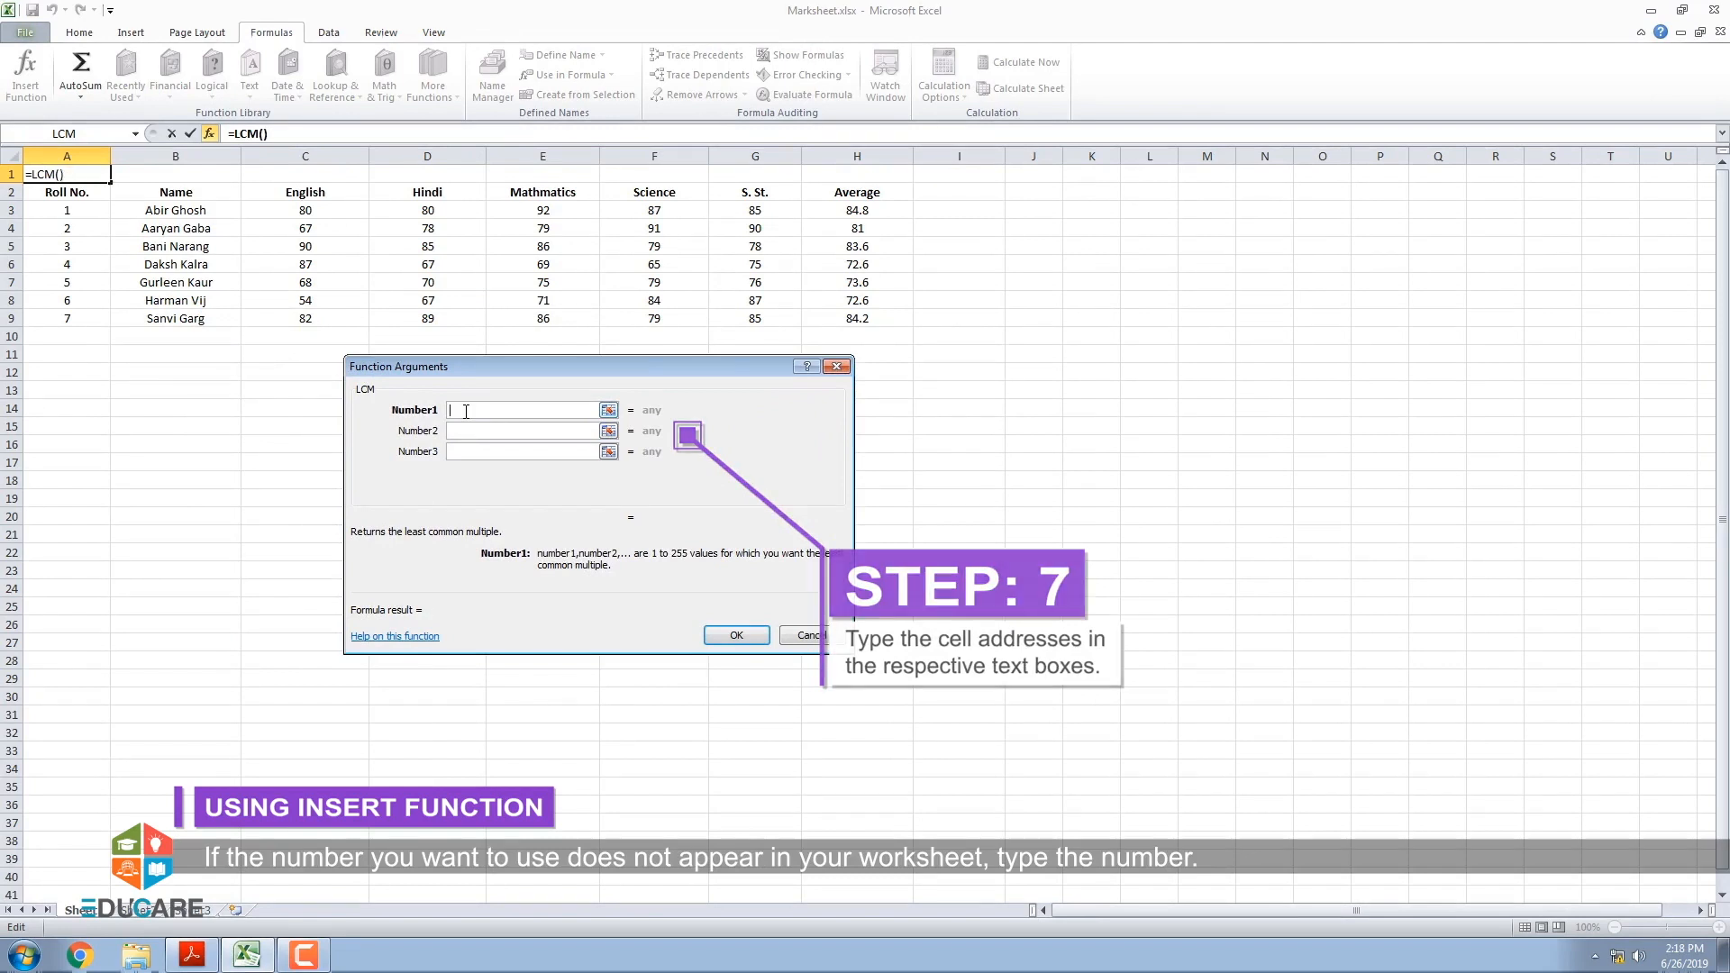
type("80")
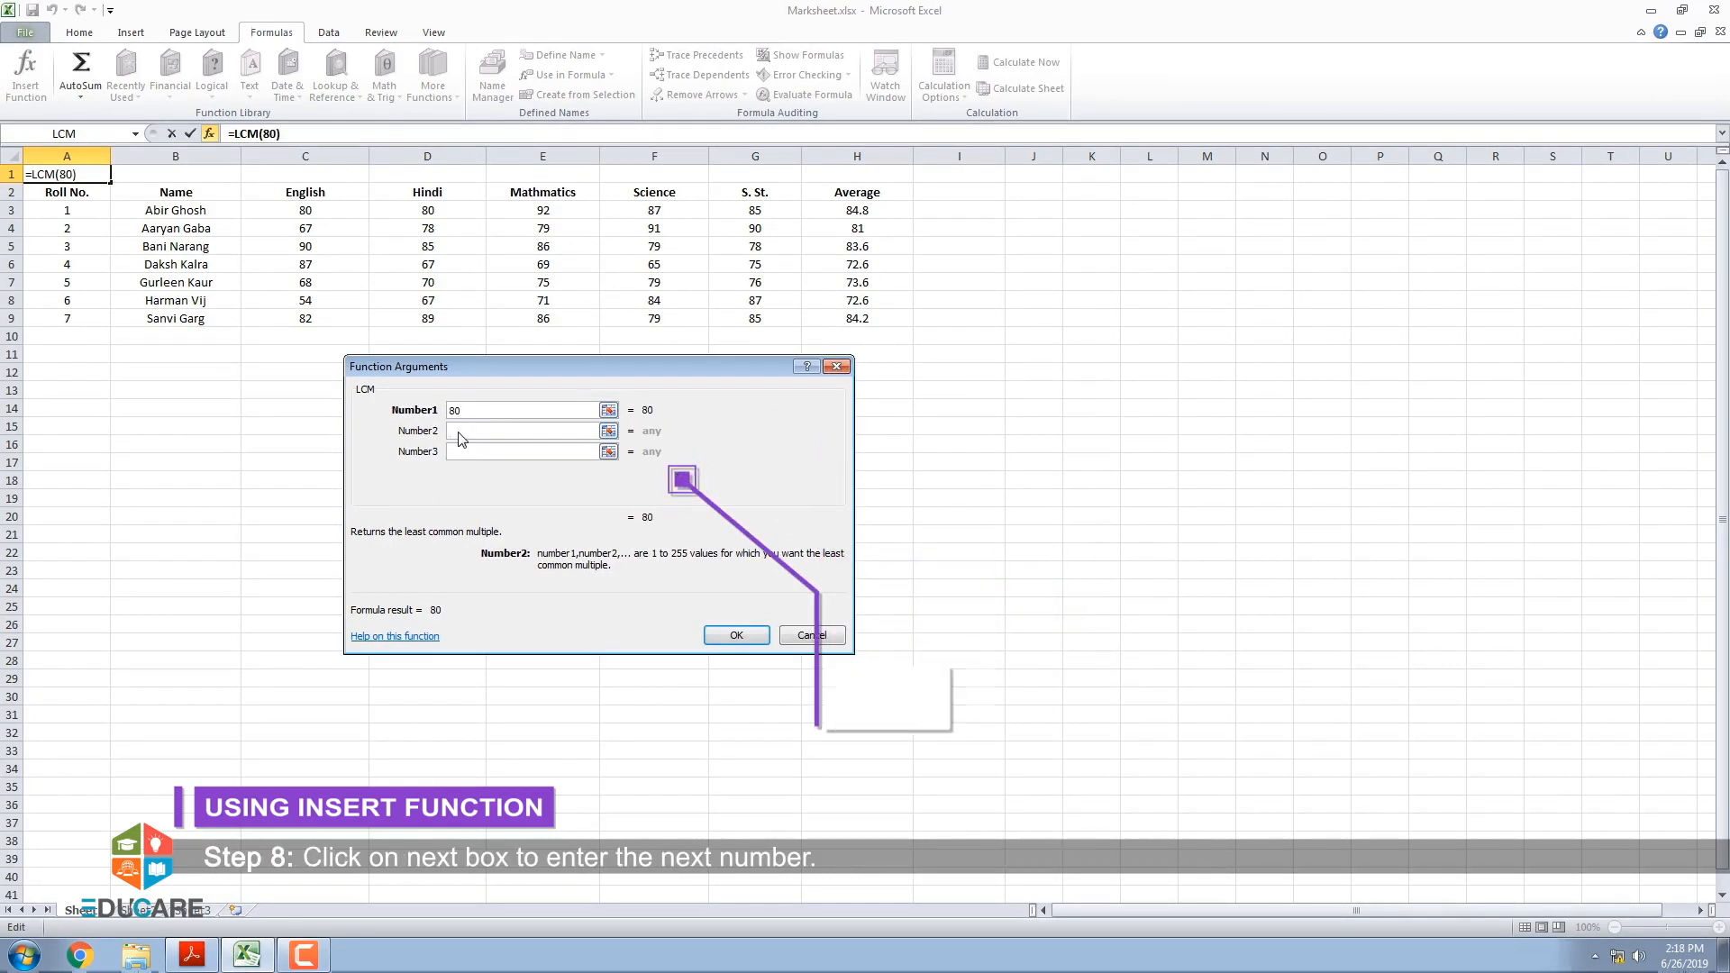
type("65")
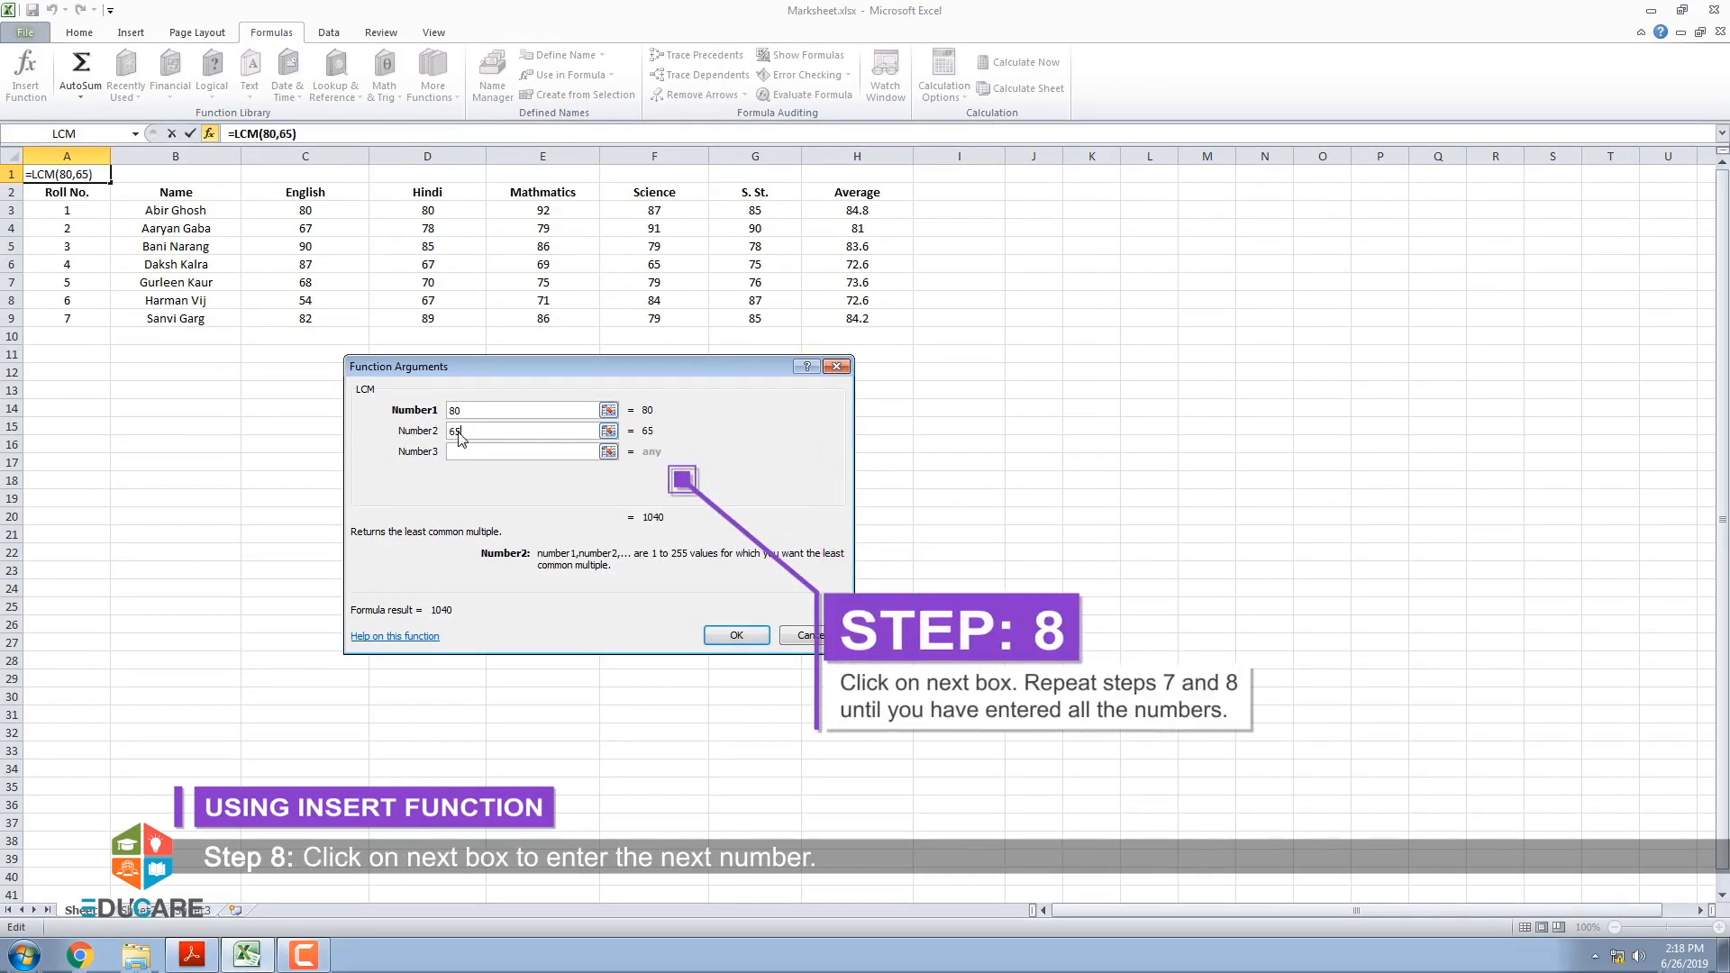
left_click(524, 450)
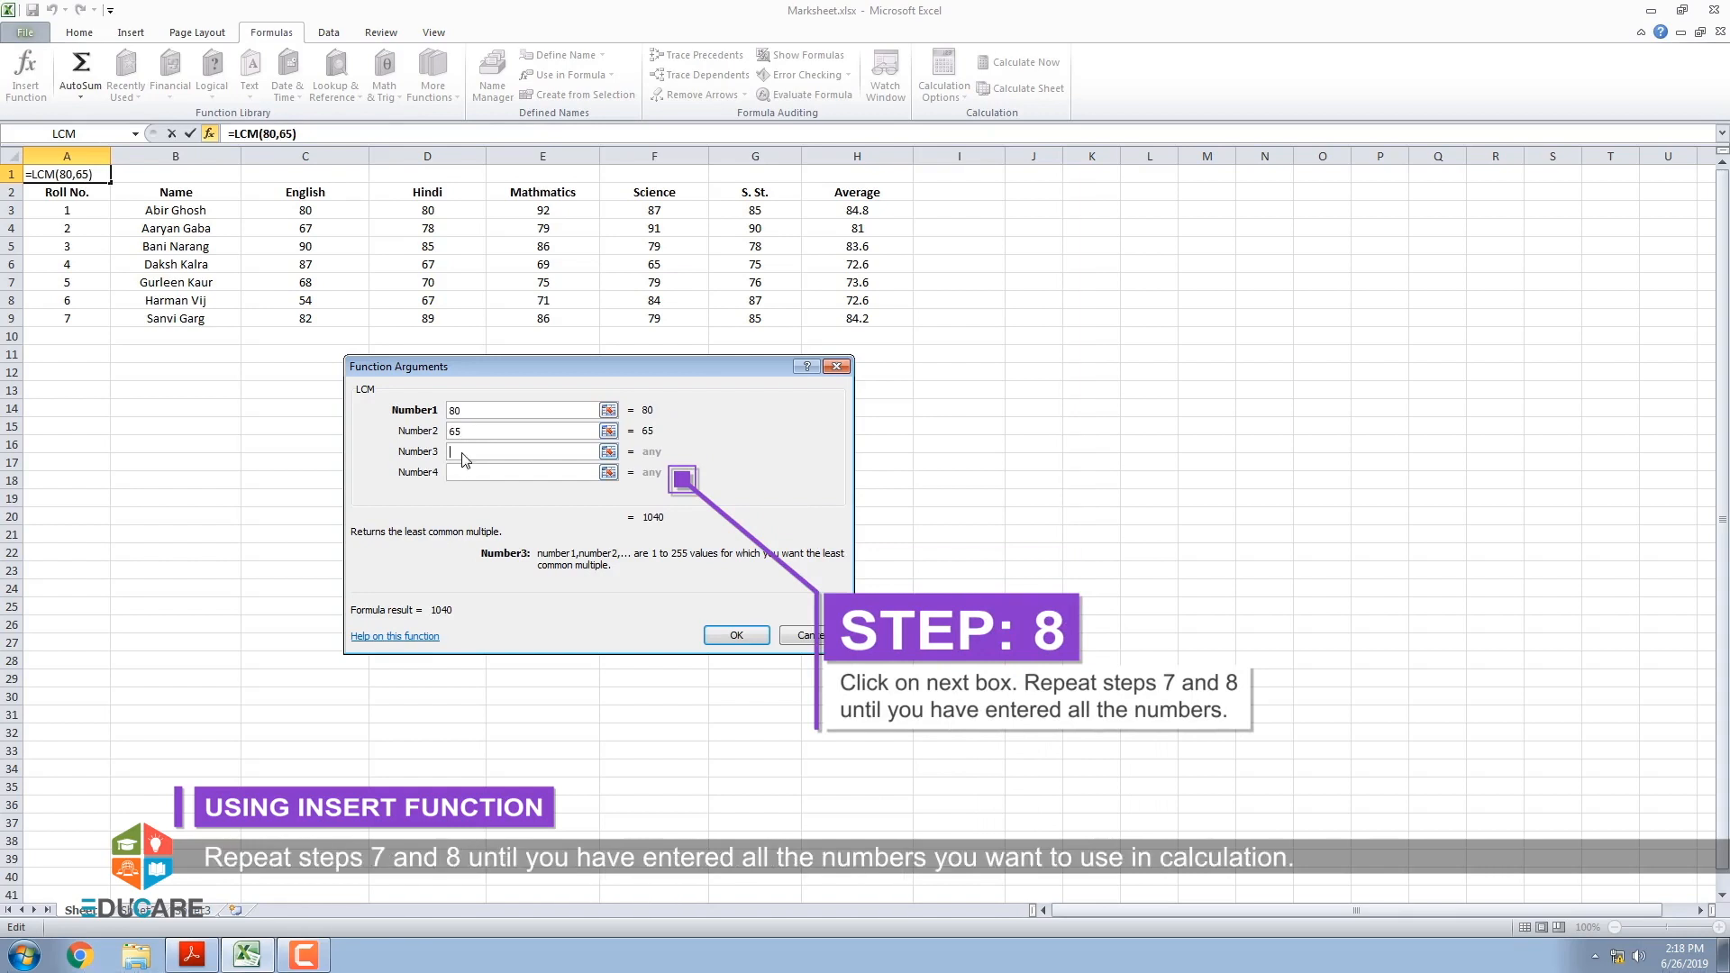
type("45")
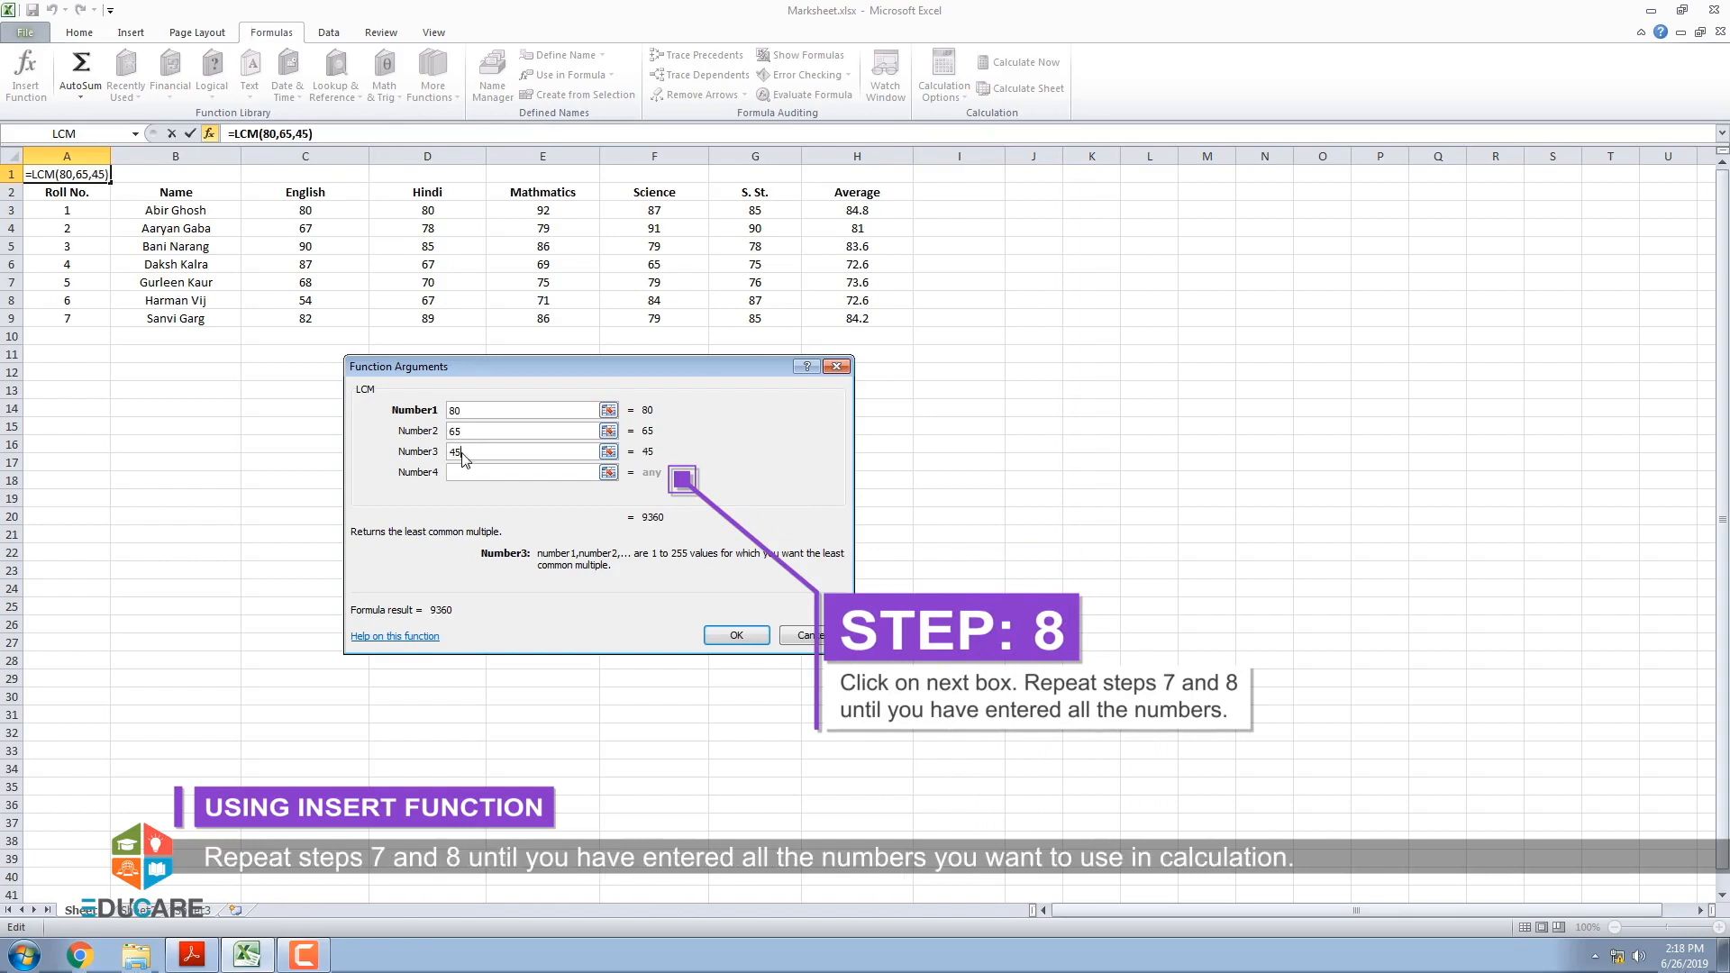
left_click(524, 471)
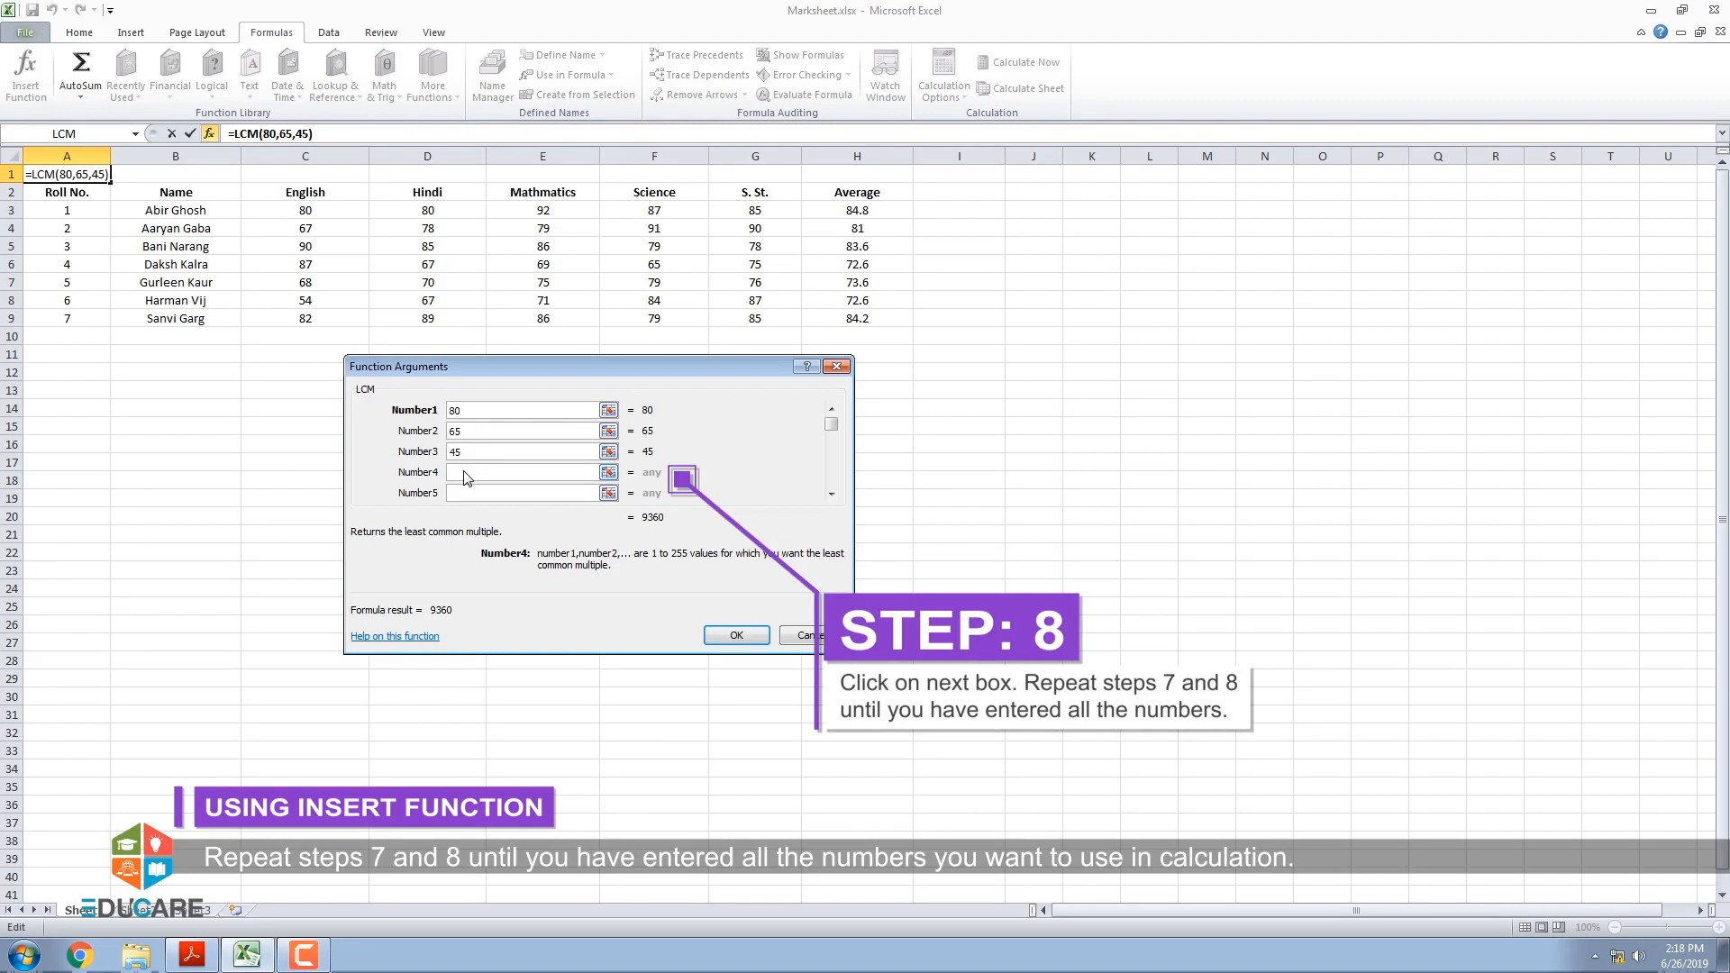
type("25")
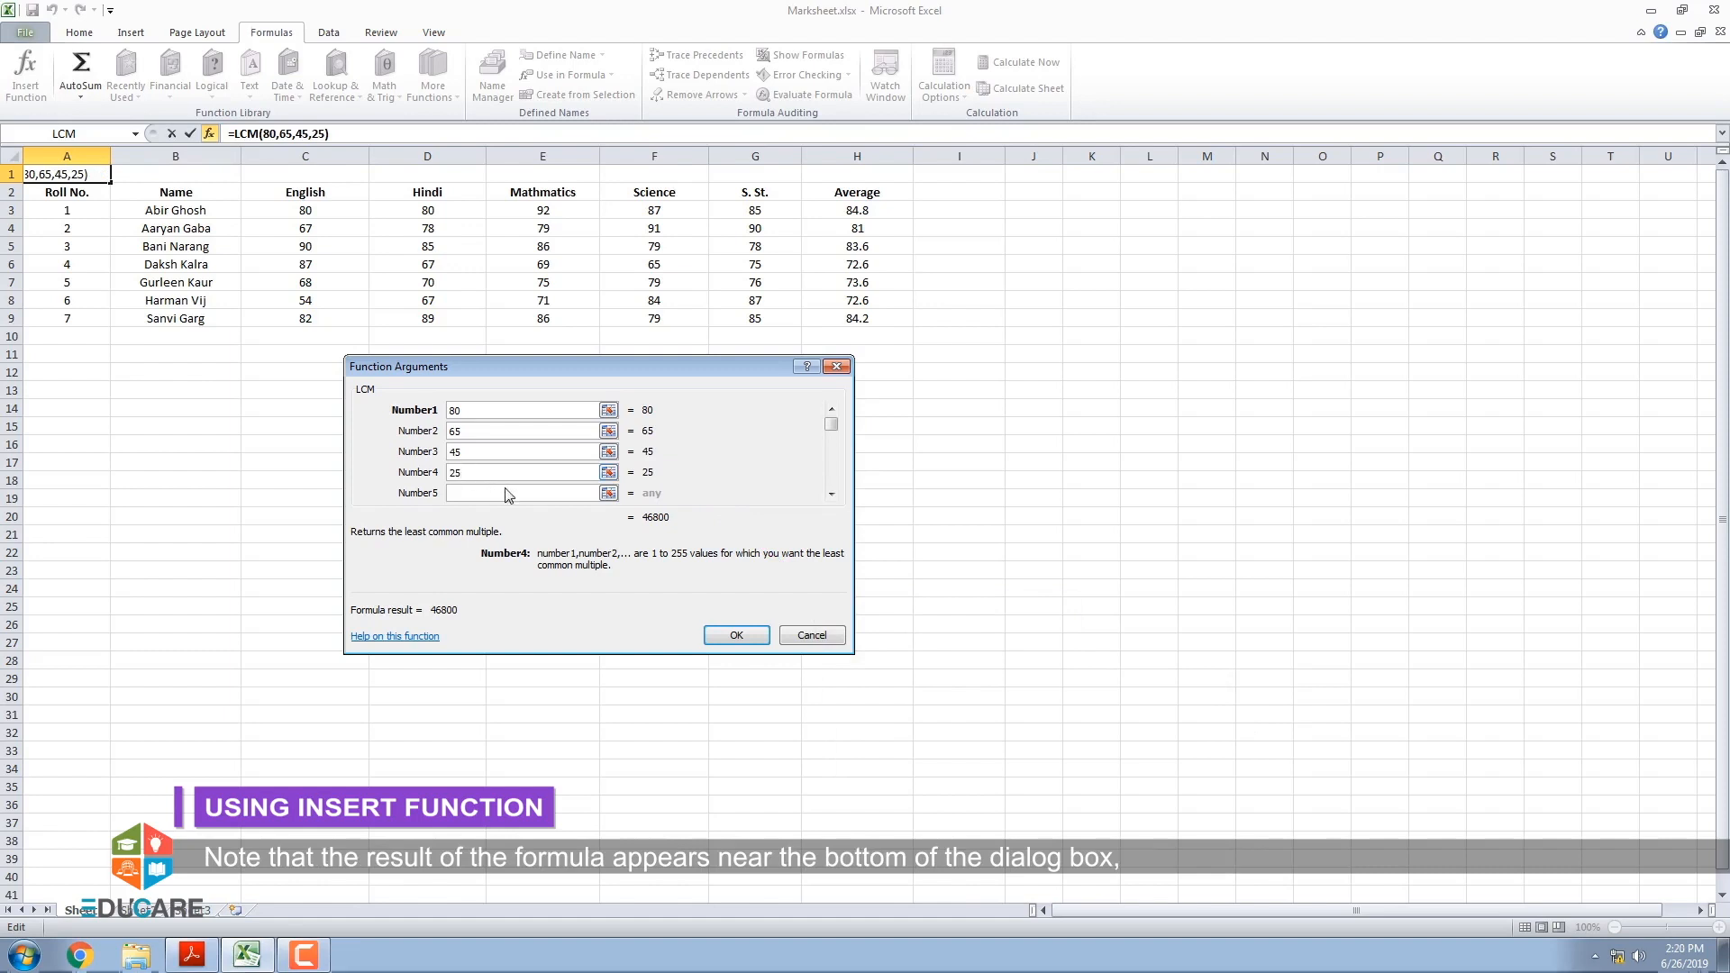
mouse_move(660, 531)
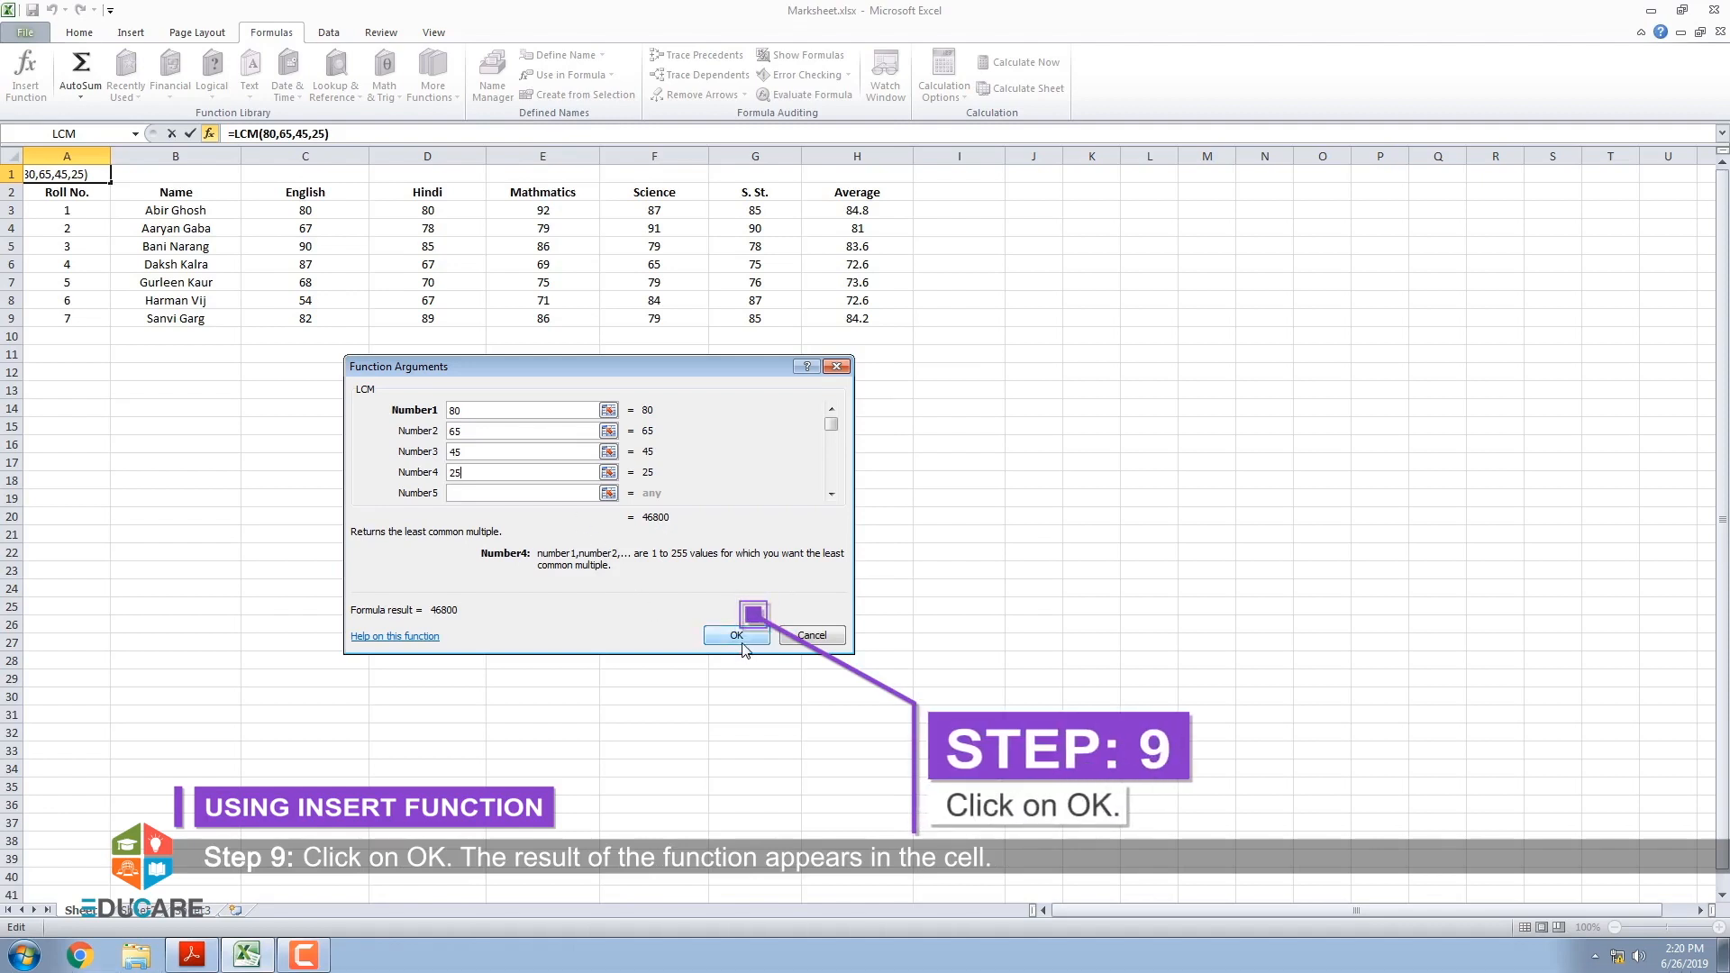
left_click(736, 634)
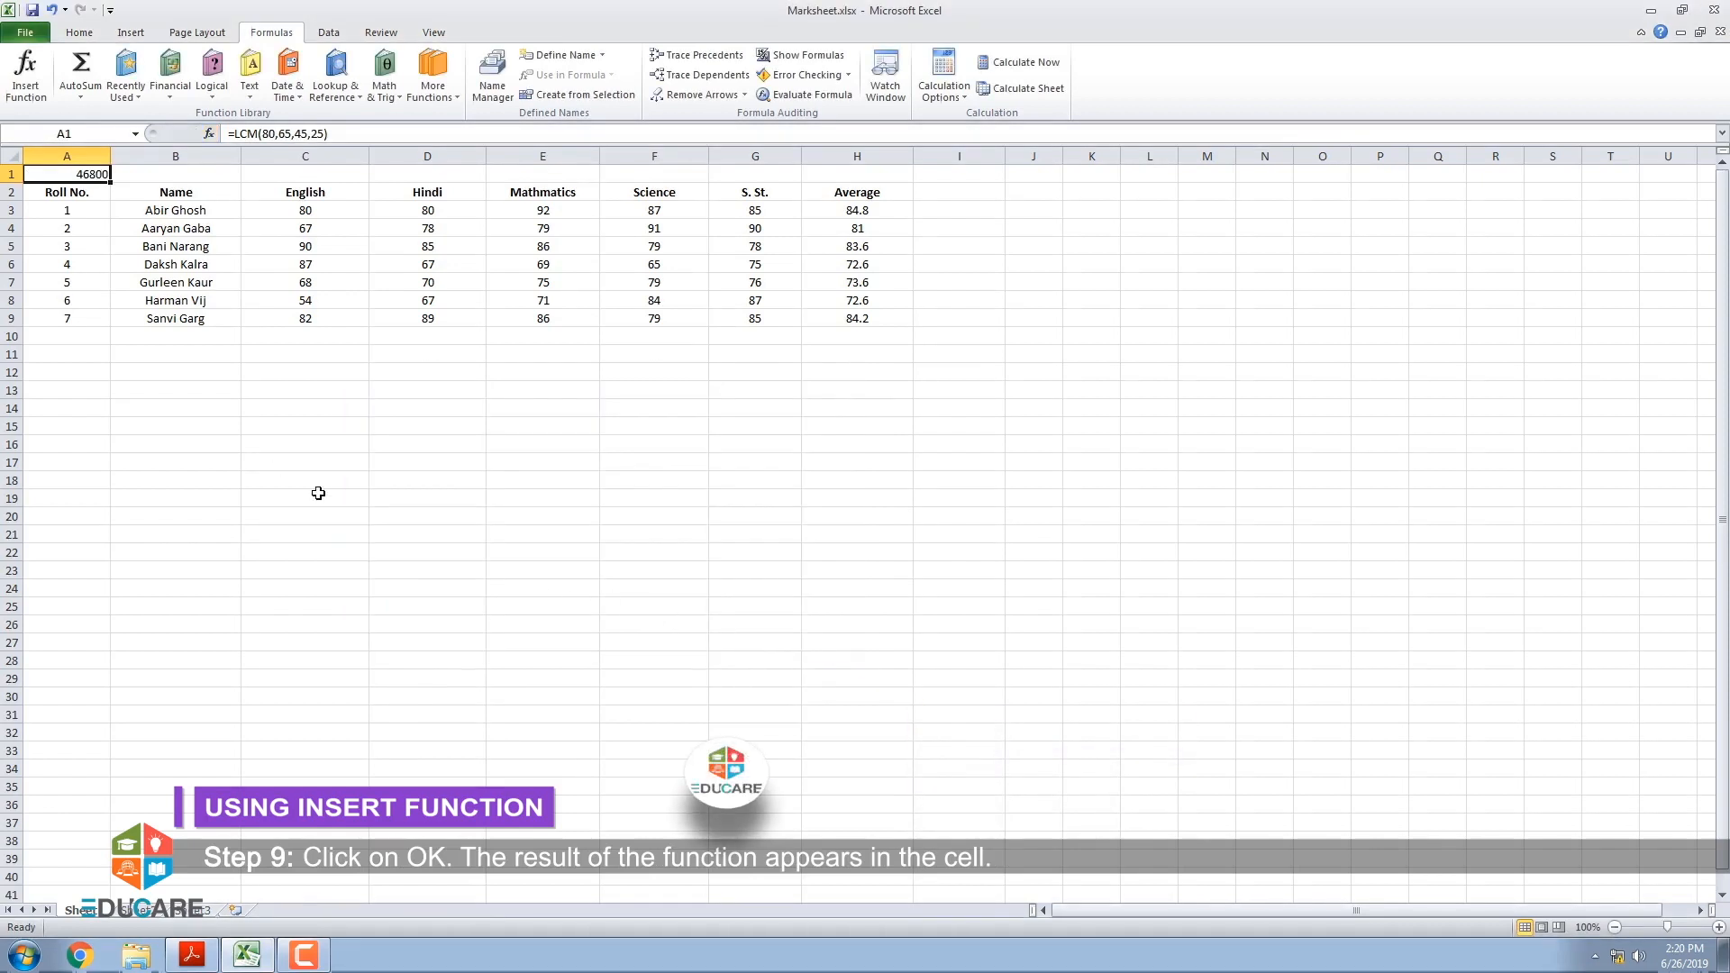